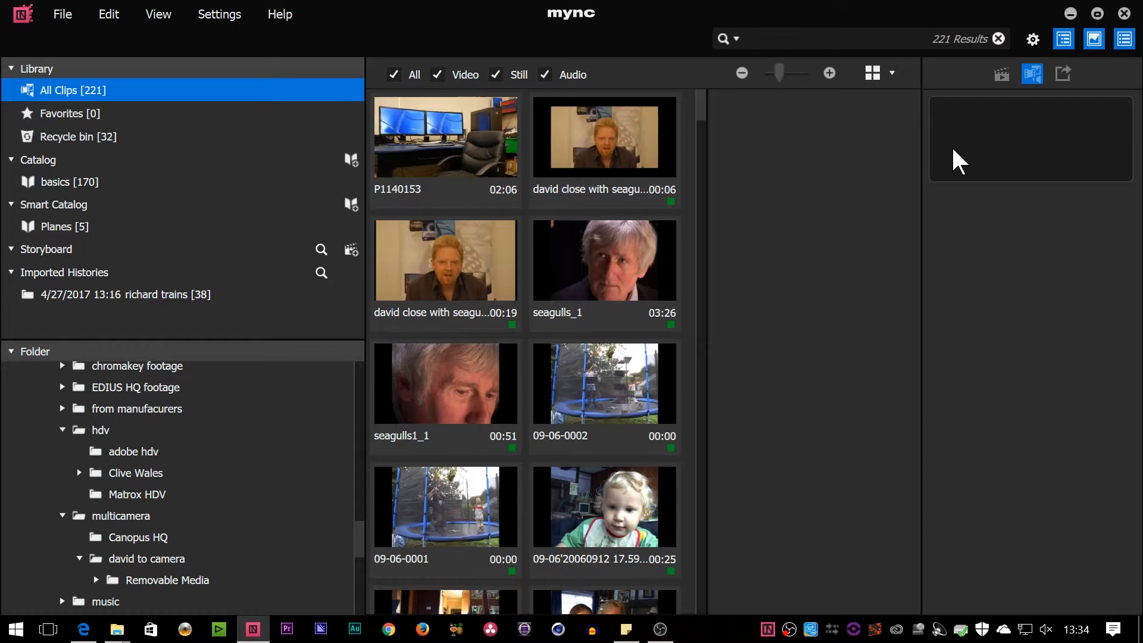
{"action": "mouse_move", "coordinate": [811, 271]}
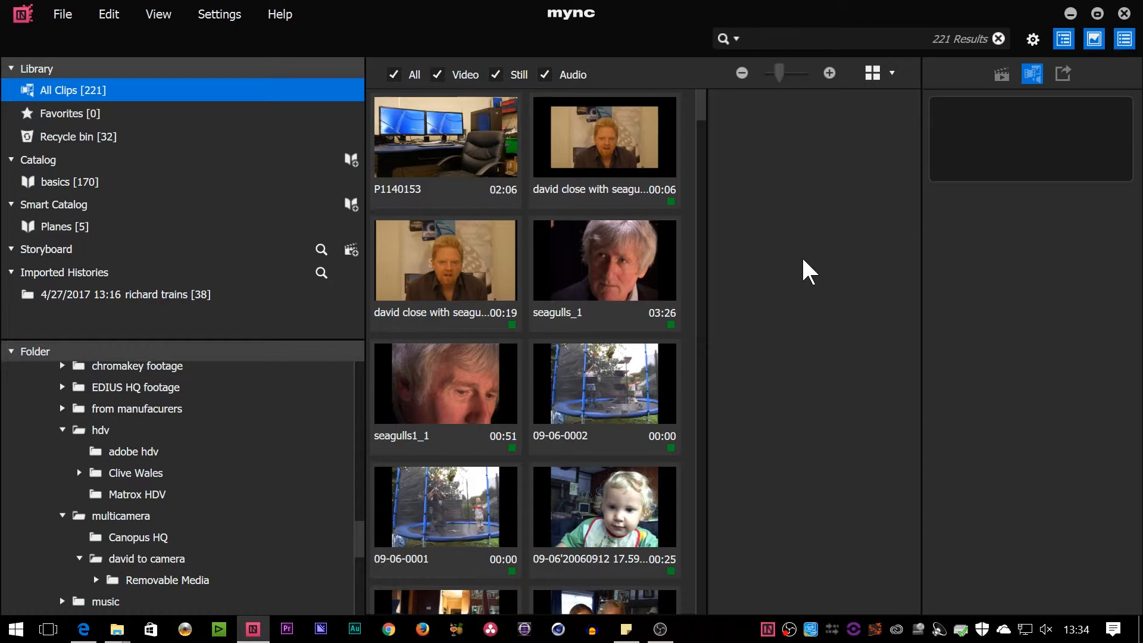
{"action": "mouse_move", "coordinate": [688, 206]}
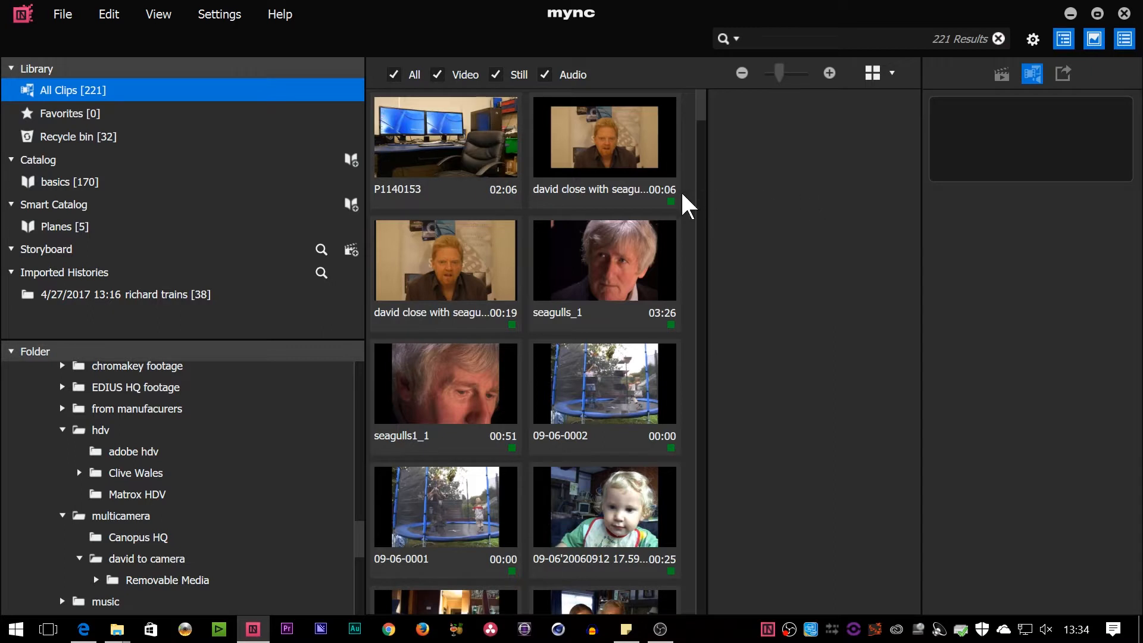
{"action": "mouse_move", "coordinate": [710, 124]}
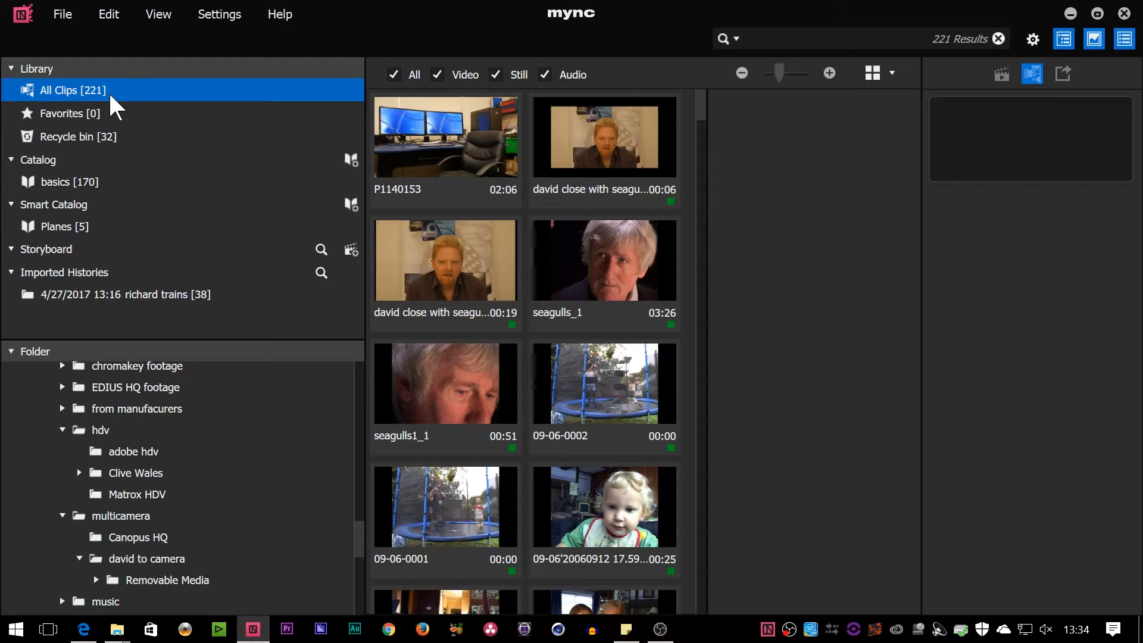
{"action": "mouse_move", "coordinate": [138, 109]}
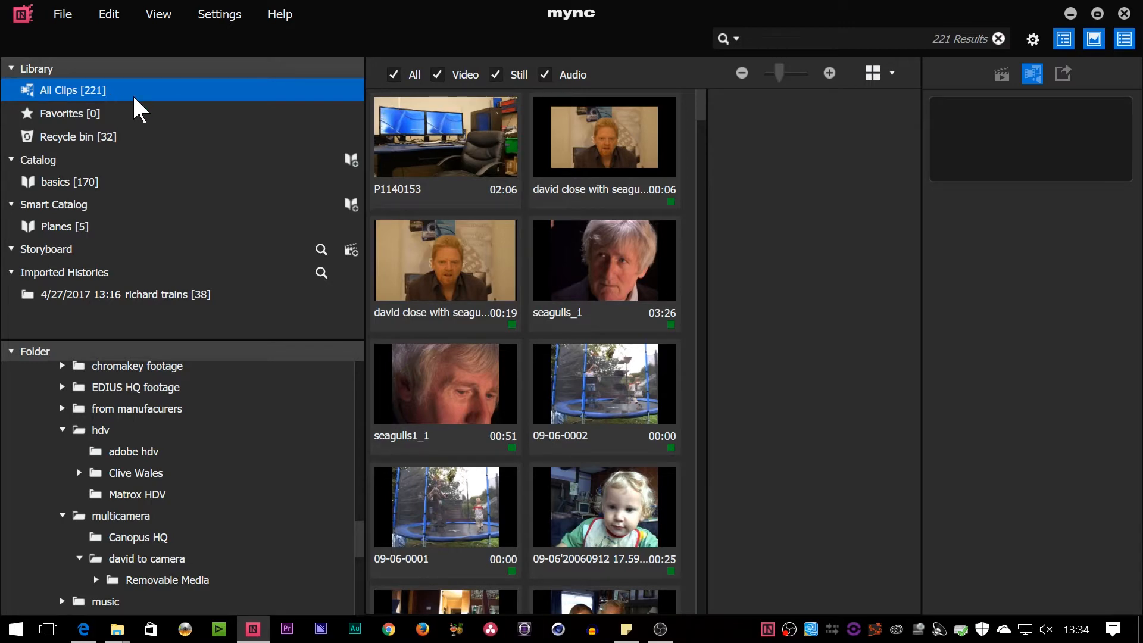
{"action": "mouse_move", "coordinate": [174, 140]}
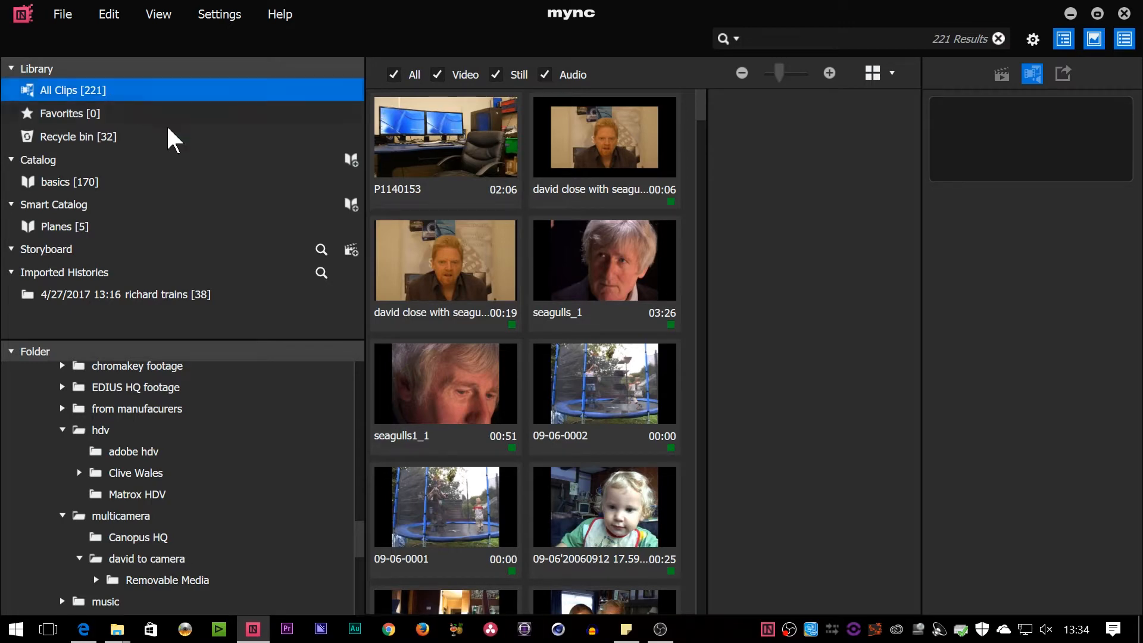
Scroll the All Clips grid to the interview clips 00051, 00050, 00049 and david.
{"action": "scroll", "scroll_direction": "down", "scroll_amount": 3}
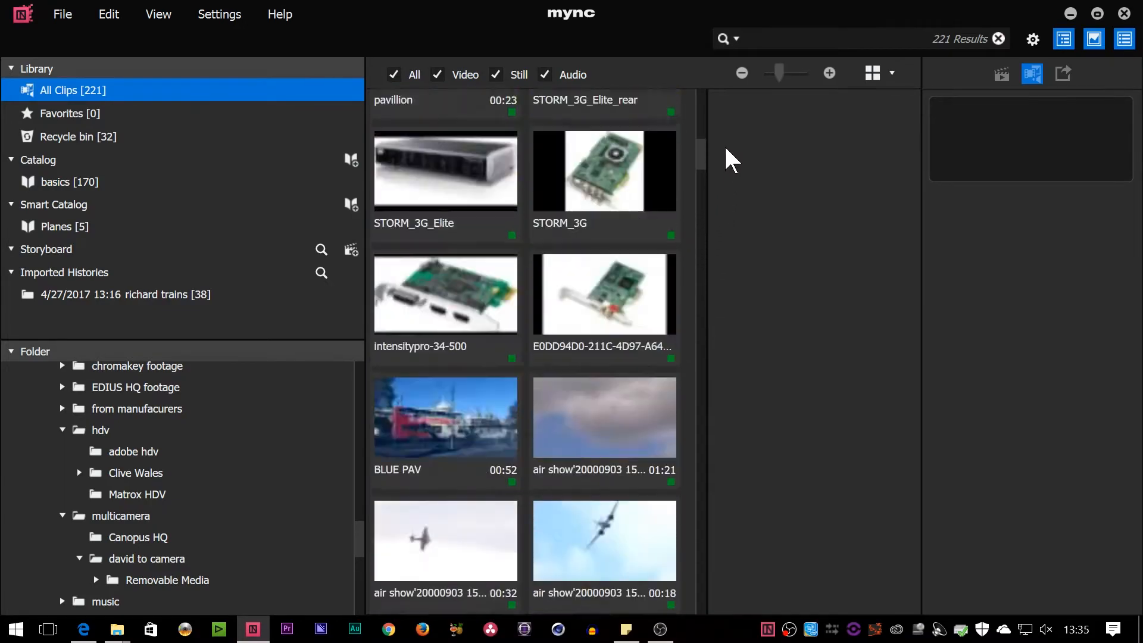
{"action": "scroll", "scroll_direction": "down", "scroll_amount": 3}
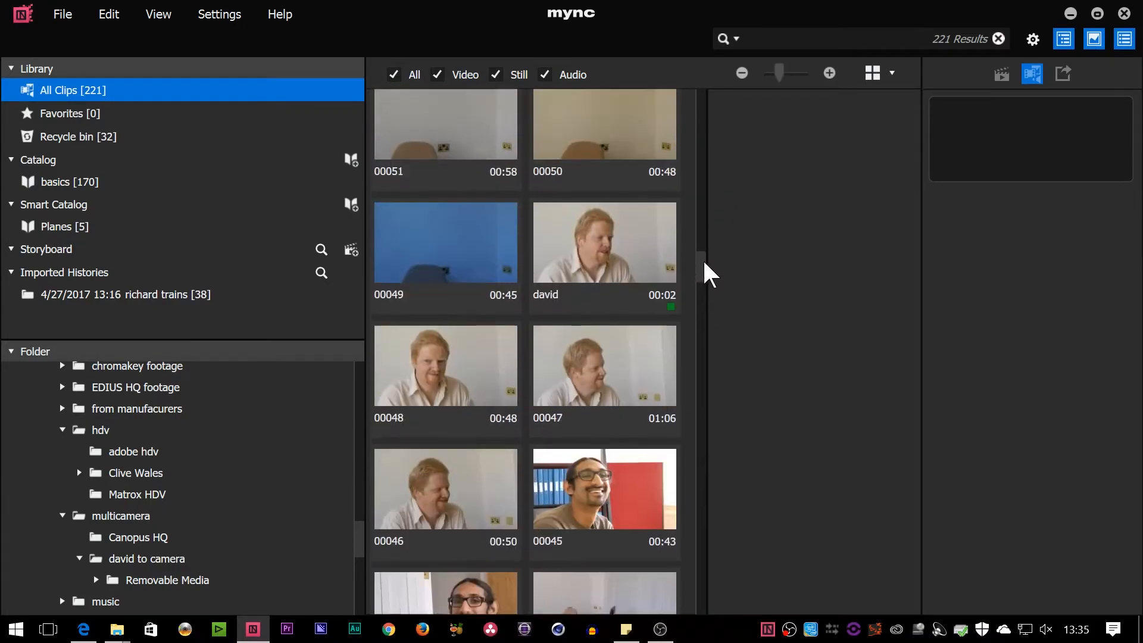
{"action": "scroll", "scroll_direction": "up", "scroll_amount": 3}
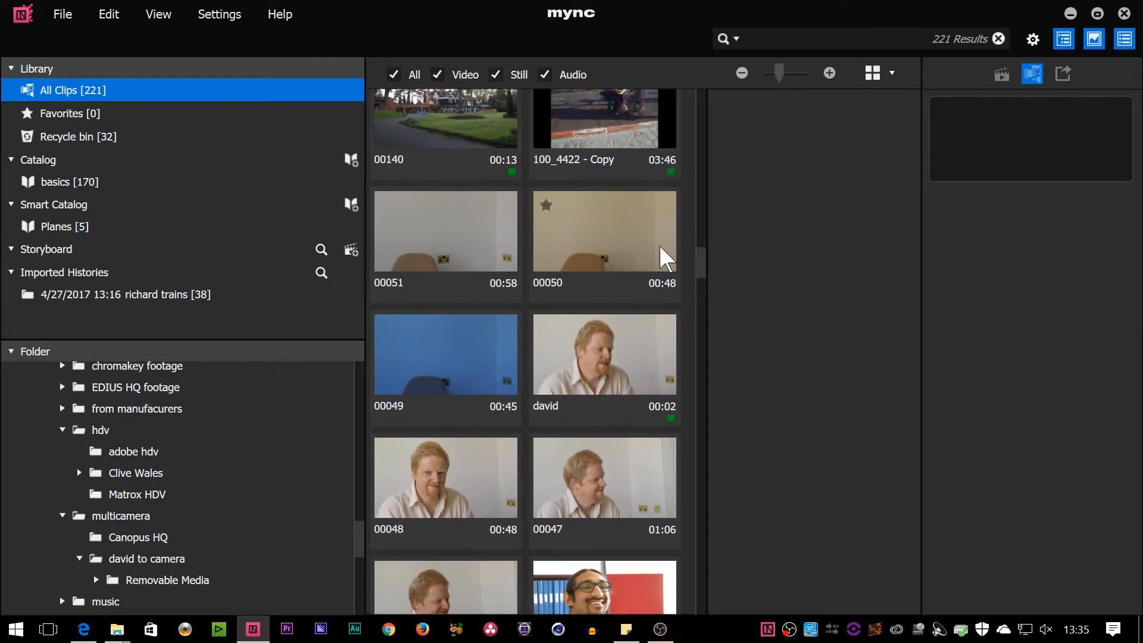
{"action": "mouse_move", "coordinate": [437, 234]}
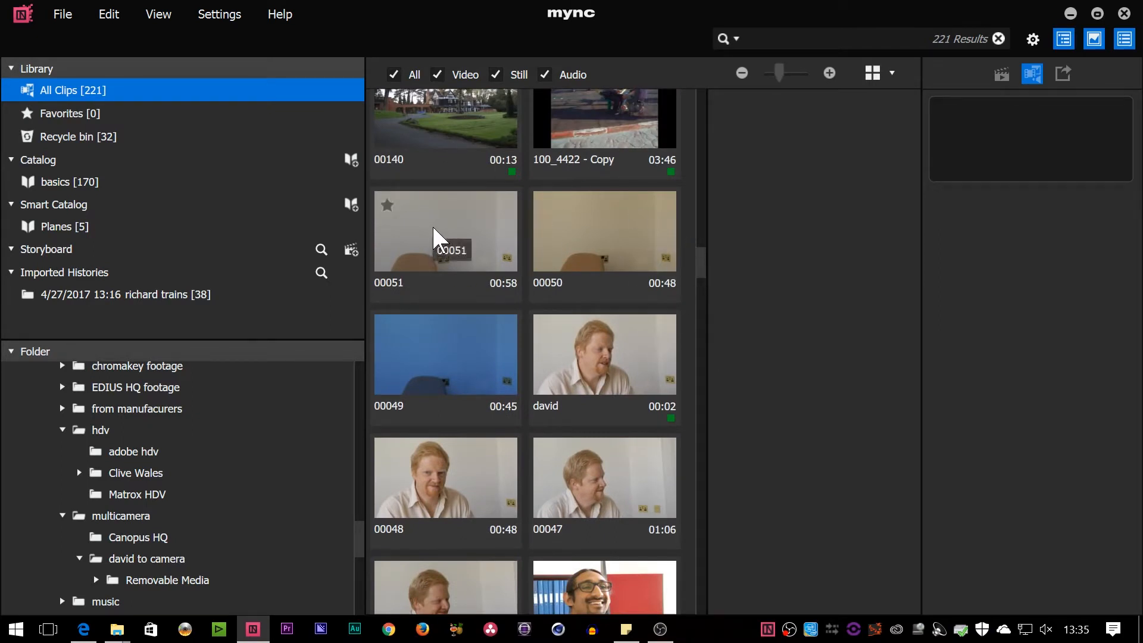
Create a smart catalog filtering on Tag = interview, then return to All Clips.
{"action": "left_click", "coordinate": [444, 231]}
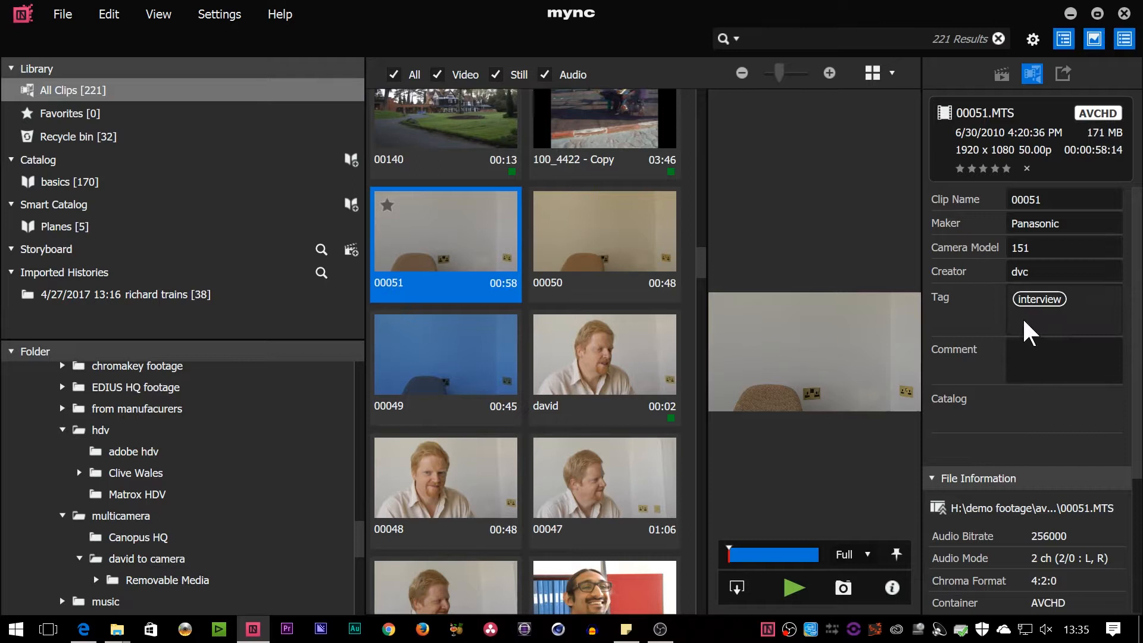
{"action": "mouse_move", "coordinate": [1066, 314]}
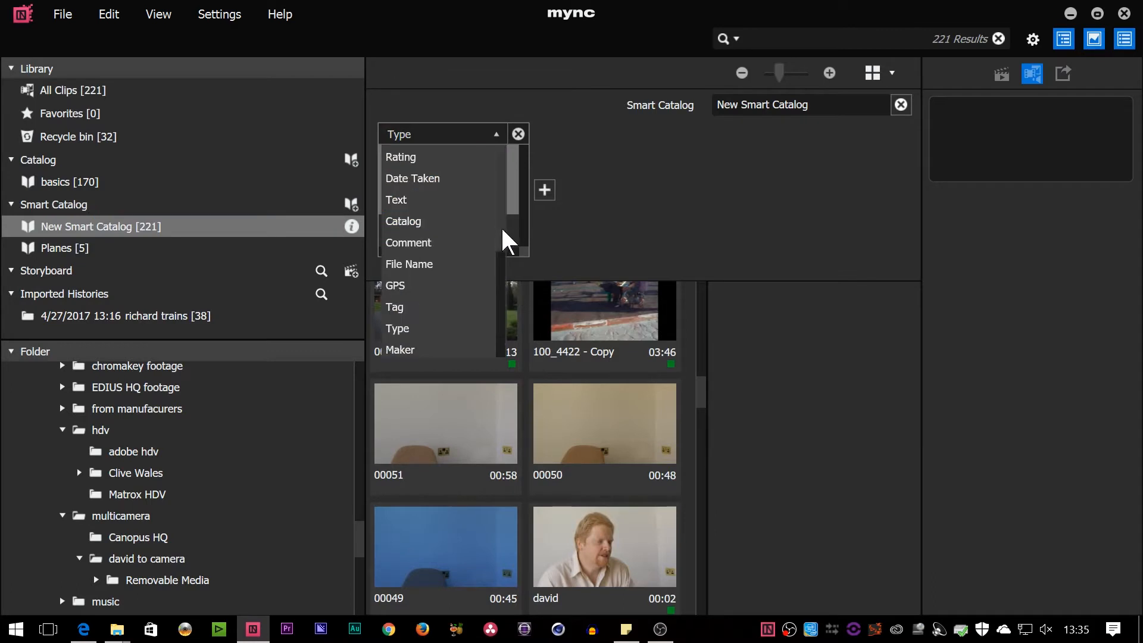
{"action": "left_click", "coordinate": [394, 306]}
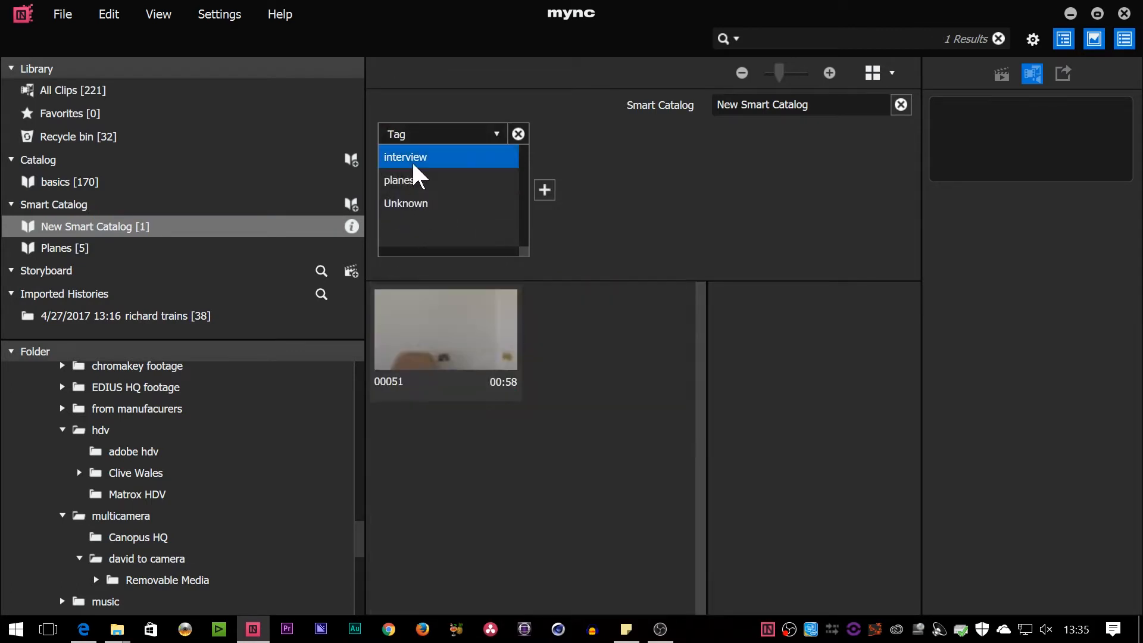
{"action": "mouse_move", "coordinate": [478, 350]}
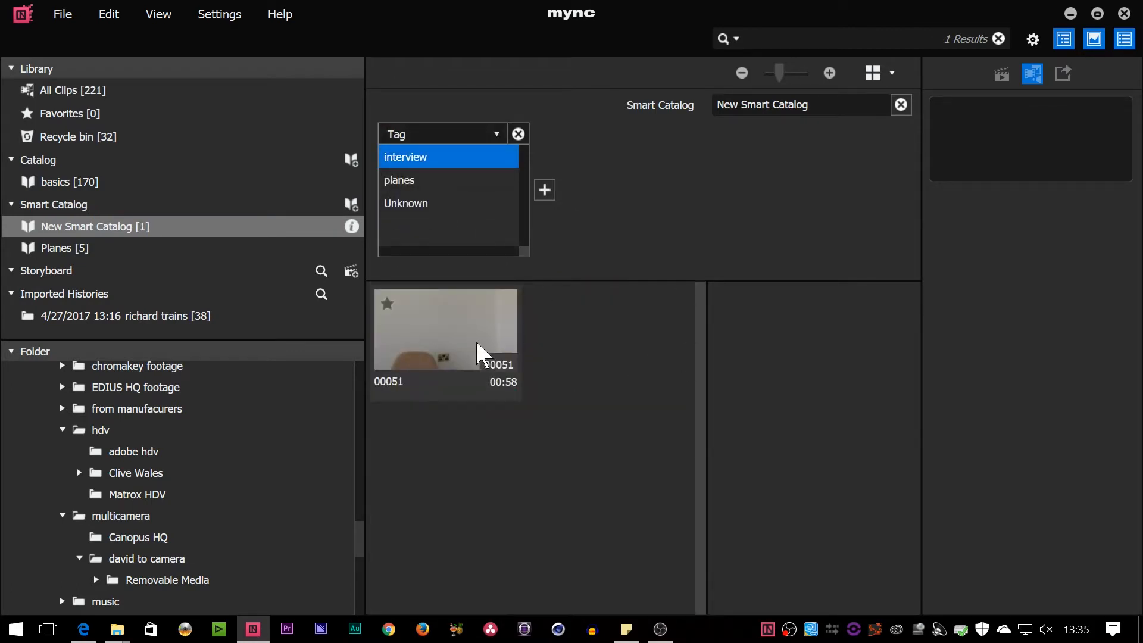
{"action": "left_click", "coordinate": [73, 90]}
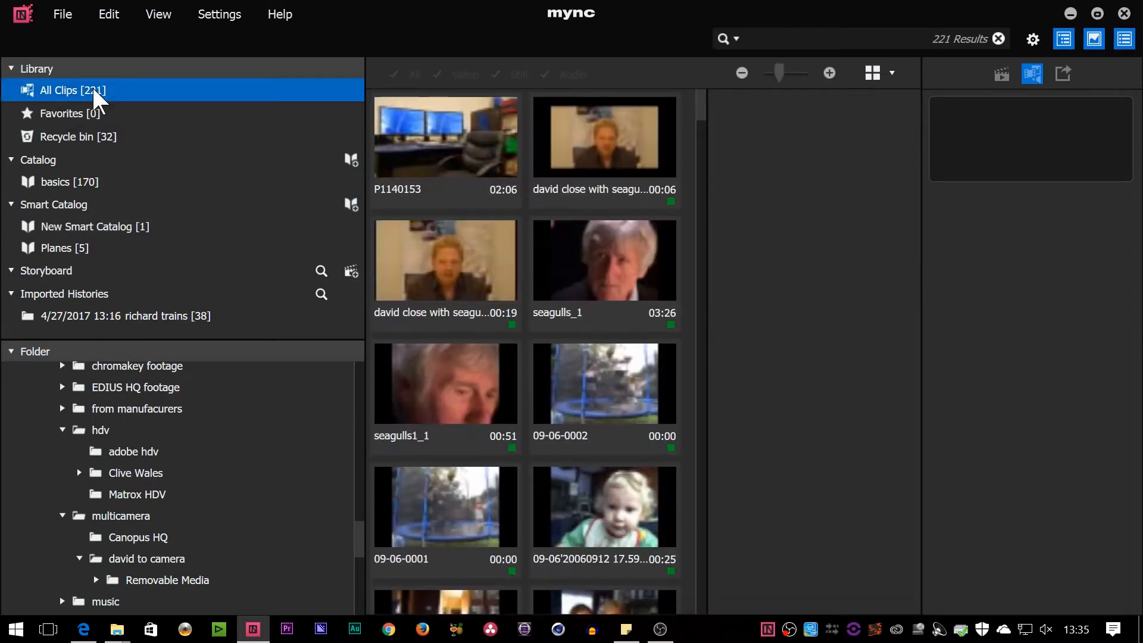
Scroll the full library back down to interview clips 00051 and 00050.
{"action": "scroll", "scroll_direction": "down", "scroll_amount": 3}
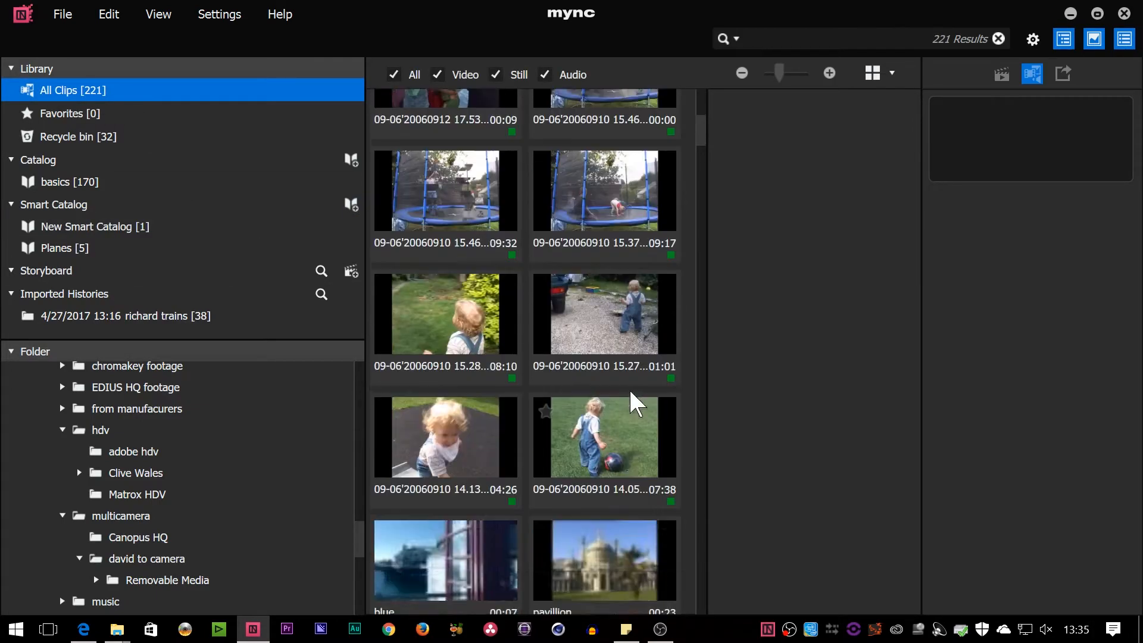
{"action": "scroll", "scroll_direction": "down", "scroll_amount": 3}
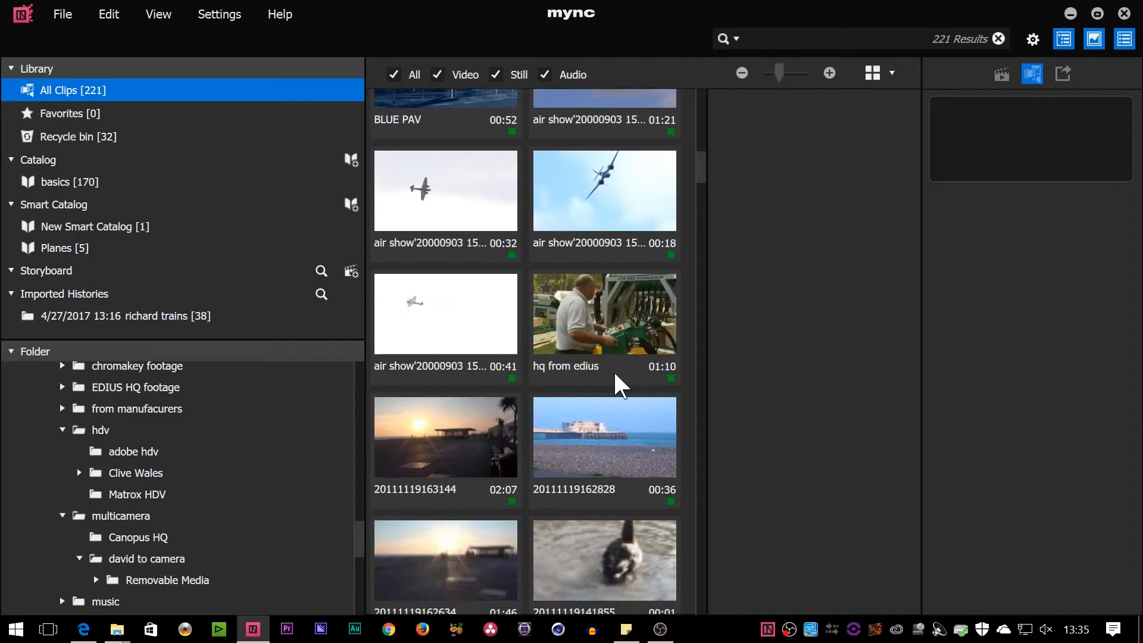
{"action": "scroll", "scroll_direction": "down", "scroll_amount": 3}
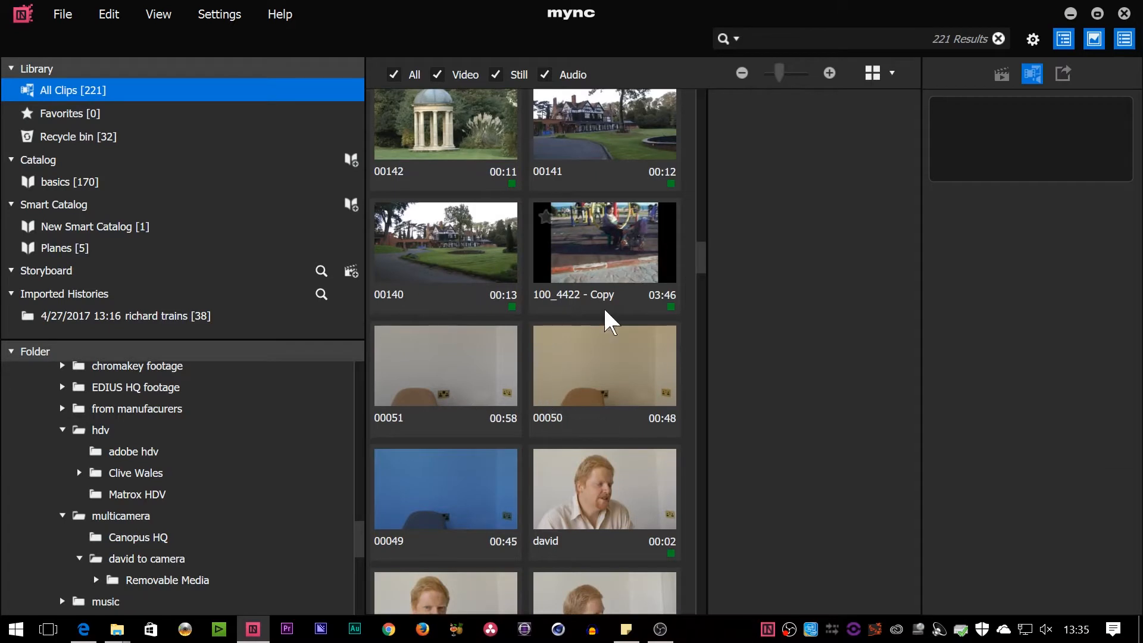
{"action": "mouse_move", "coordinate": [641, 298]}
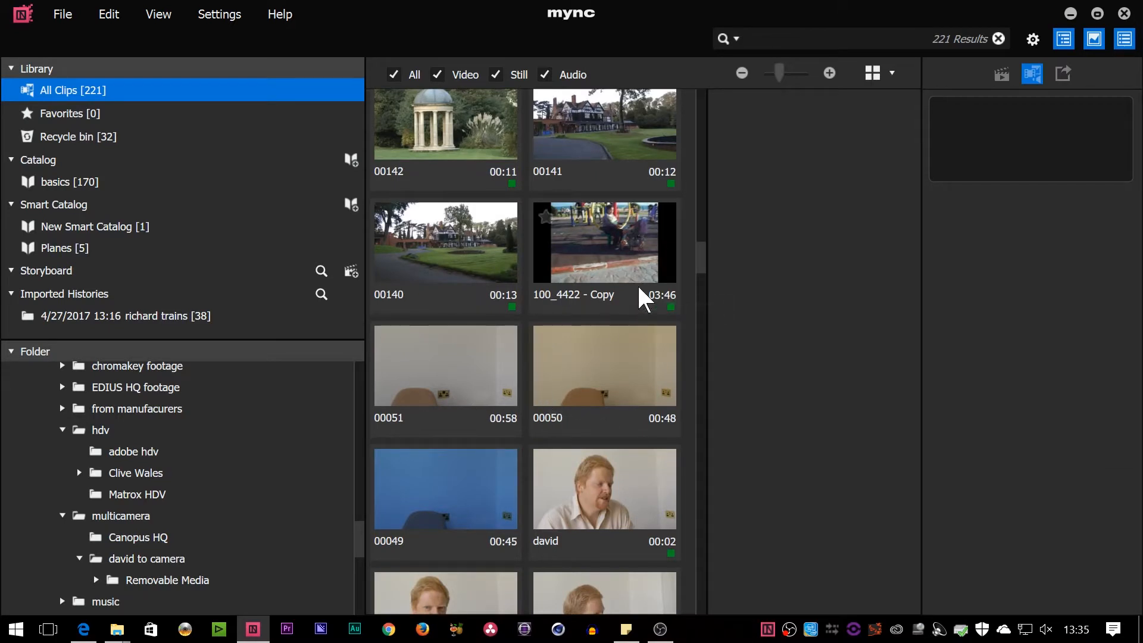
{"action": "mouse_move", "coordinate": [650, 385]}
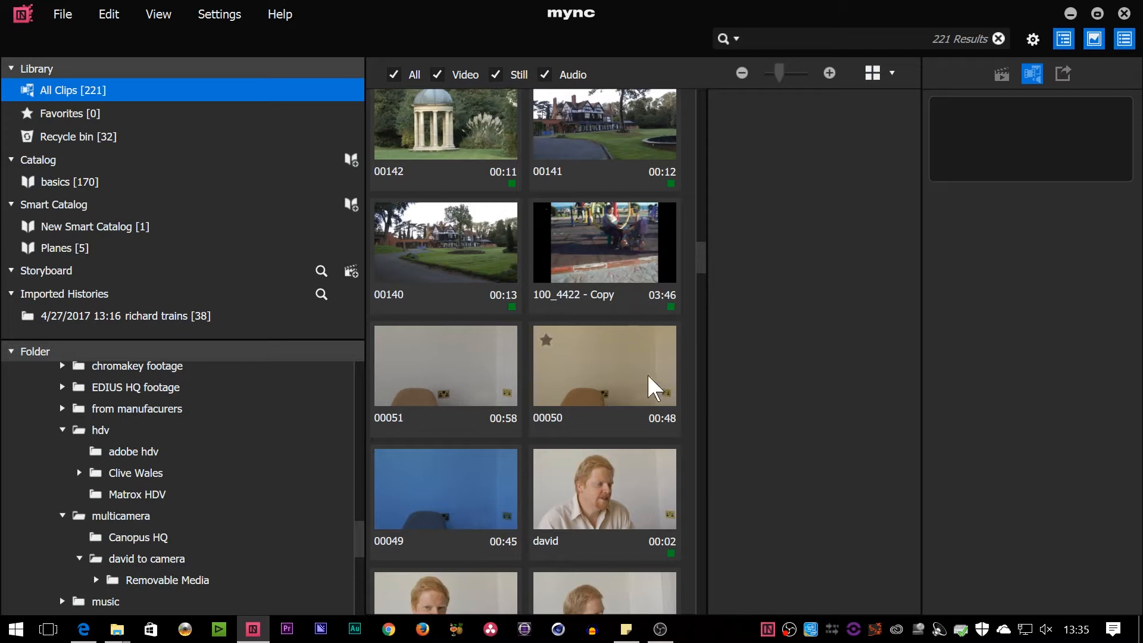
{"action": "mouse_move", "coordinate": [803, 359]}
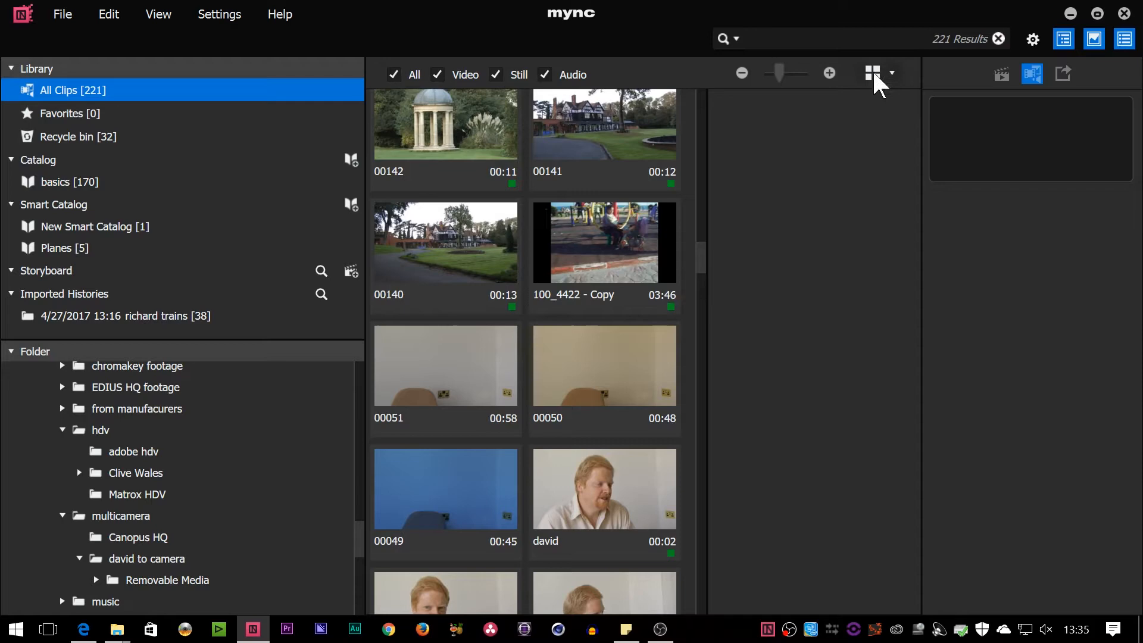
Shrink the library thumbnails twice so four clips fit per row.
{"action": "left_click", "coordinate": [741, 73]}
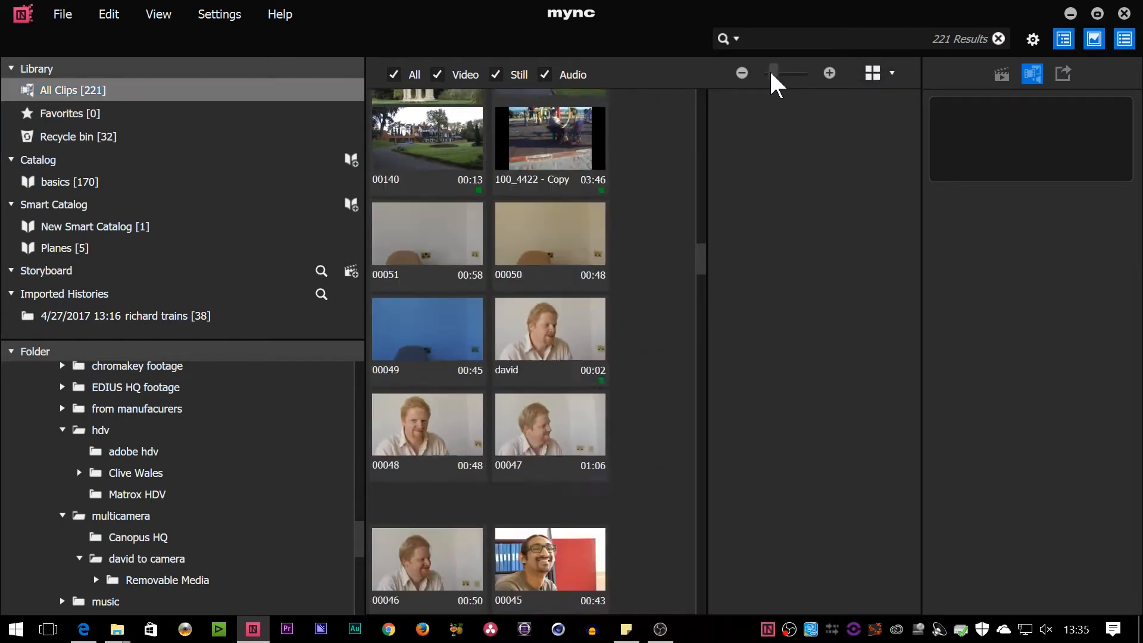
{"action": "left_click", "coordinate": [742, 73]}
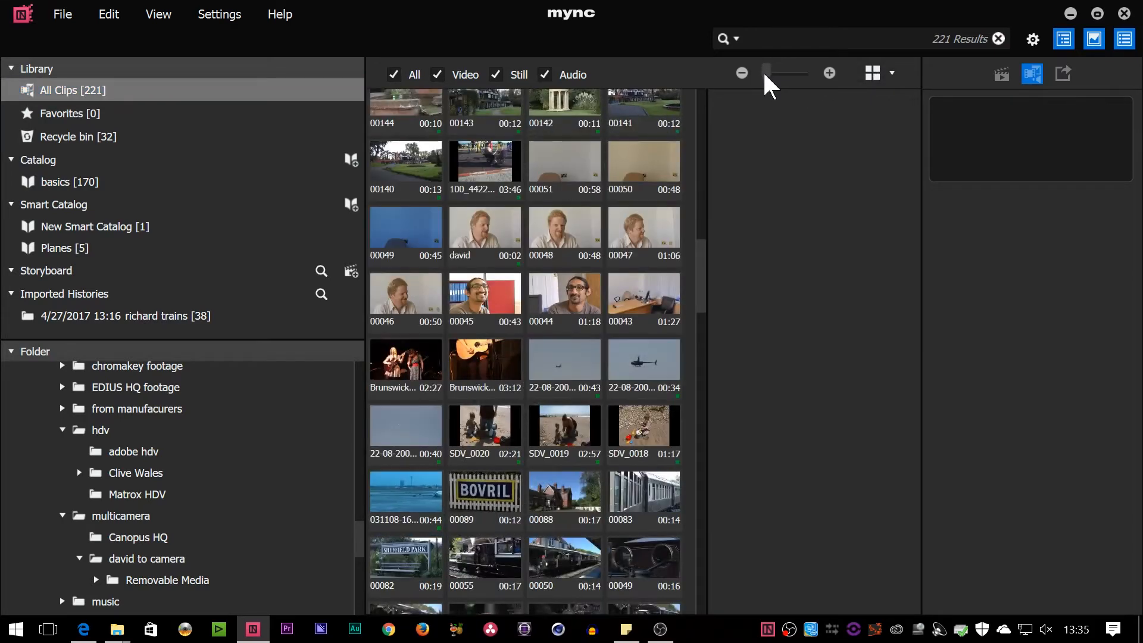
{"action": "mouse_move", "coordinate": [691, 247]}
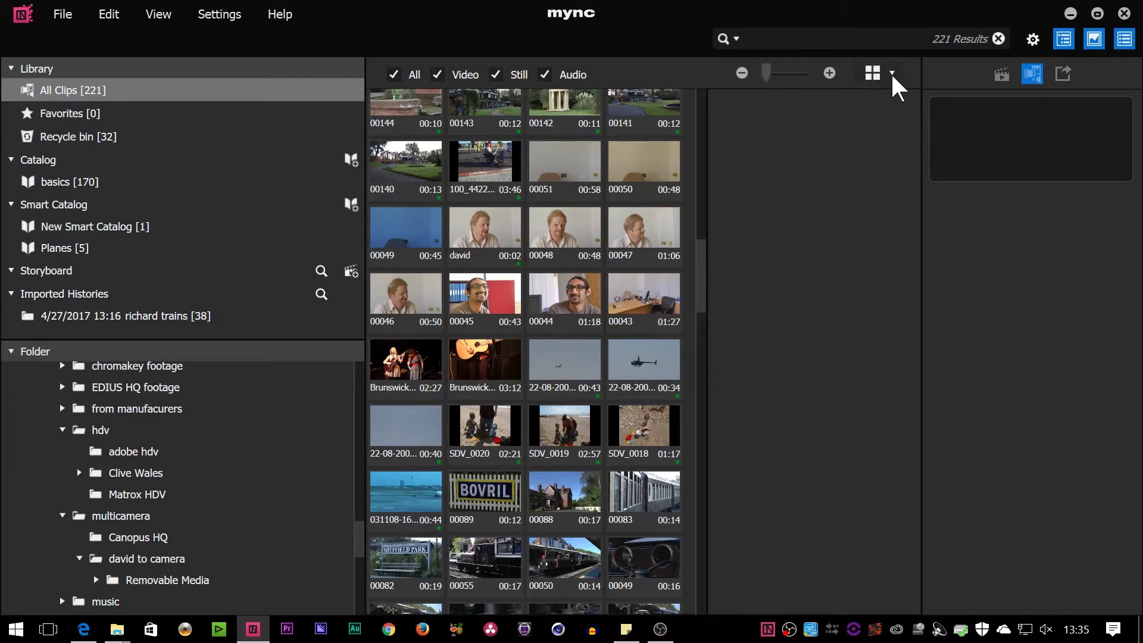
Switch the library view mode to Details, listing thumbnail and clip name columns.
{"action": "left_click", "coordinate": [891, 73]}
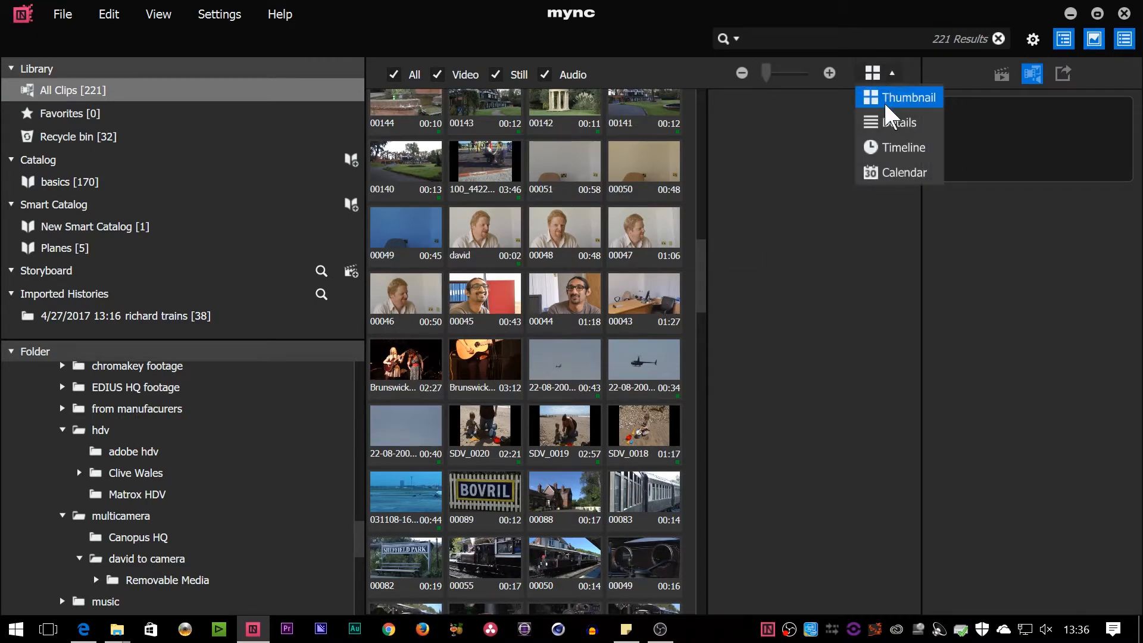
{"action": "mouse_move", "coordinate": [905, 173]}
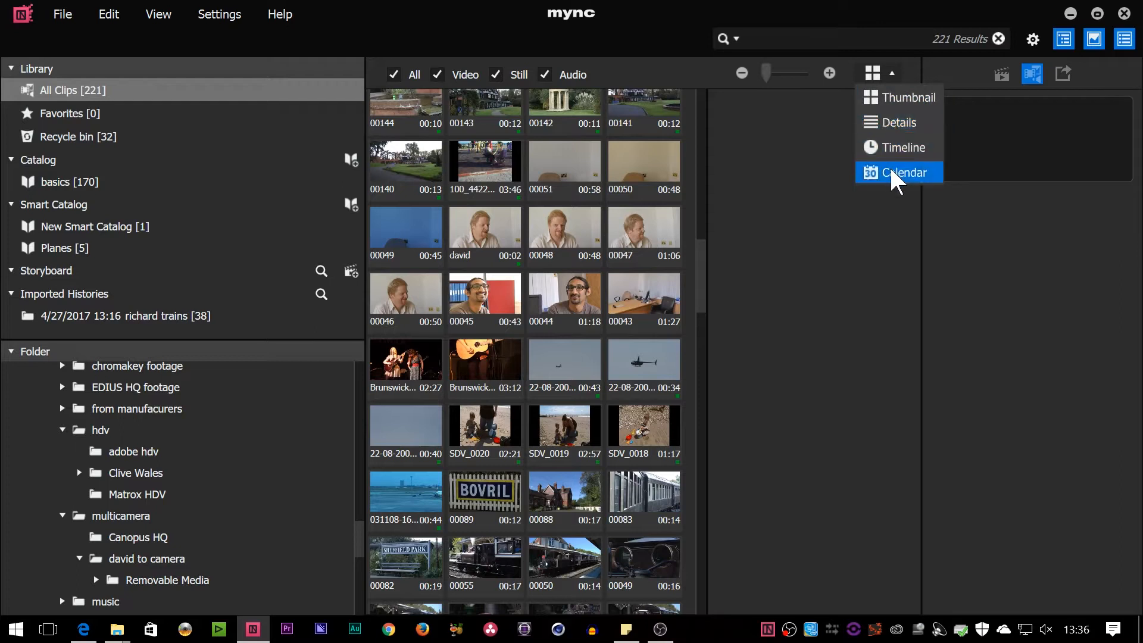
{"action": "mouse_move", "coordinate": [911, 99]}
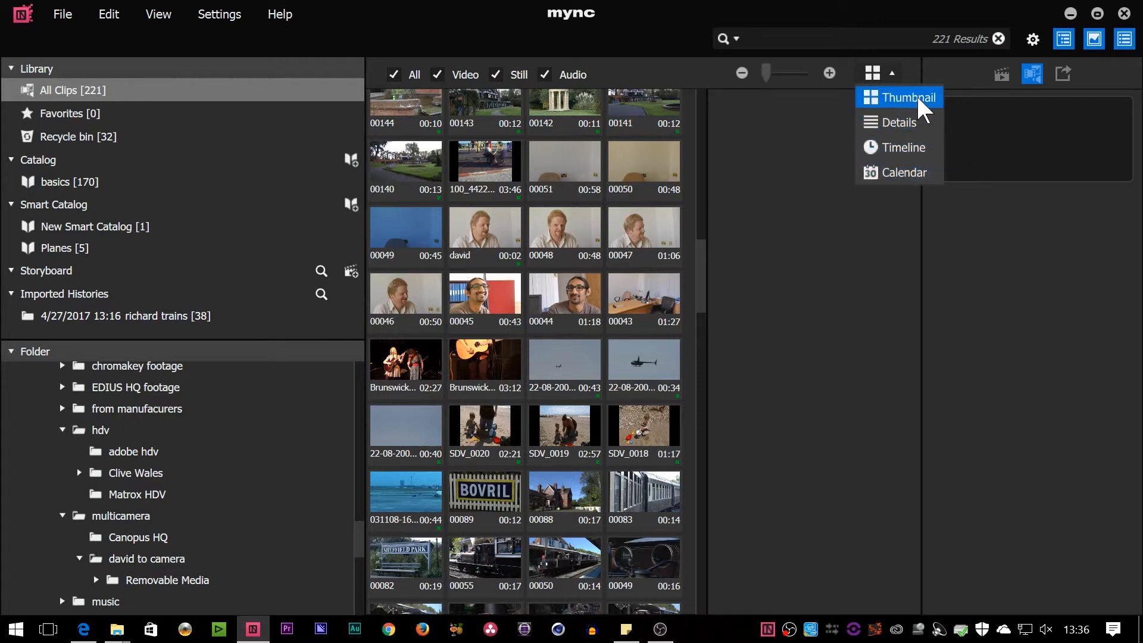
{"action": "mouse_move", "coordinate": [900, 122]}
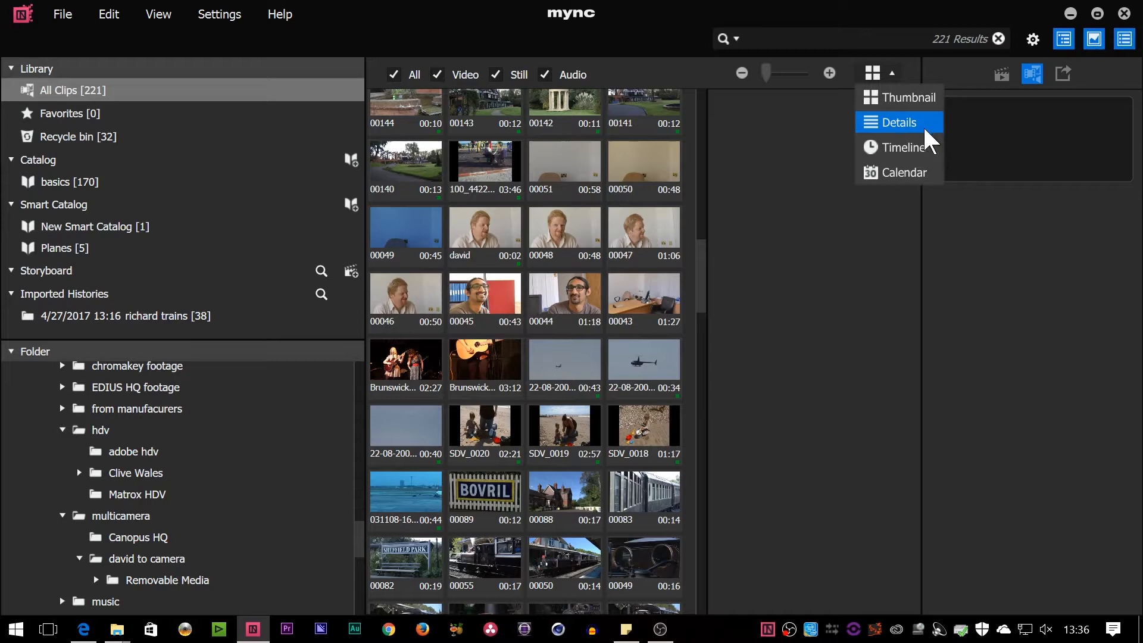
{"action": "left_click", "coordinate": [901, 121]}
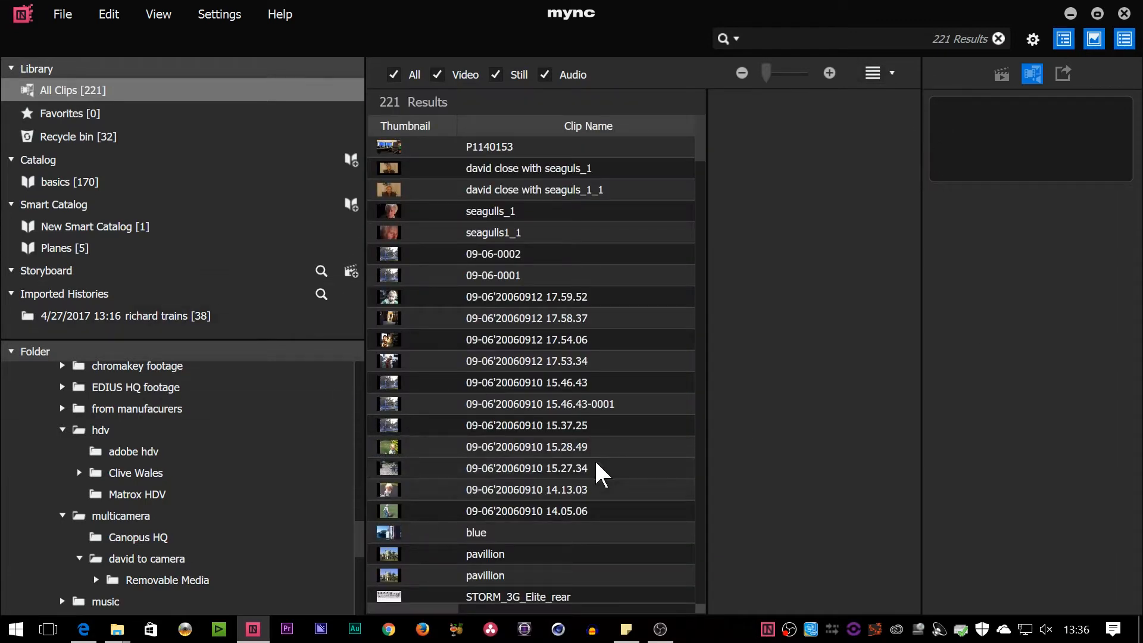
Switch the library to Timeline view and scroll to the June 30, 2010 interview clips.
{"action": "left_click", "coordinate": [872, 73]}
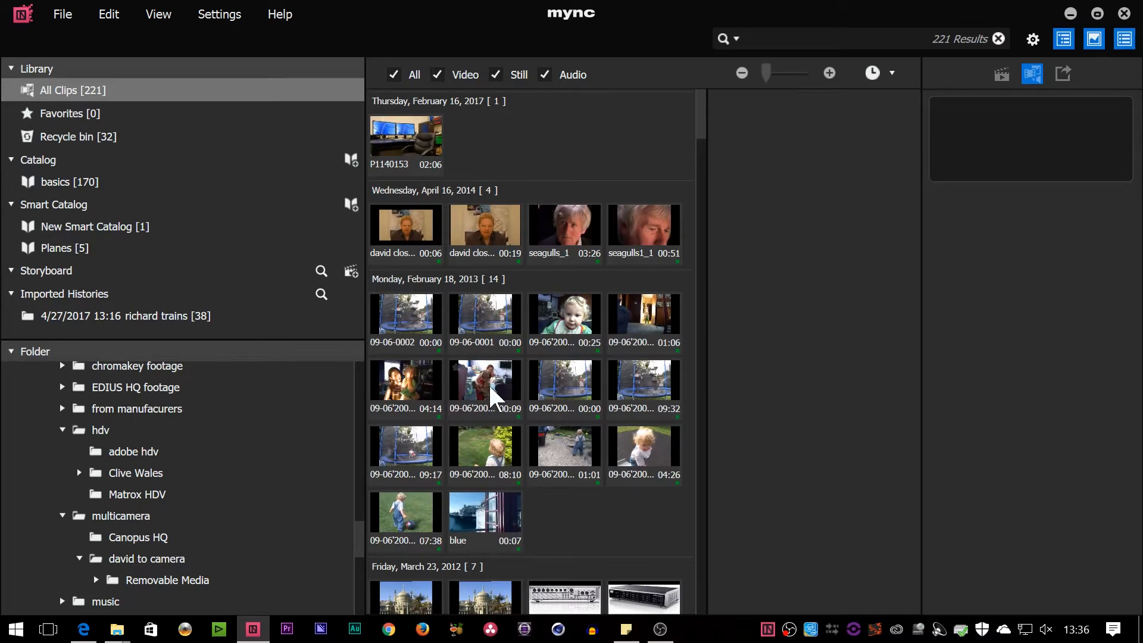
{"action": "scroll", "scroll_direction": "down", "scroll_amount": 3}
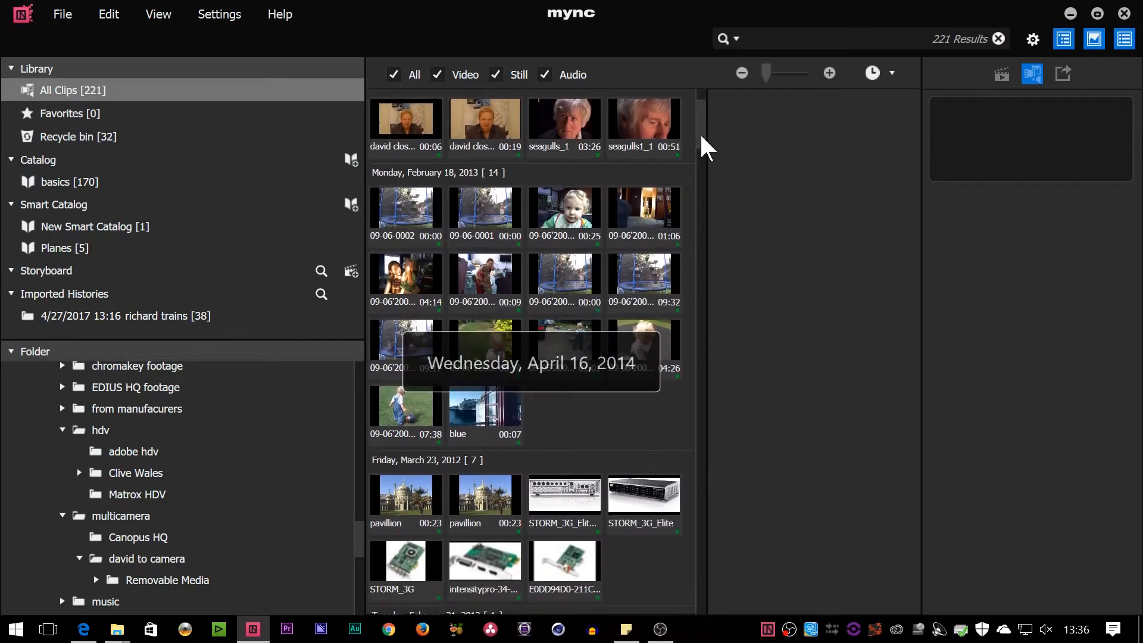
{"action": "scroll", "scroll_direction": "down", "scroll_amount": 3}
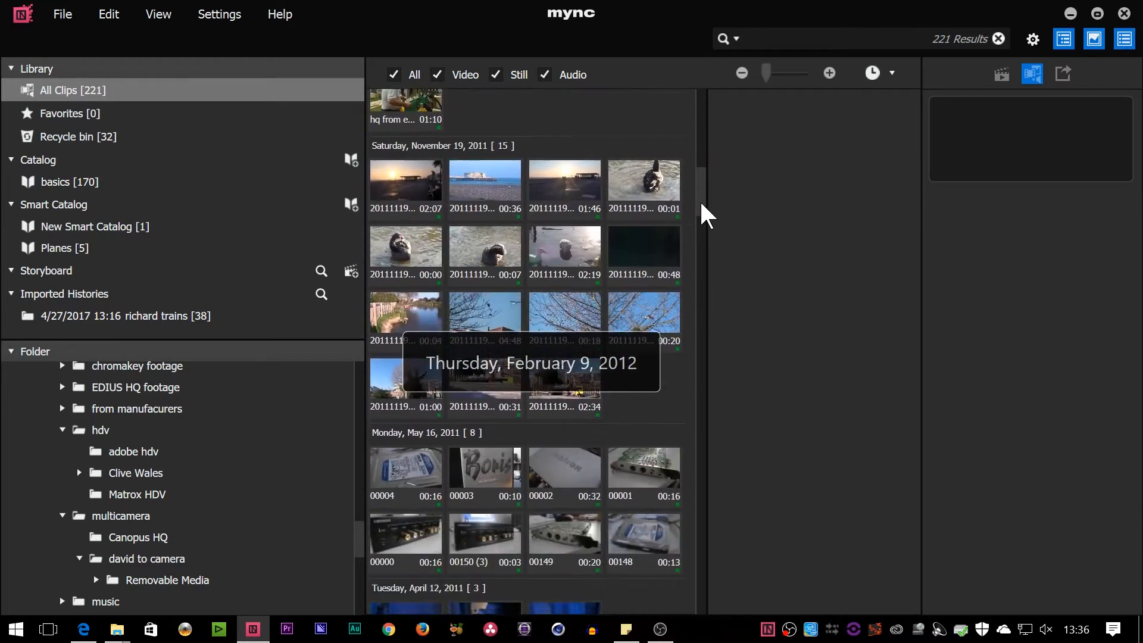
{"action": "scroll", "scroll_direction": "down", "scroll_amount": 3}
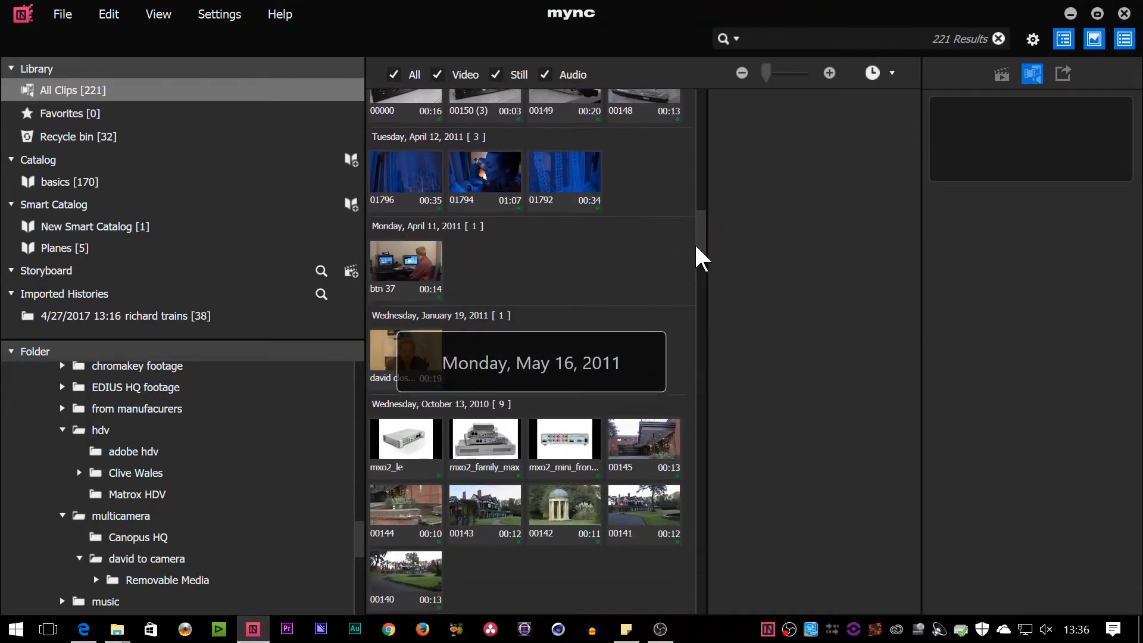
{"action": "scroll", "scroll_direction": "down", "scroll_amount": 3}
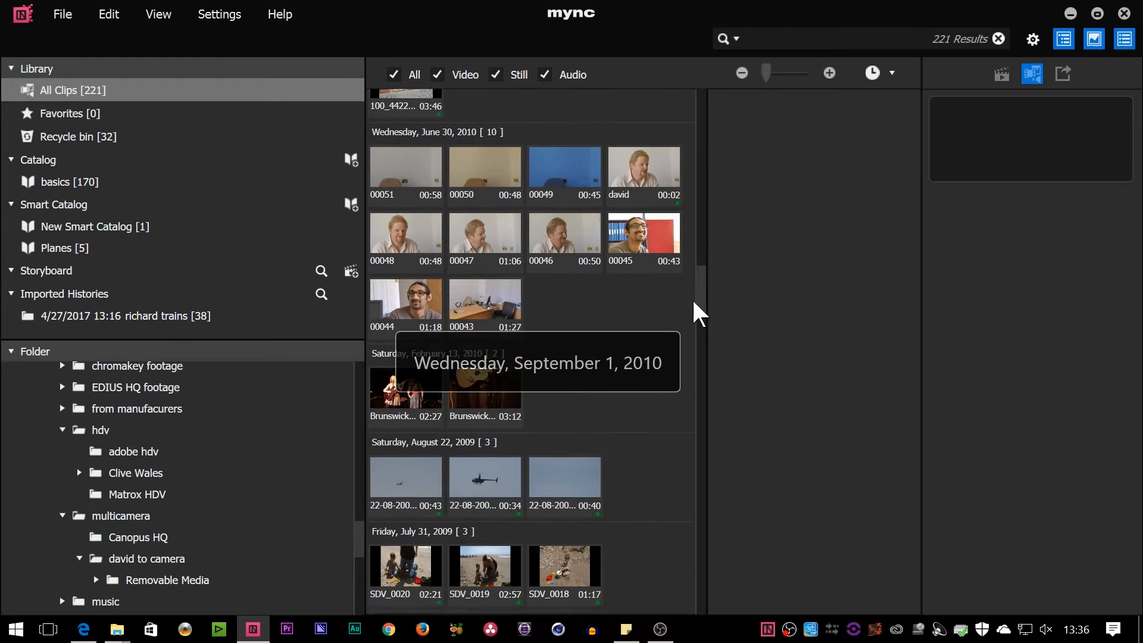
{"action": "scroll", "scroll_direction": "up", "scroll_amount": 3}
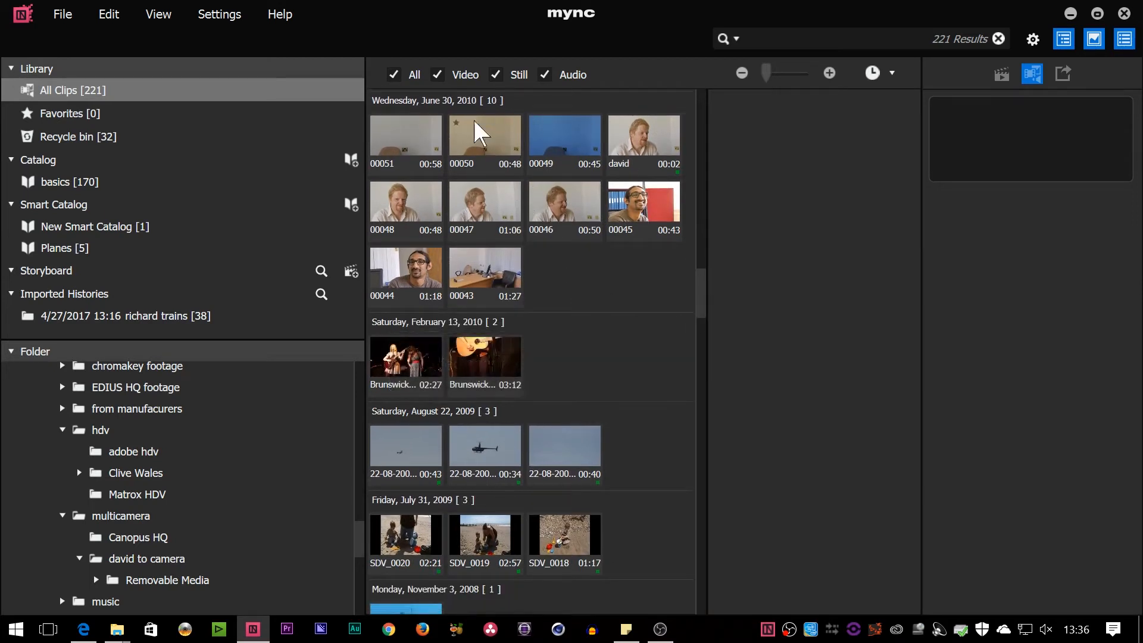
{"action": "mouse_move", "coordinate": [813, 306]}
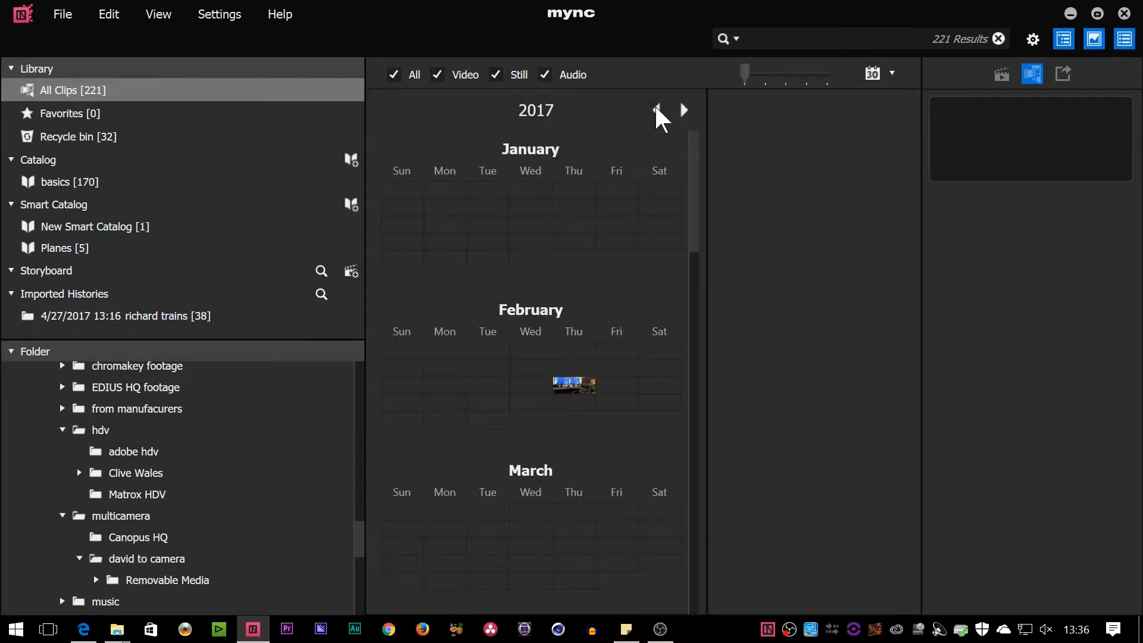
Page the calendar back two years and preview a February 2013 toddler clip.
{"action": "left_click", "coordinate": [655, 109]}
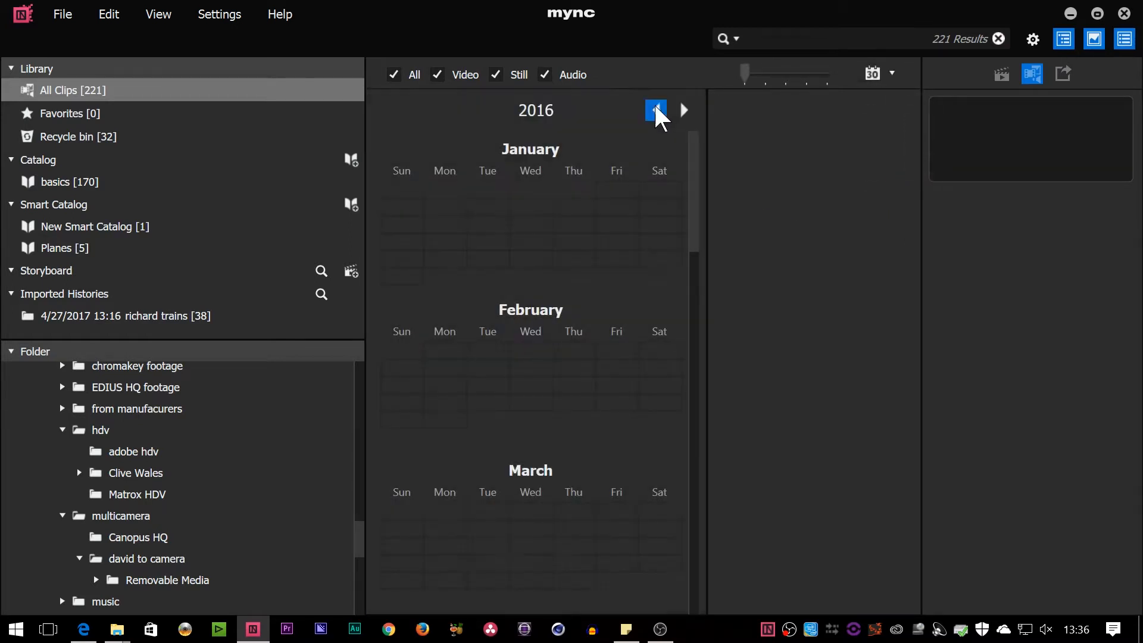
{"action": "left_click", "coordinate": [655, 110]}
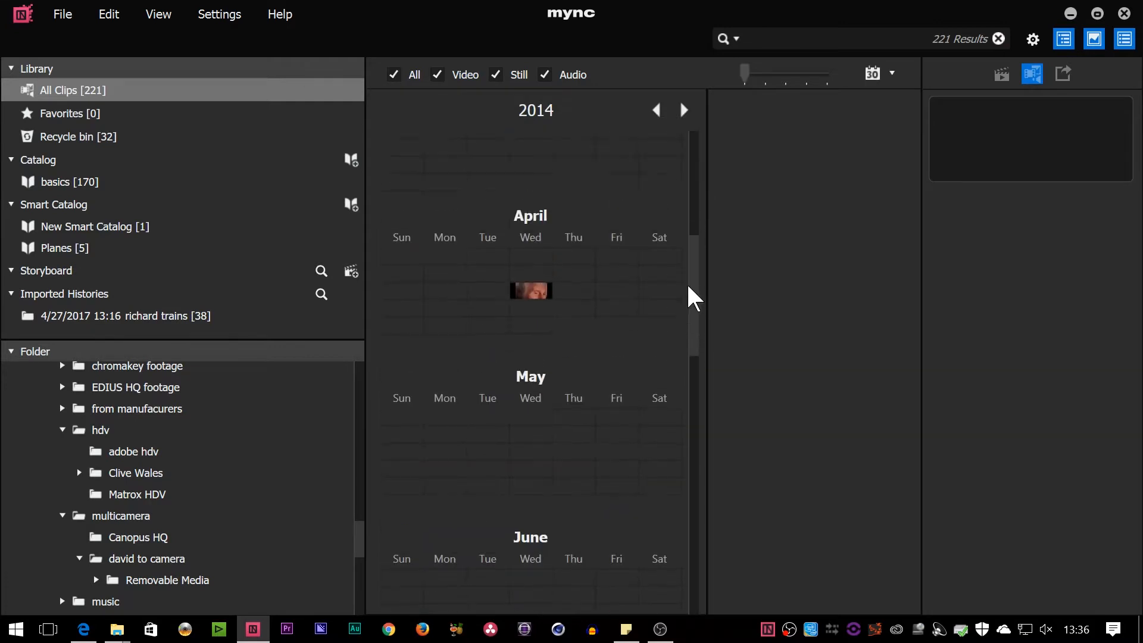
{"action": "scroll", "scroll_direction": "down", "scroll_amount": 3}
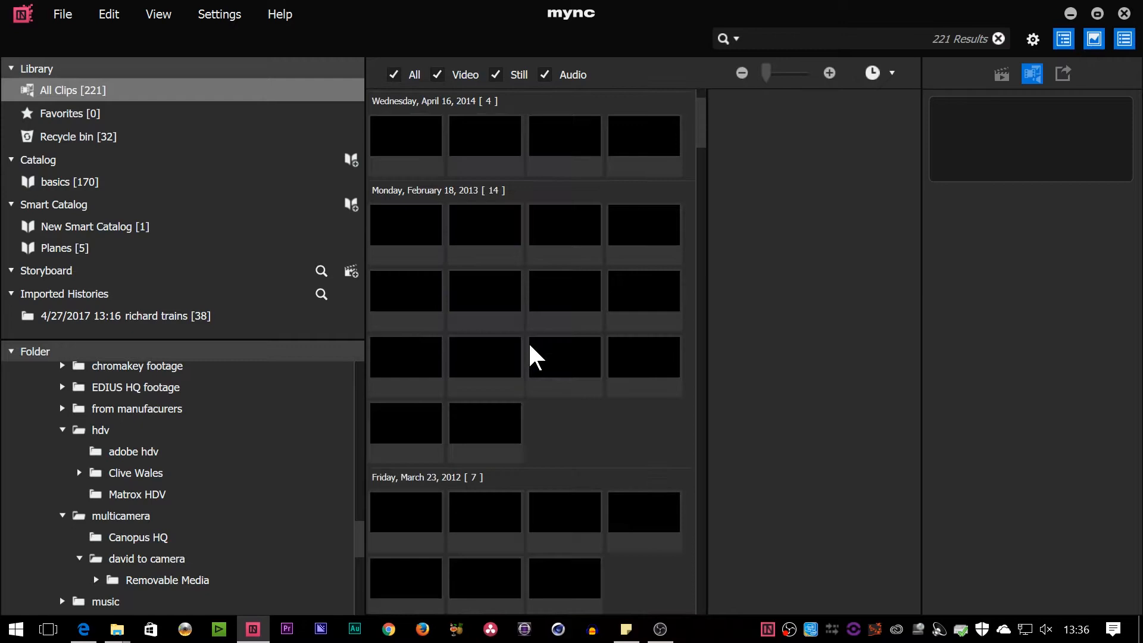
{"action": "left_click", "coordinate": [563, 365]}
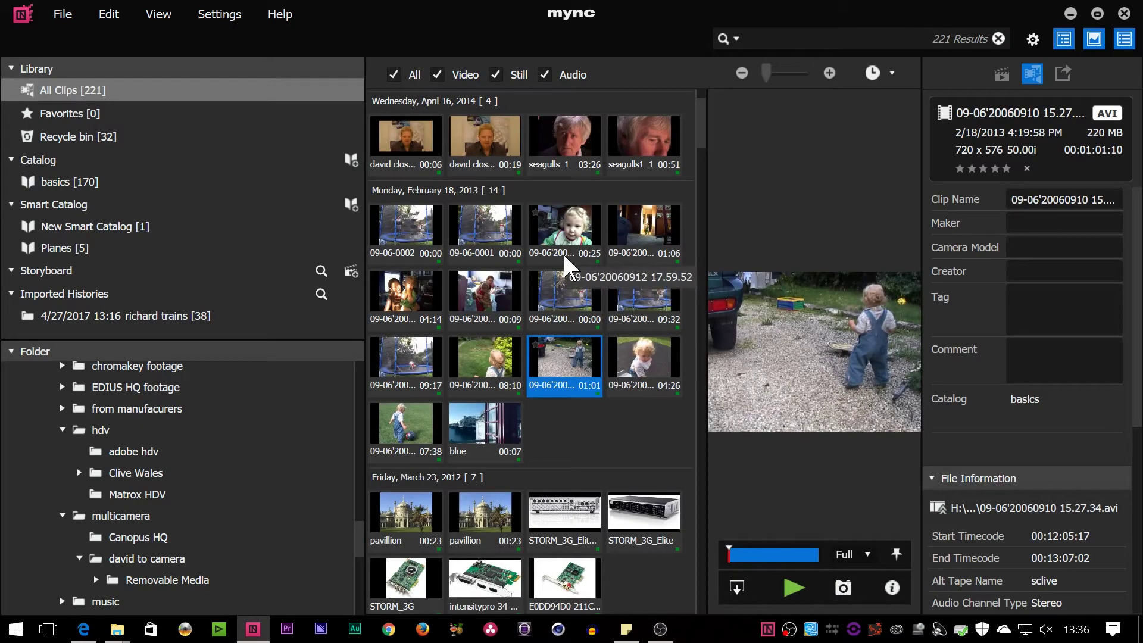
Return to the June 30, 2010 group and preview interview clip 00050.
{"action": "scroll", "scroll_direction": "down", "scroll_amount": 3}
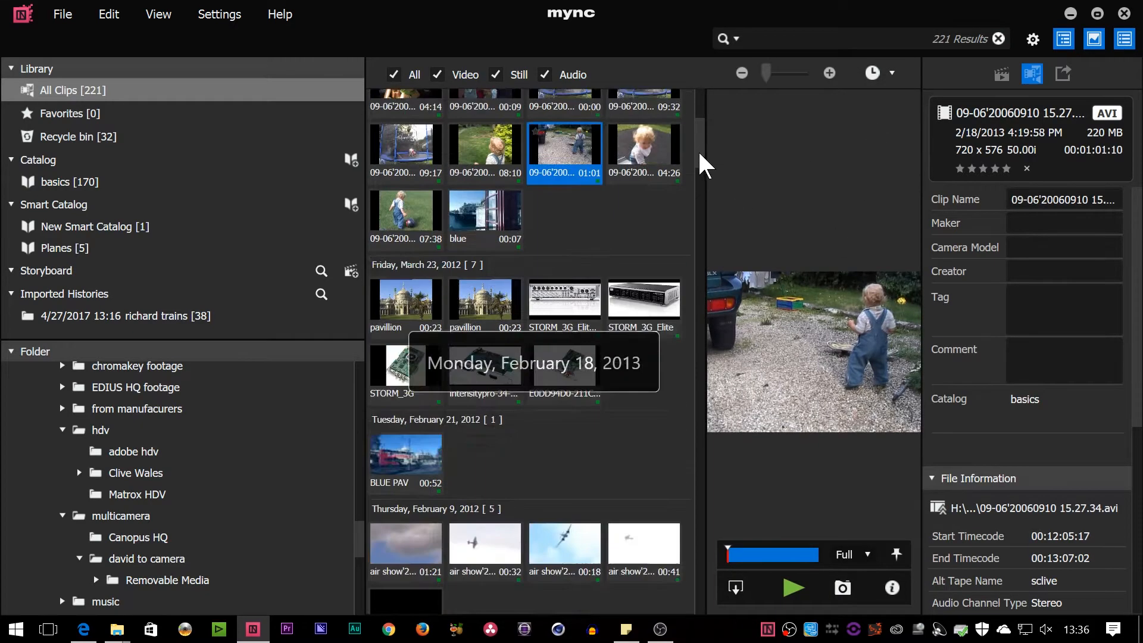
{"action": "scroll", "scroll_direction": "down", "scroll_amount": 3}
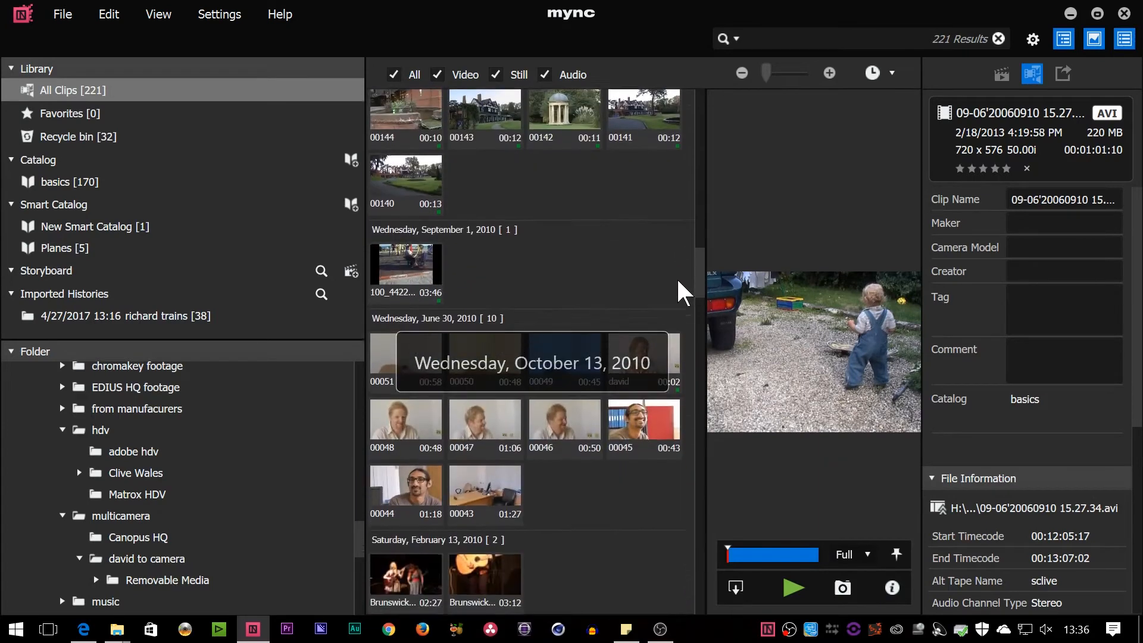
{"action": "left_click", "coordinate": [485, 168]}
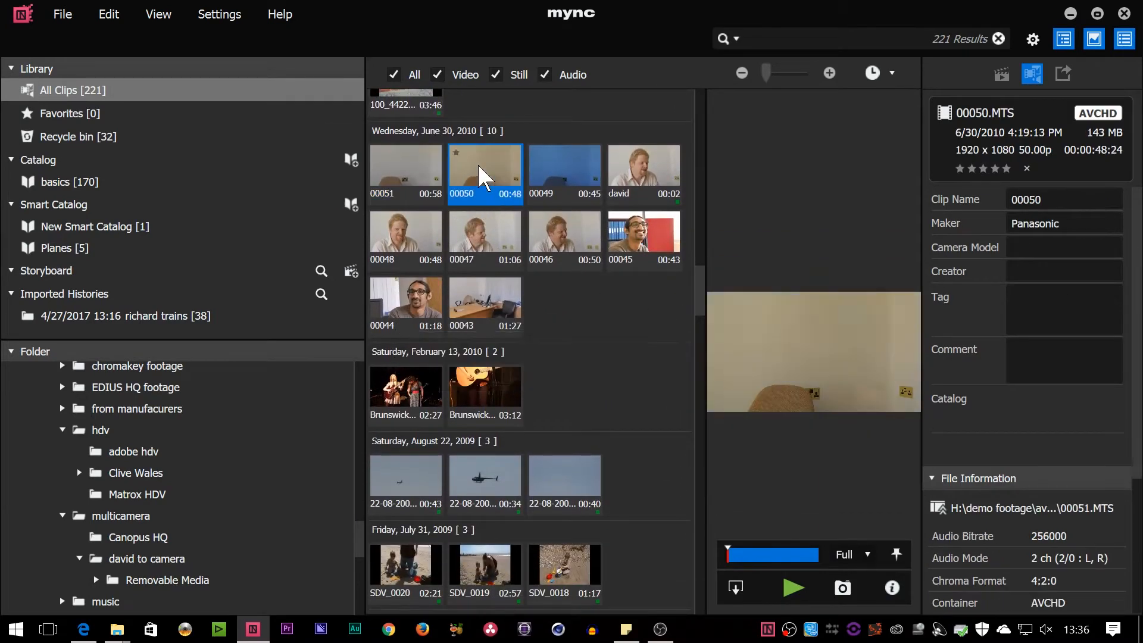
Tag the nine selected June 30, 2010 clips with 'interview' via Edit properties.
{"action": "left_click", "coordinate": [484, 305]}
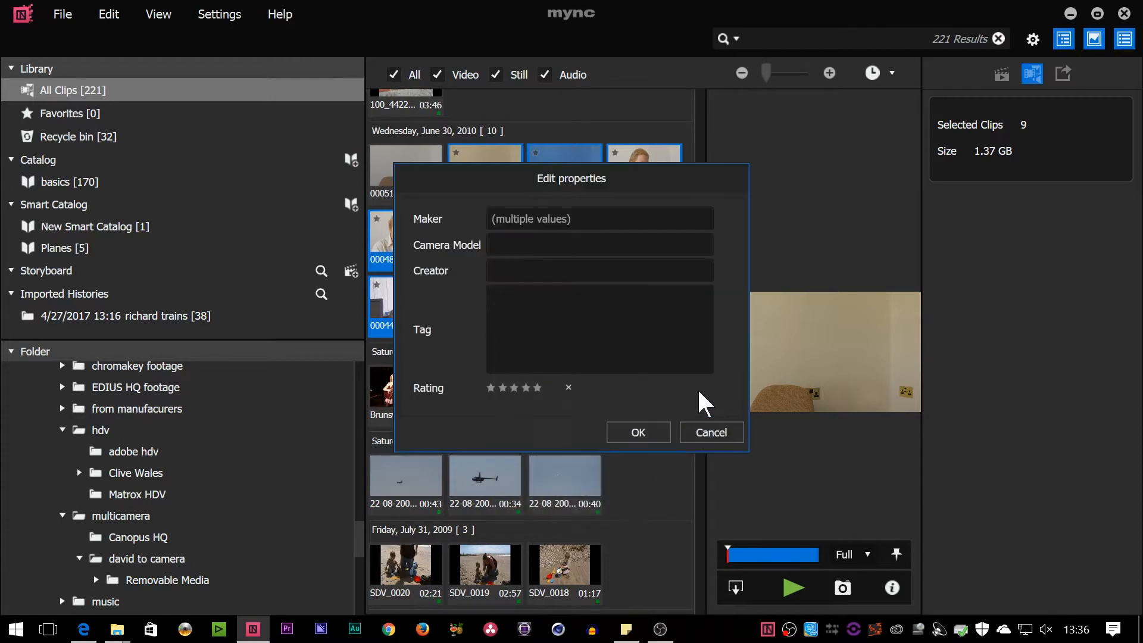
{"action": "left_click", "coordinate": [599, 328]}
{"action": "type", "text": "in"}
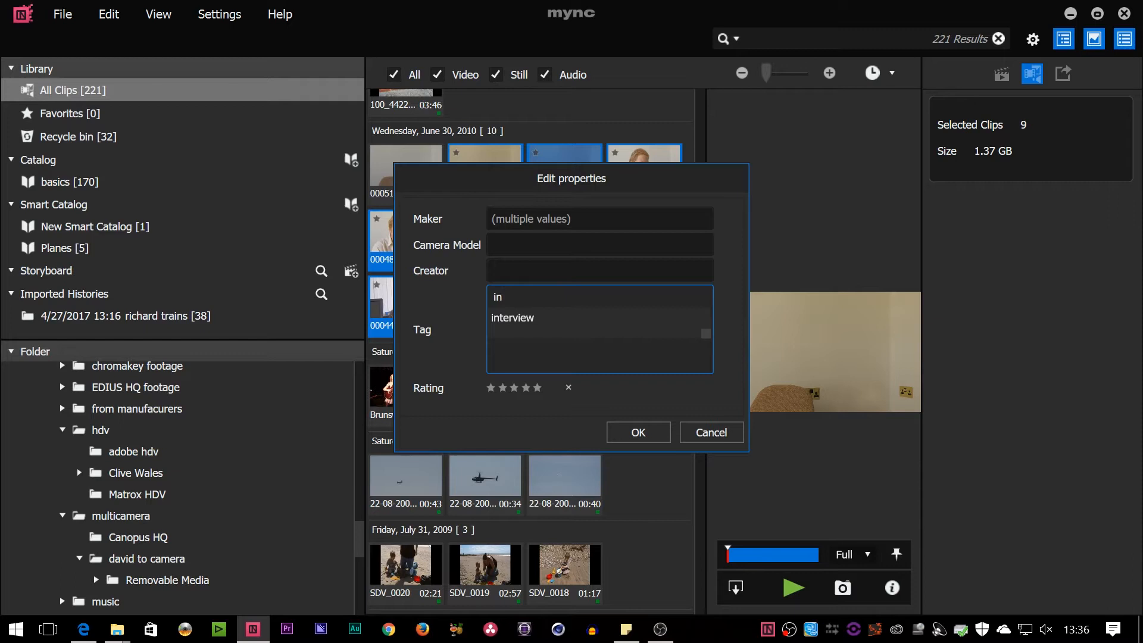
{"action": "mouse_move", "coordinate": [507, 330]}
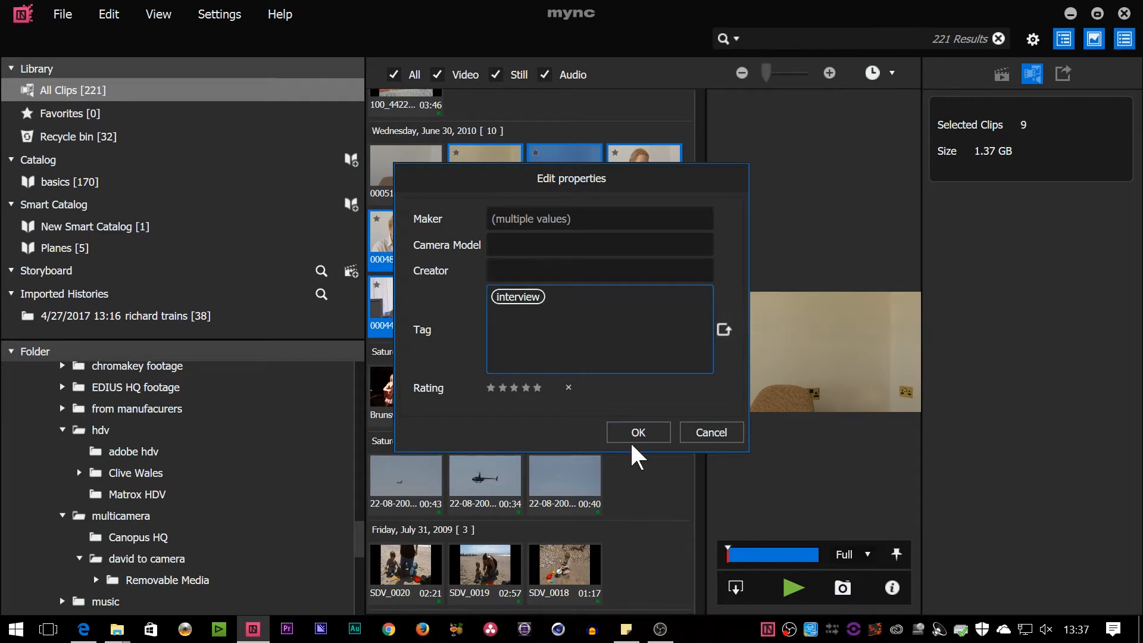
{"action": "left_click", "coordinate": [635, 431]}
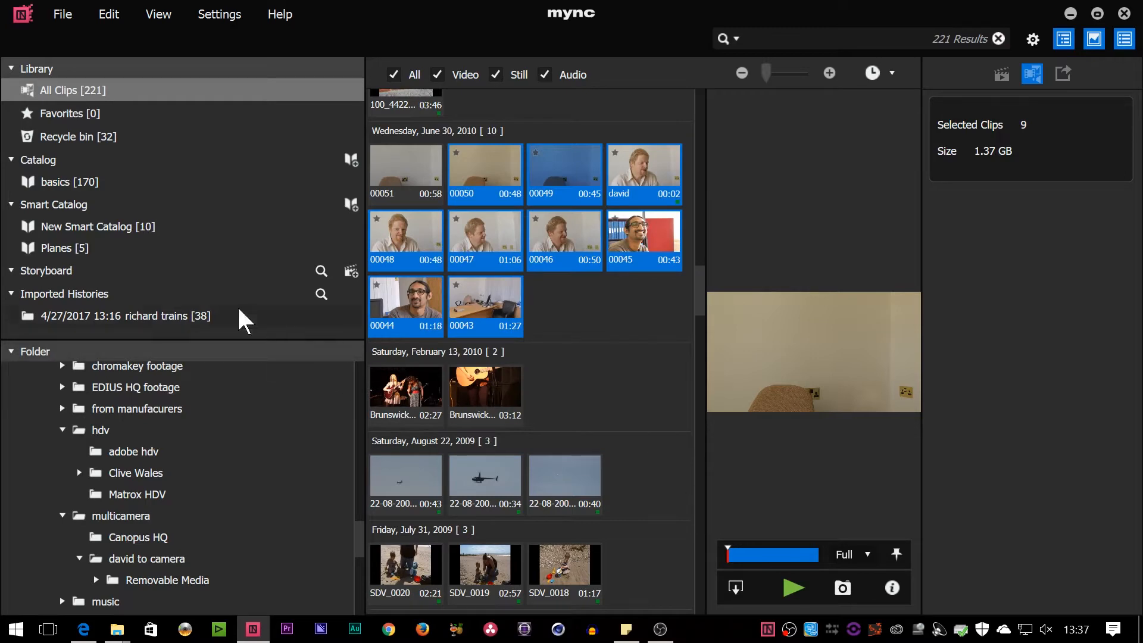
Show New Smart Catalog with its ten June 30, 2010 interview clips.
{"action": "left_click", "coordinate": [98, 226]}
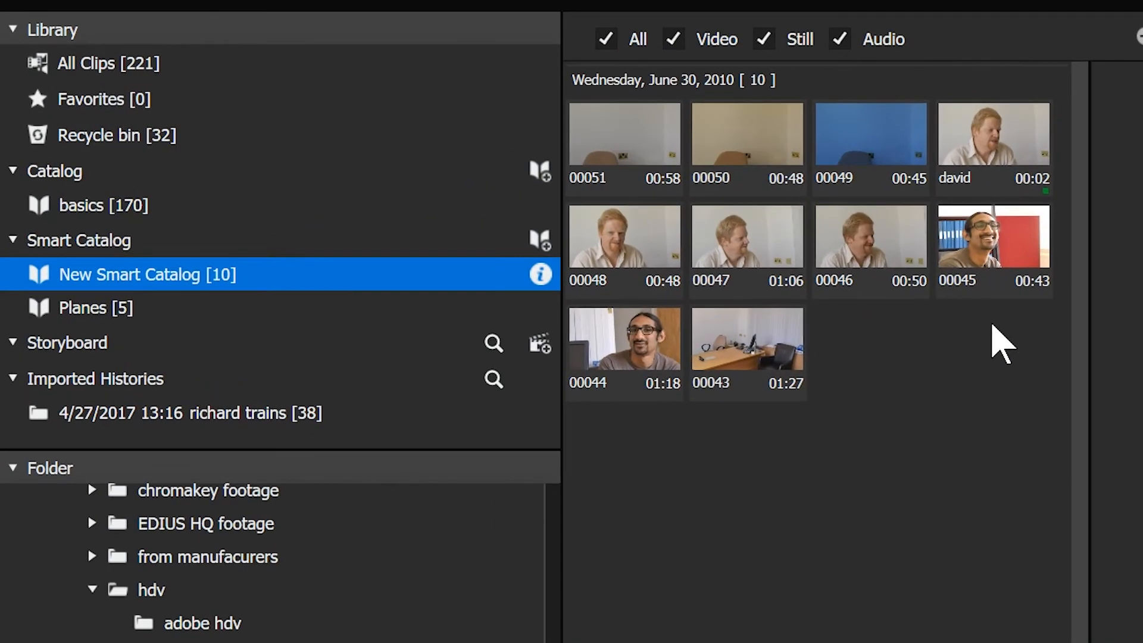
{"action": "mouse_move", "coordinate": [203, 371]}
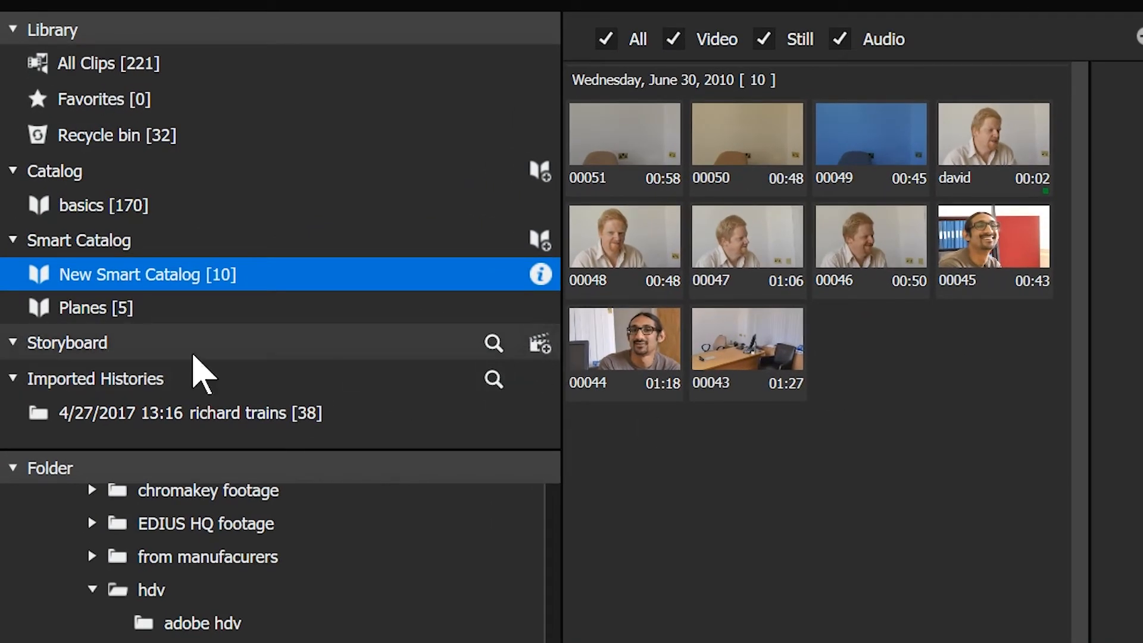
Create a storyboard named 'interview' and return to the New Smart Catalog clips.
{"action": "left_click", "coordinate": [536, 343]}
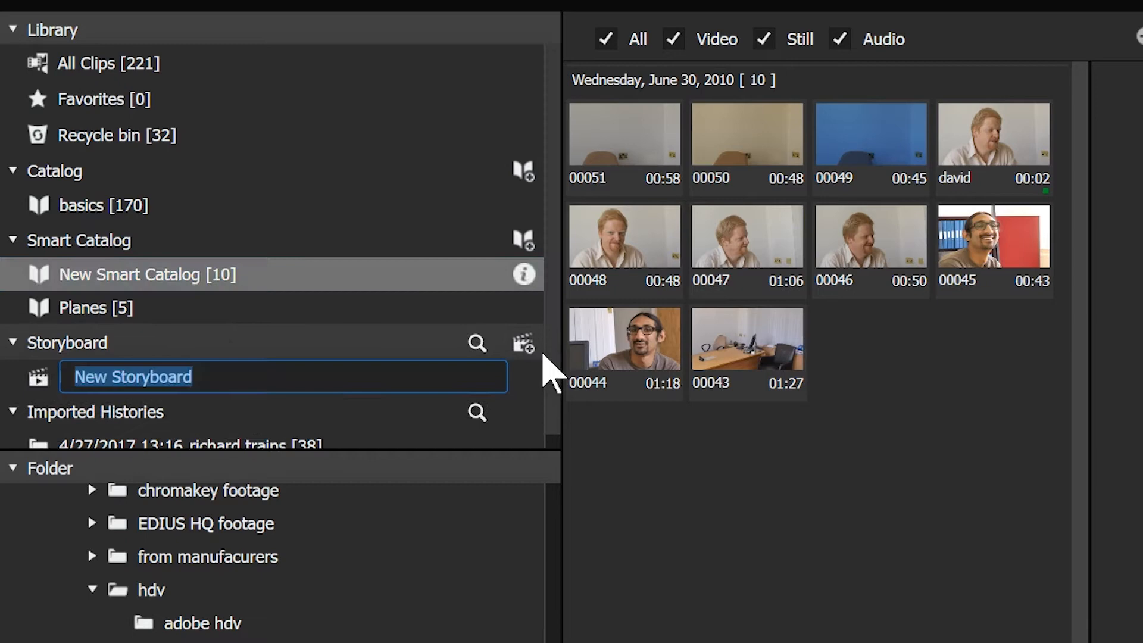
{"action": "type", "text": "interview [0"}
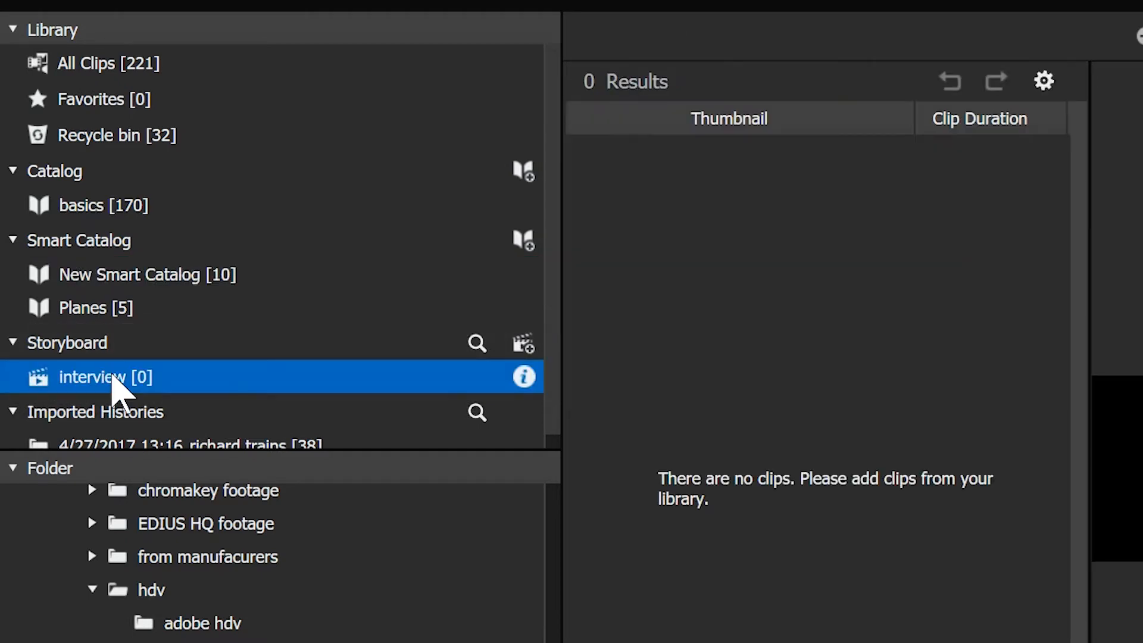
{"action": "mouse_move", "coordinate": [124, 320]}
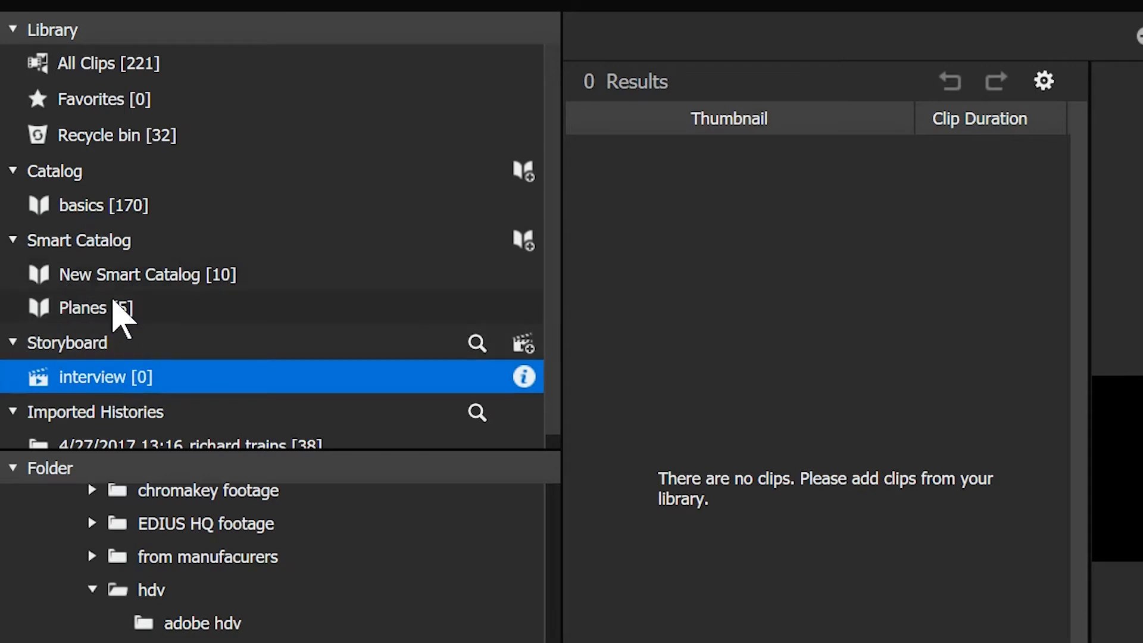
{"action": "left_click", "coordinate": [146, 275]}
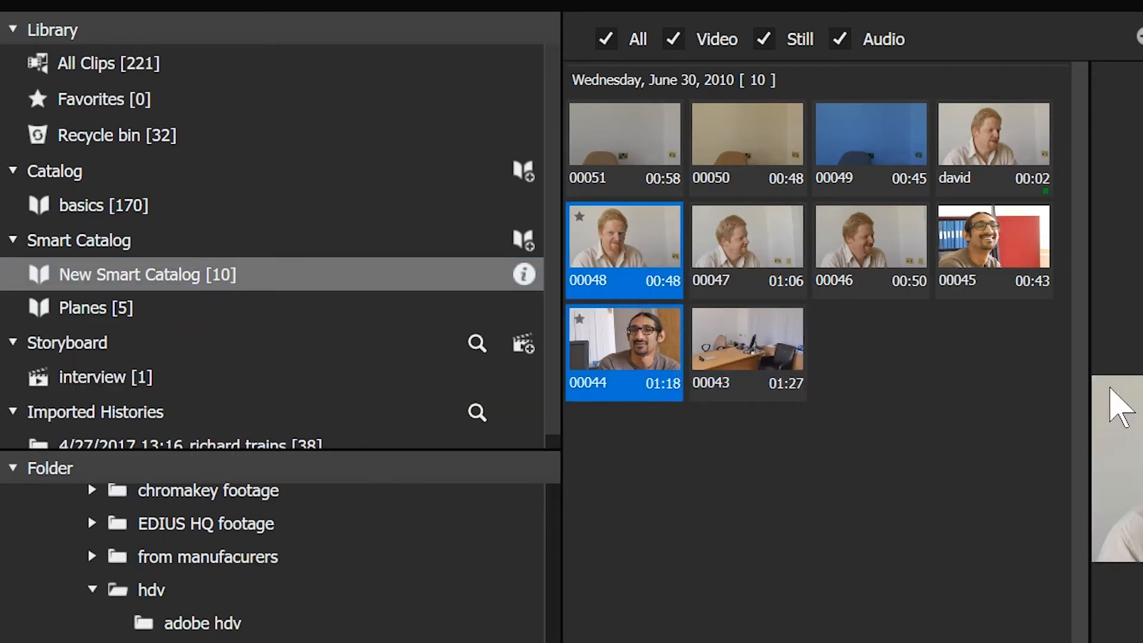
{"action": "mouse_move", "coordinate": [627, 262]}
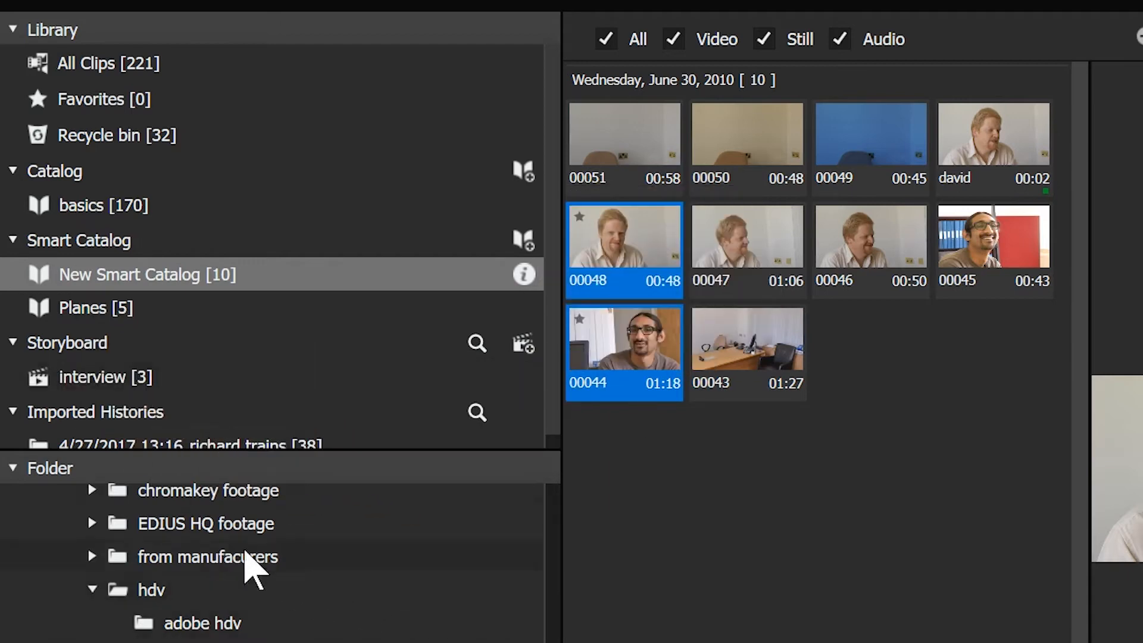
Show the interview storyboard's three clips and preview the office wide-shot clip.
{"action": "left_click", "coordinate": [104, 377]}
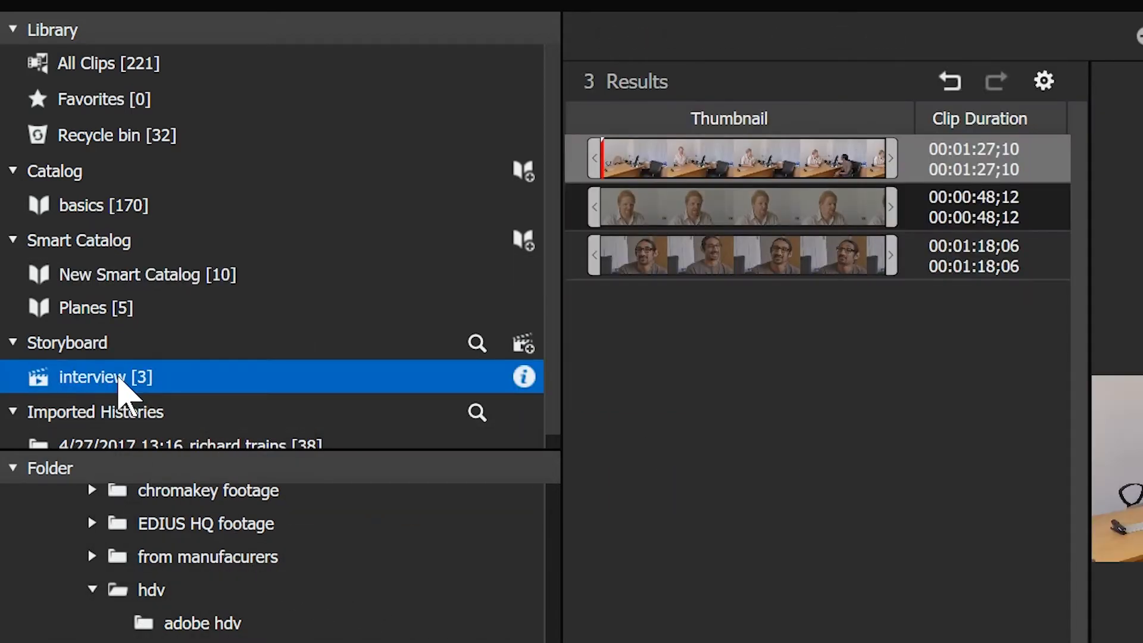
{"action": "mouse_move", "coordinate": [719, 206]}
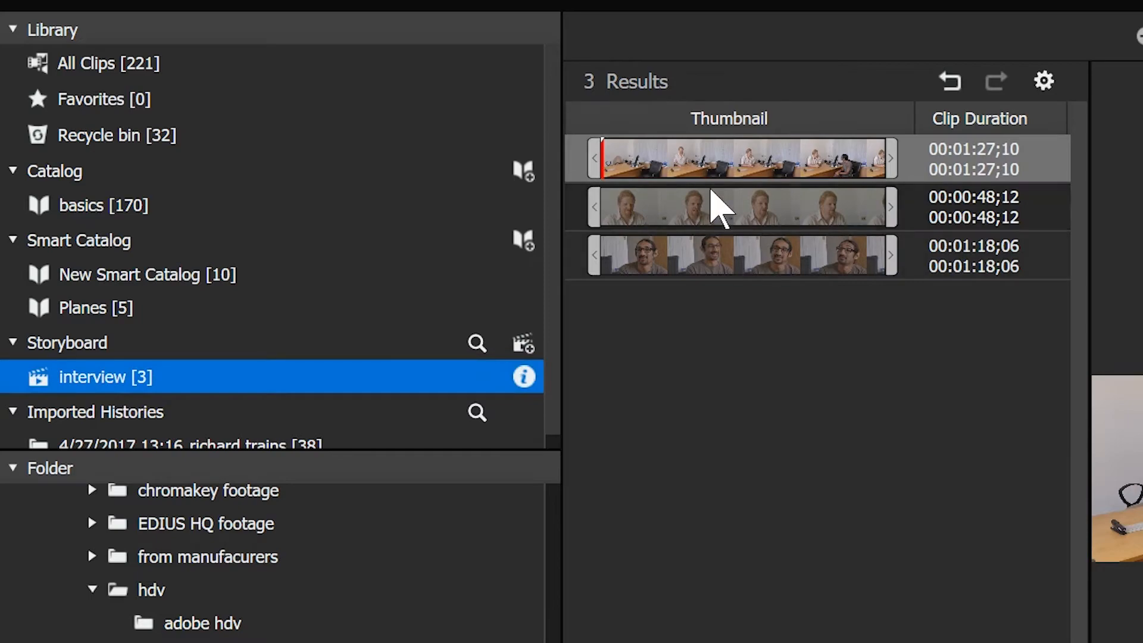
{"action": "left_click", "coordinate": [728, 158]}
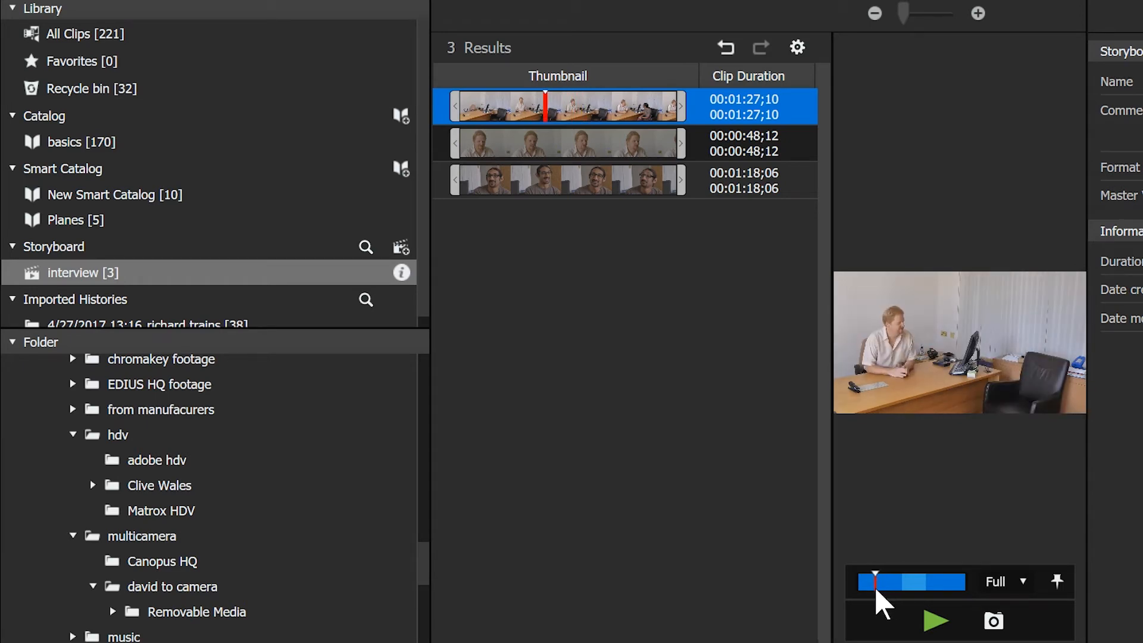
{"action": "mouse_move", "coordinate": [911, 525]}
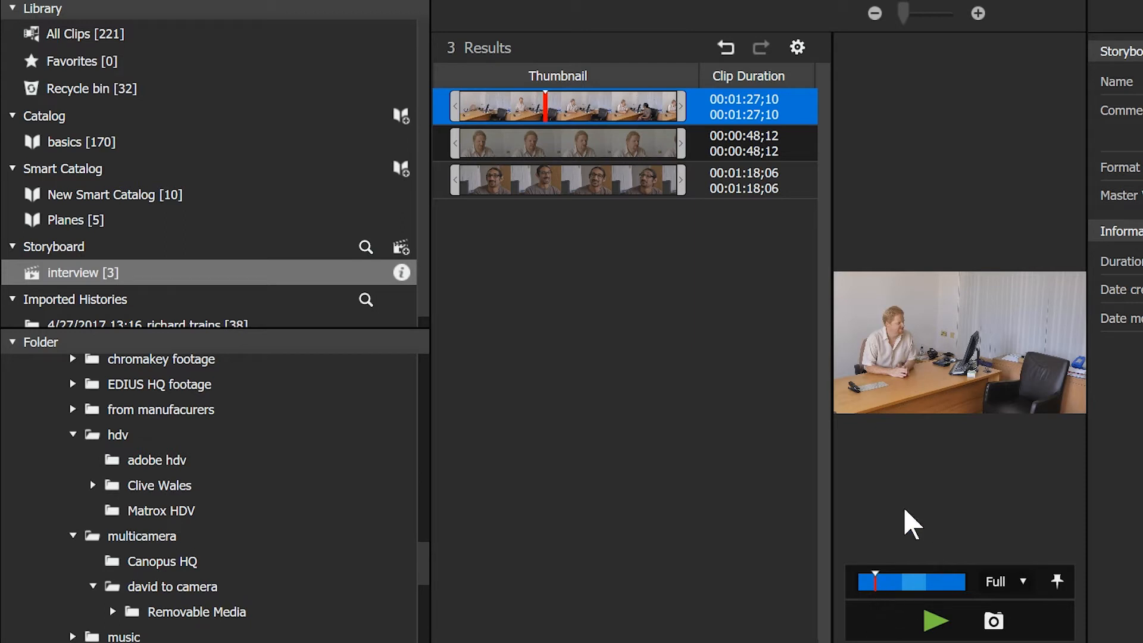
{"action": "mouse_move", "coordinate": [751, 405]}
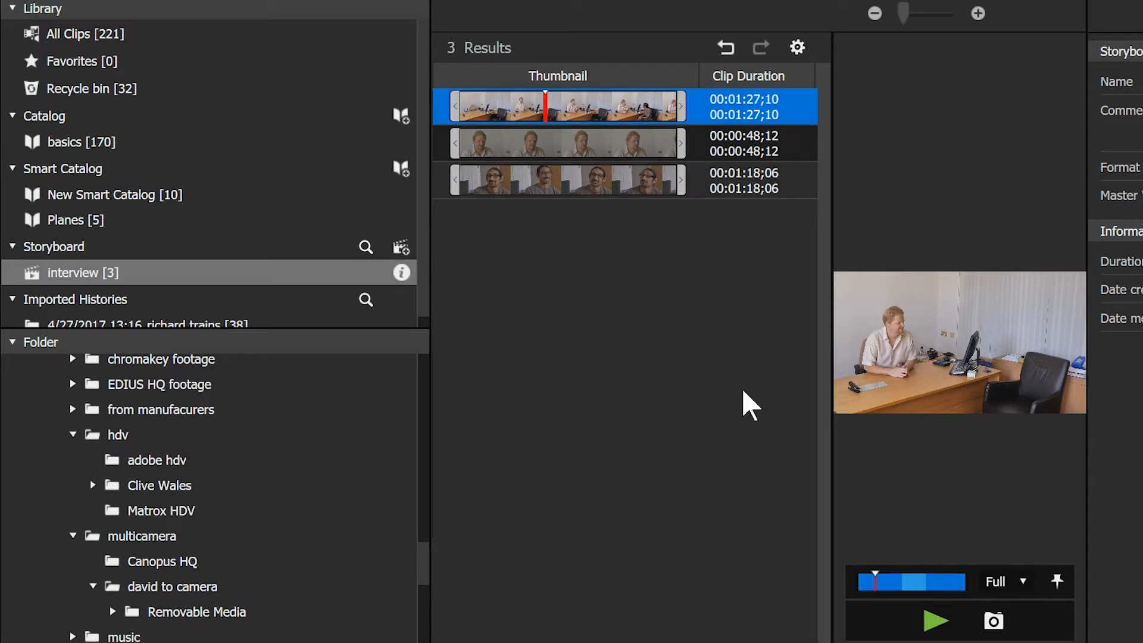
{"action": "mouse_move", "coordinate": [610, 92]}
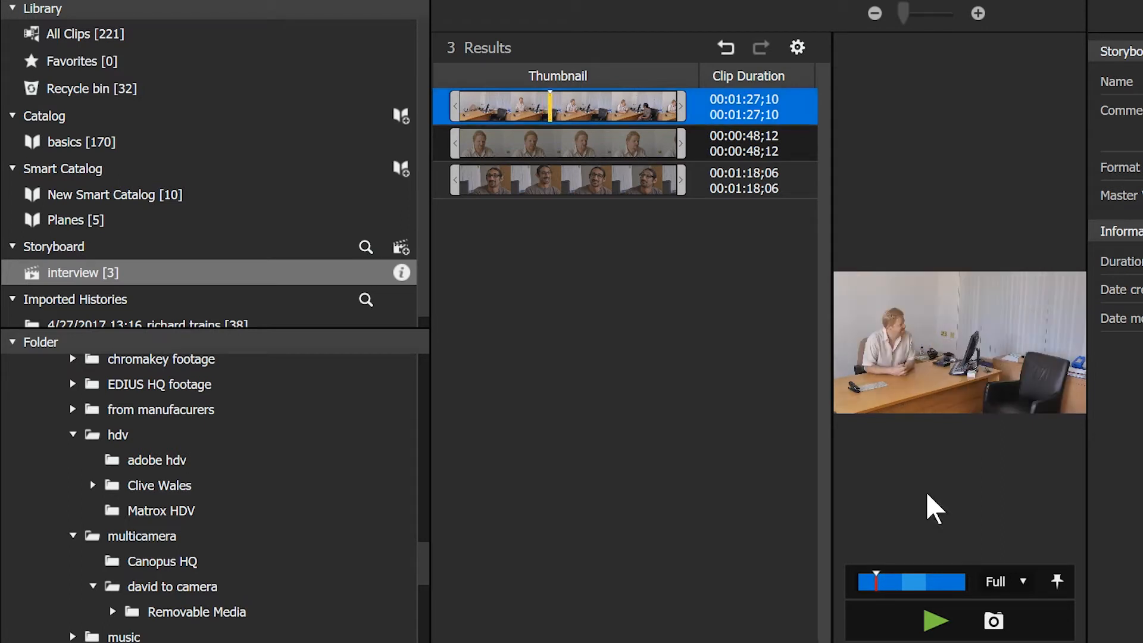
{"action": "left_click", "coordinate": [936, 620]}
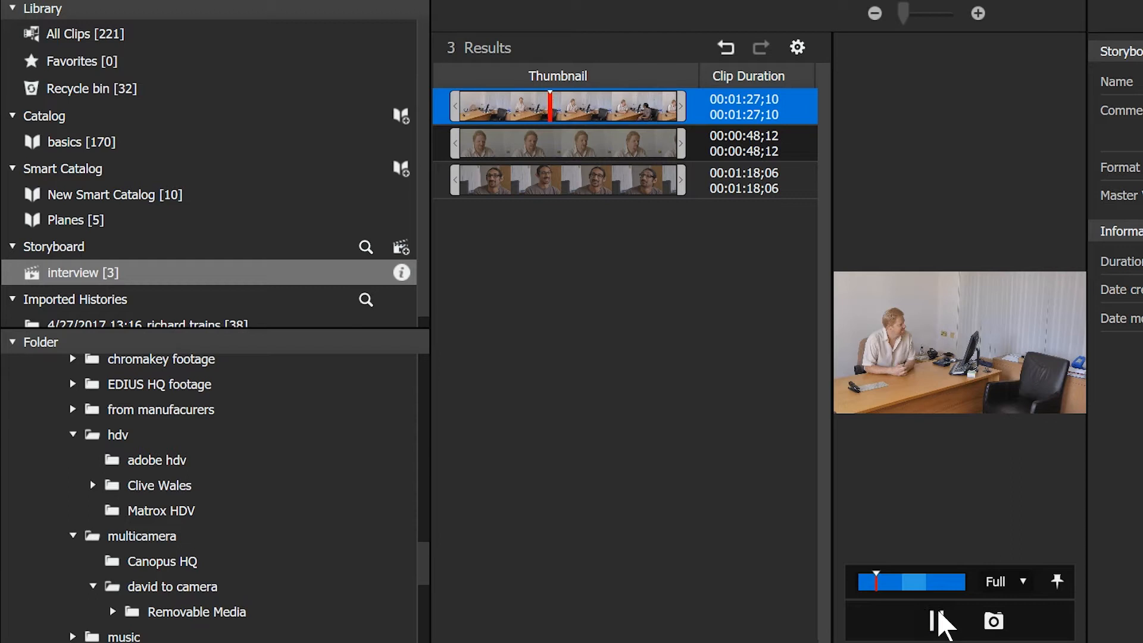
{"action": "left_click", "coordinate": [932, 621]}
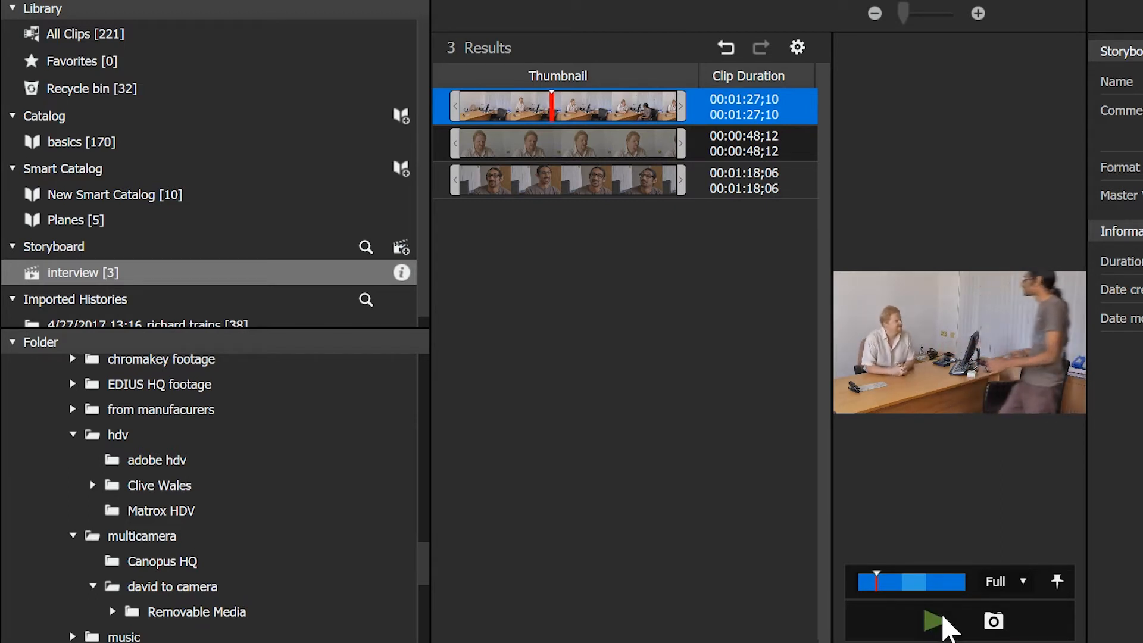
{"action": "left_click", "coordinate": [939, 621]}
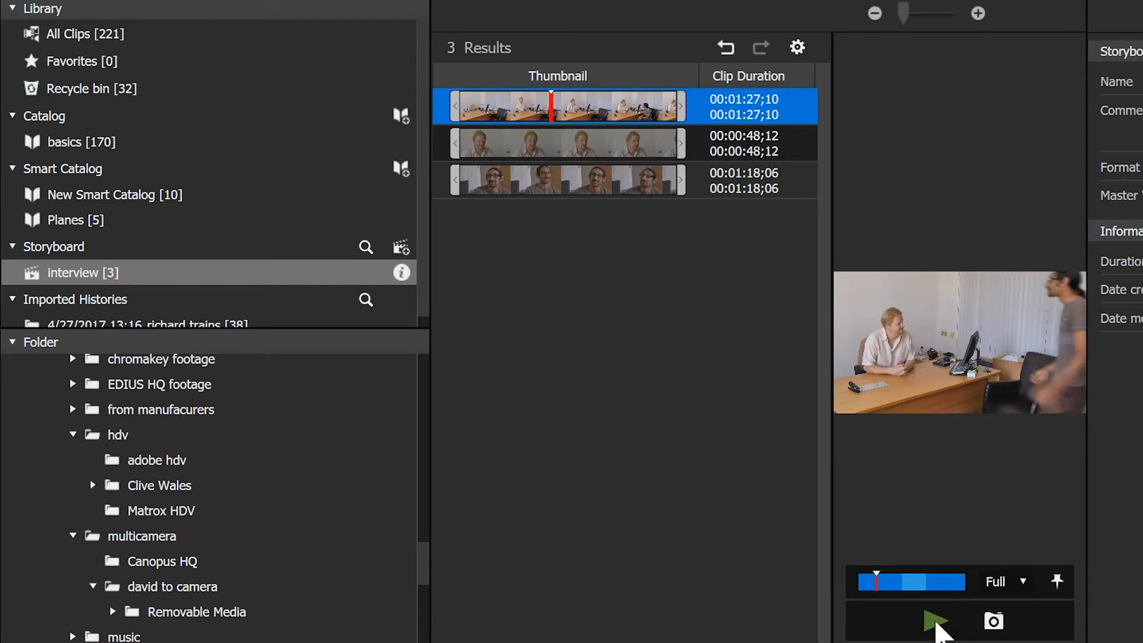
{"action": "left_click", "coordinate": [936, 620]}
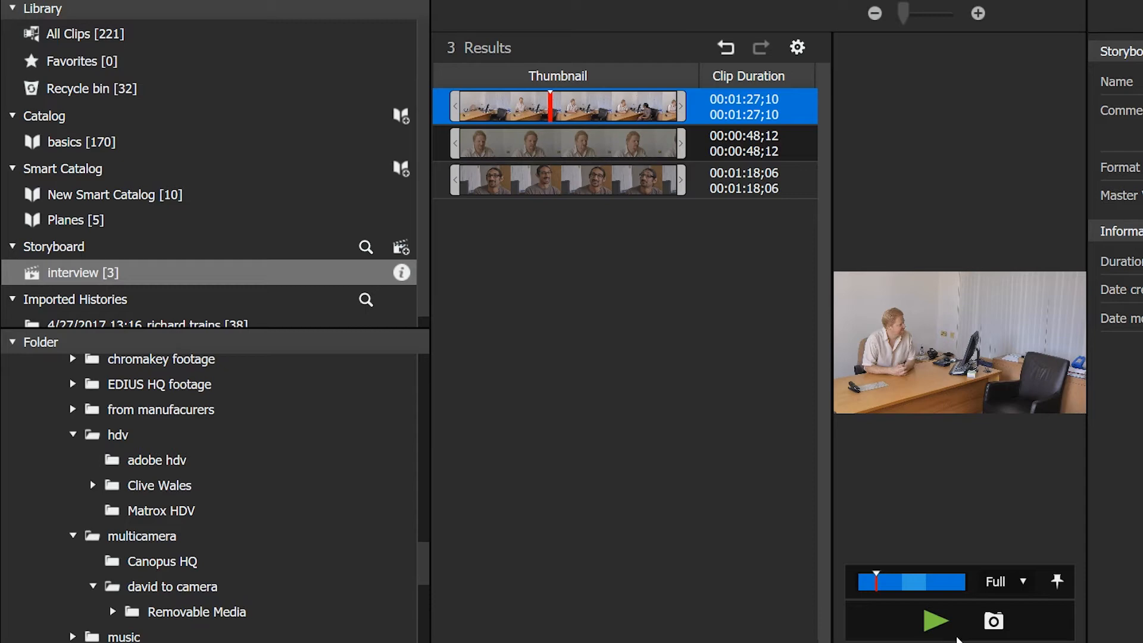
{"action": "mouse_move", "coordinate": [956, 508]}
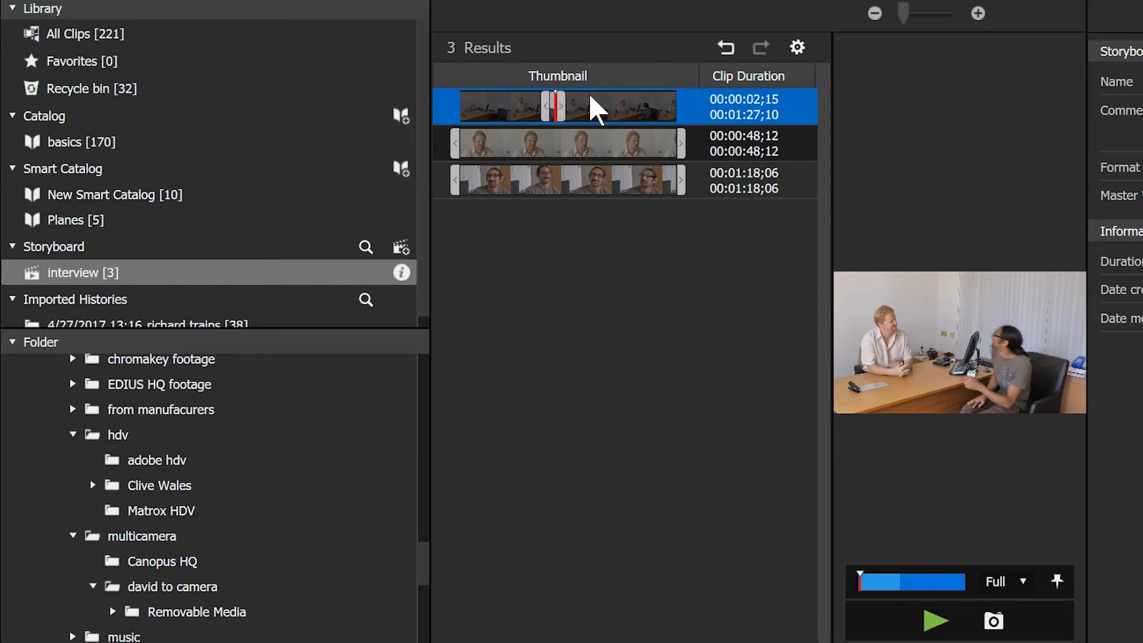
{"action": "mouse_move", "coordinate": [596, 164]}
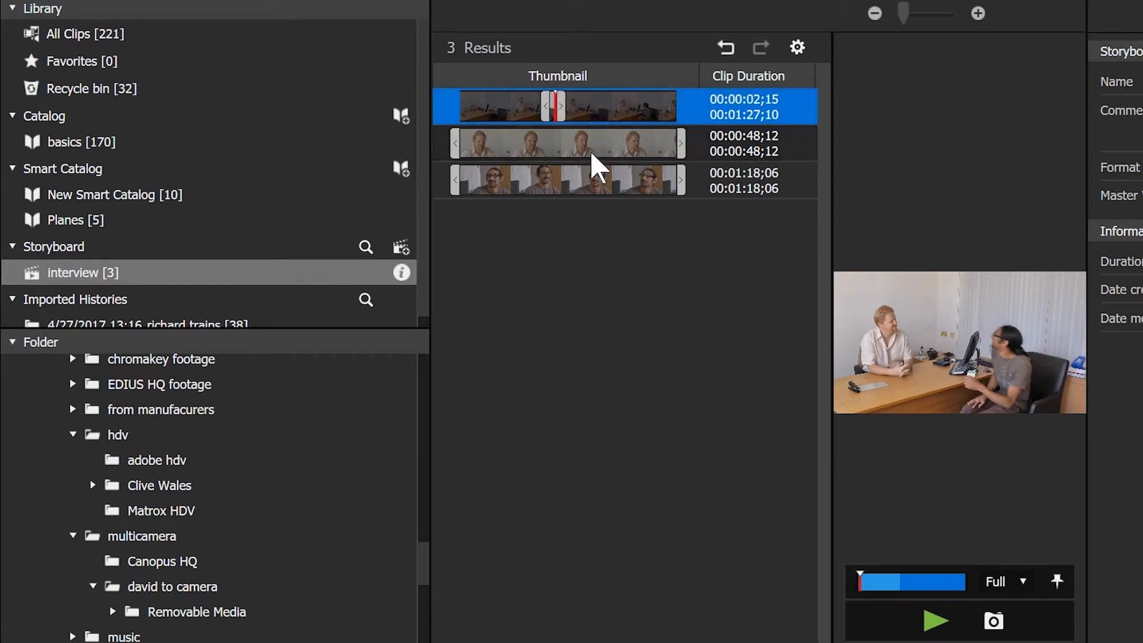
{"action": "mouse_move", "coordinate": [570, 98]}
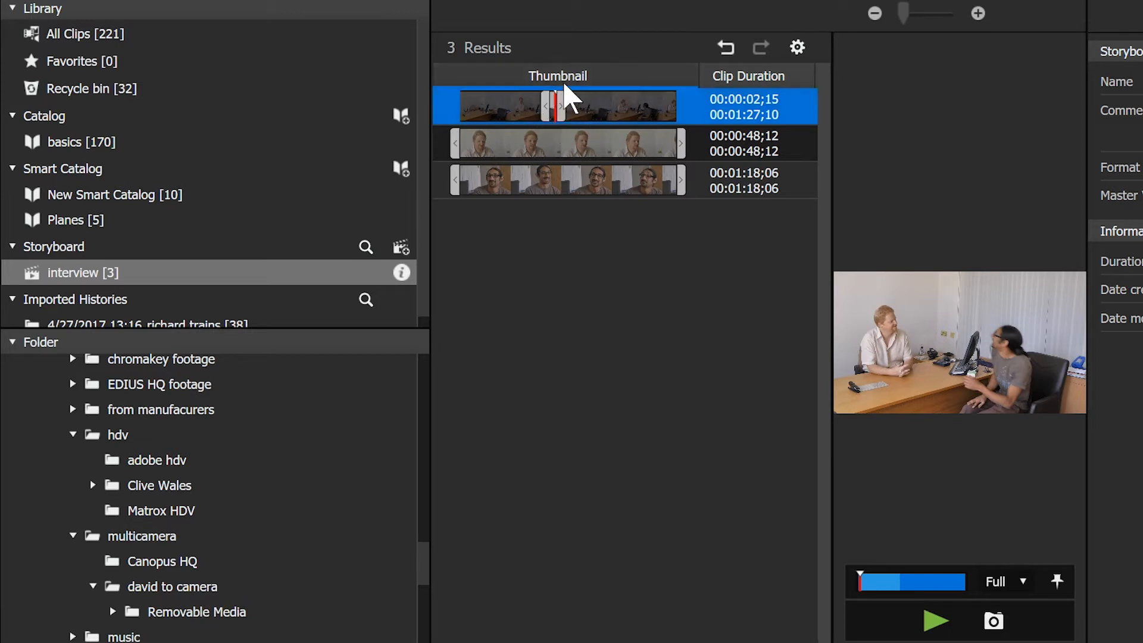
{"action": "mouse_move", "coordinate": [597, 123]}
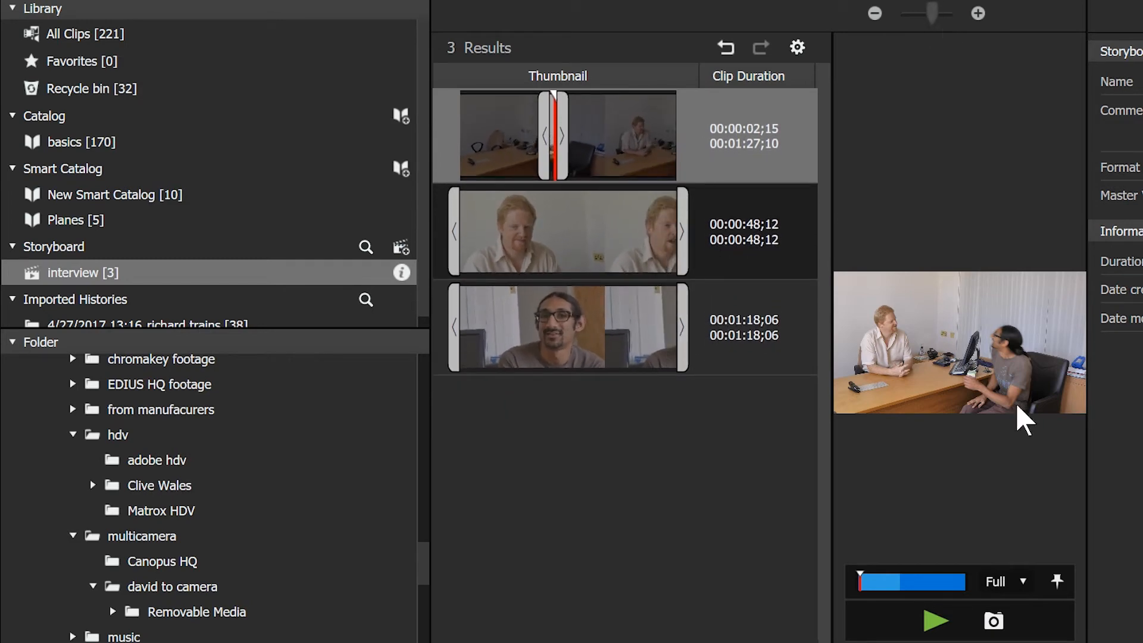
Preview clip 00044 as the second clip, then mark an early point in clip 00048.
{"action": "left_click", "coordinate": [566, 326]}
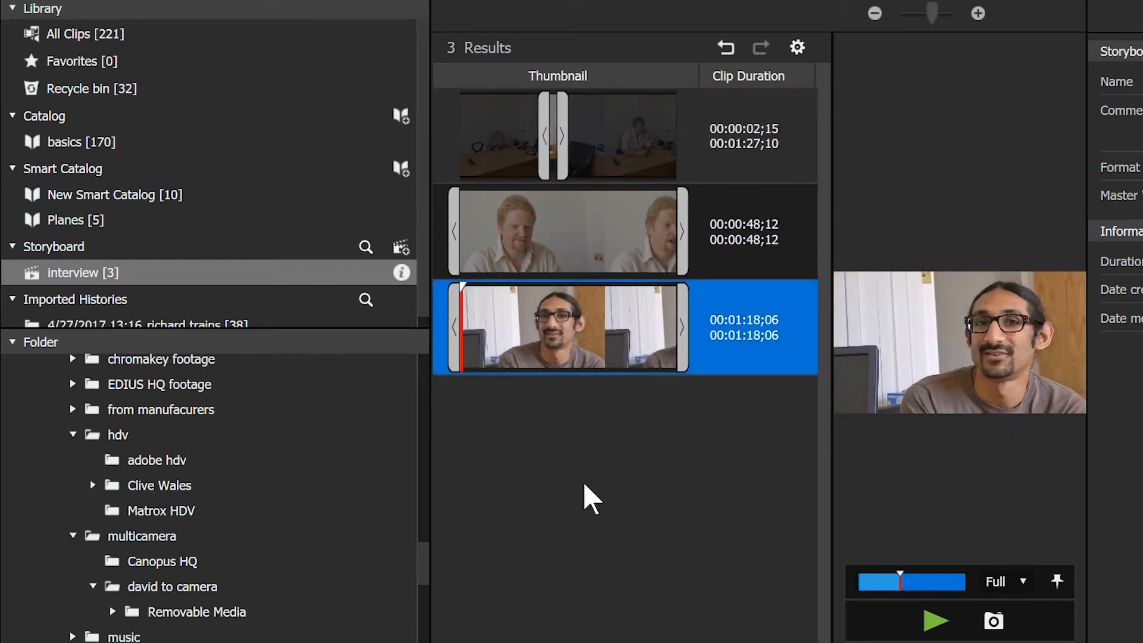
{"action": "mouse_move", "coordinate": [616, 358]}
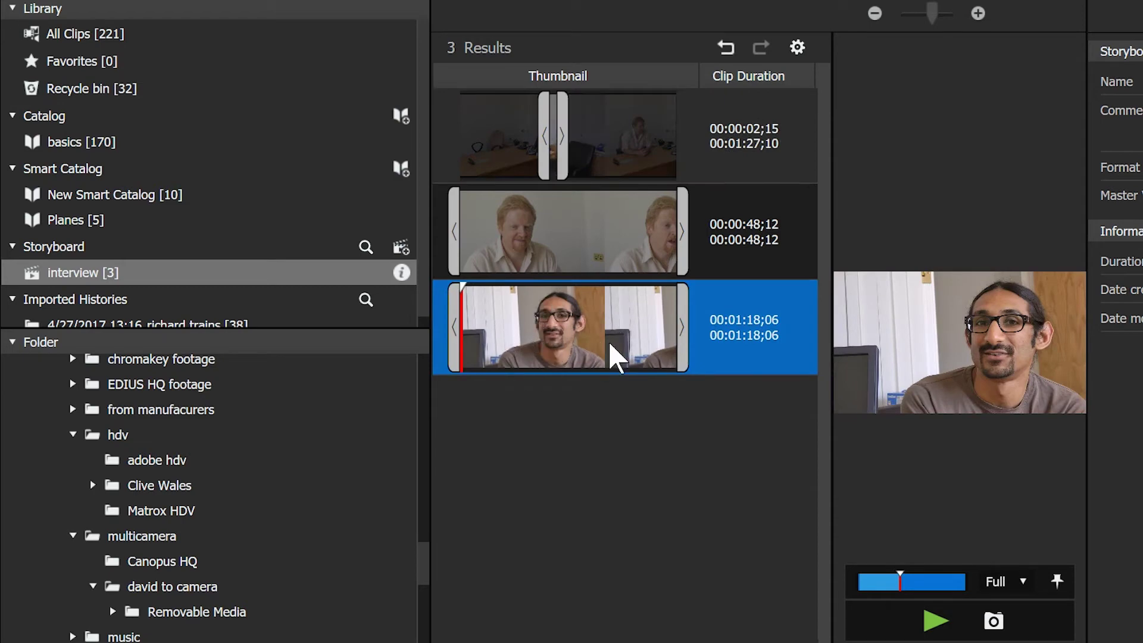
{"action": "mouse_move", "coordinate": [584, 353]}
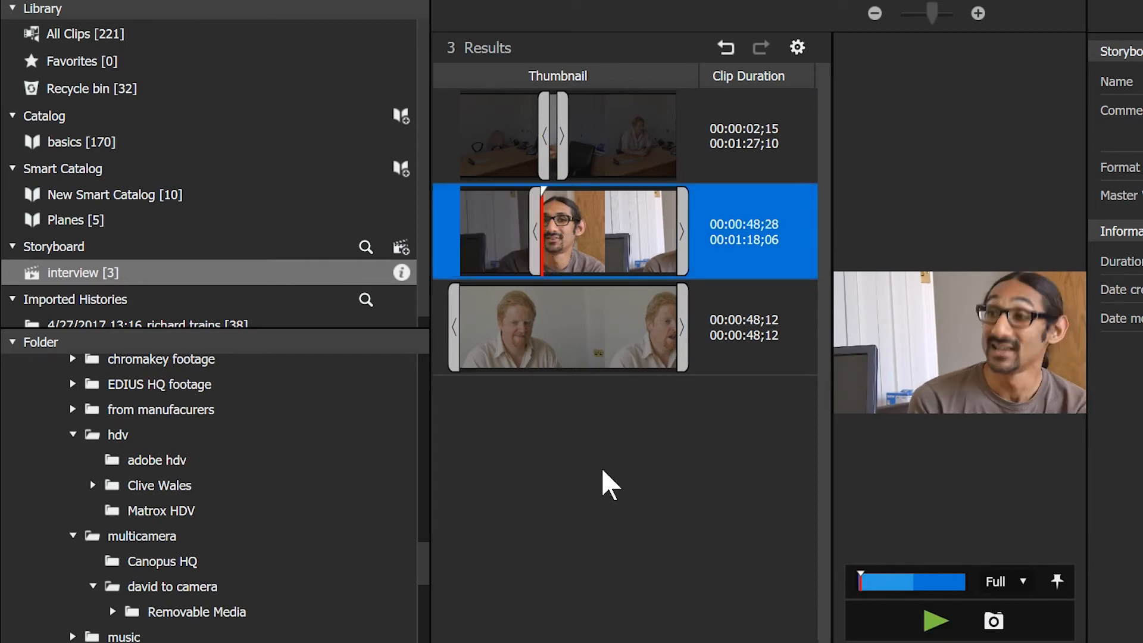
{"action": "left_click", "coordinate": [936, 620]}
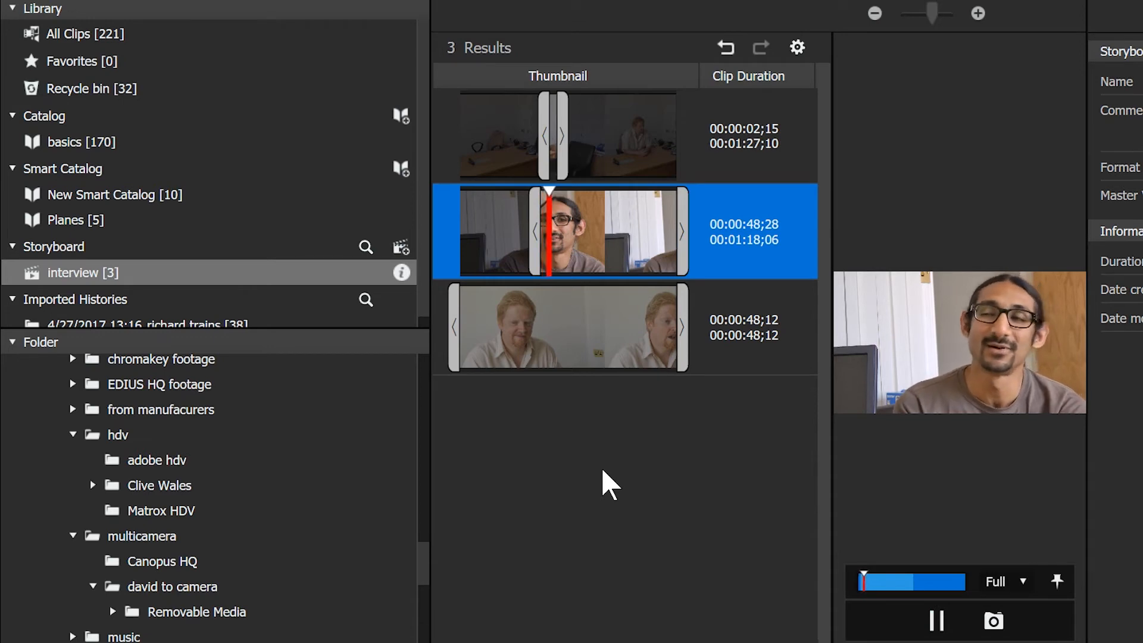
{"action": "left_click", "coordinate": [936, 620]}
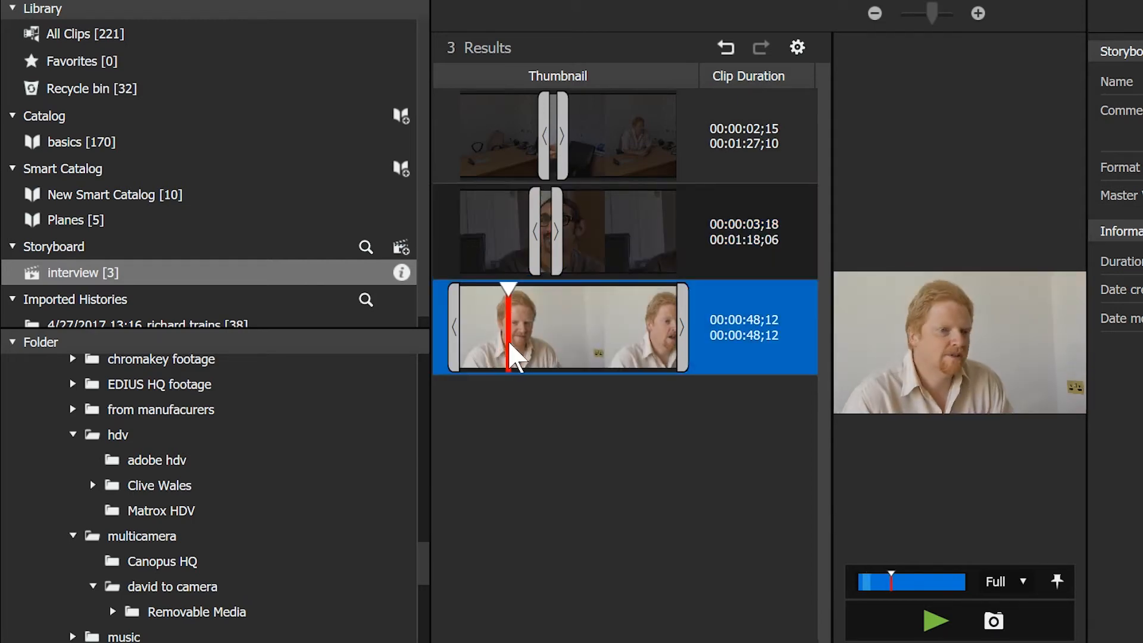
{"action": "left_click", "coordinate": [934, 620]}
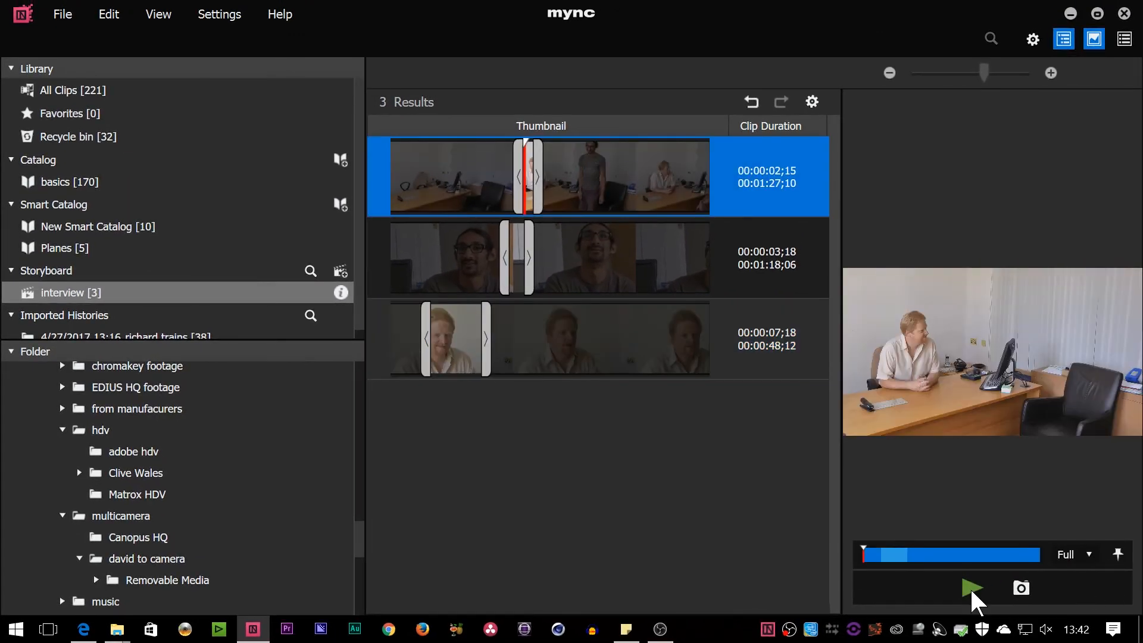
Play back the trimmed three-clip storyboard and pause on the second interview clip.
{"action": "left_click", "coordinate": [972, 587]}
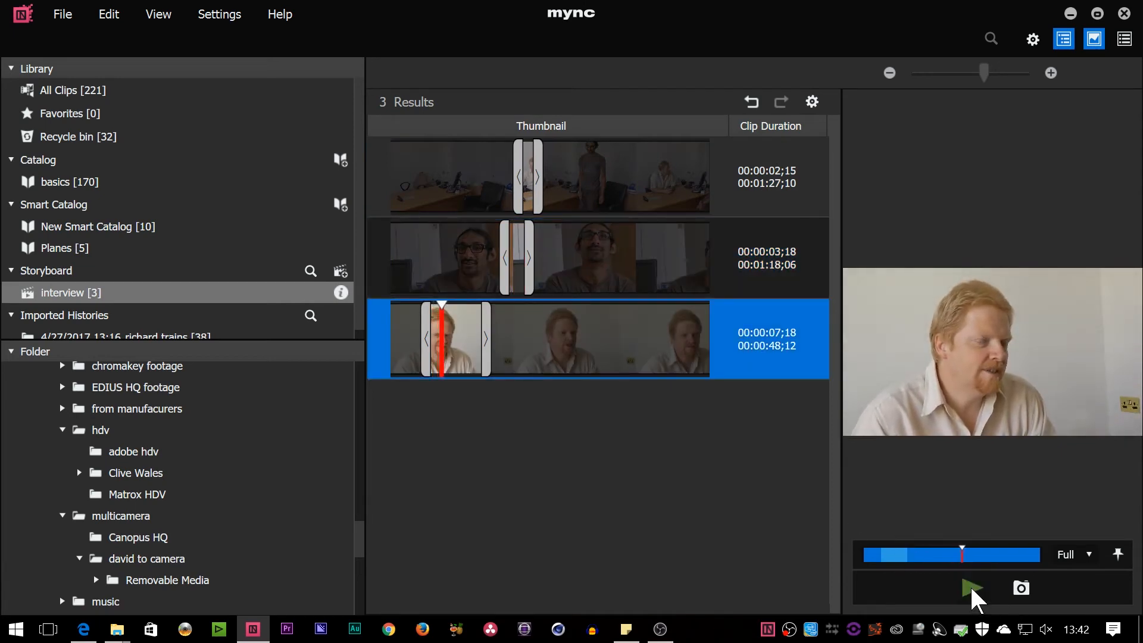
{"action": "left_click", "coordinate": [619, 258]}
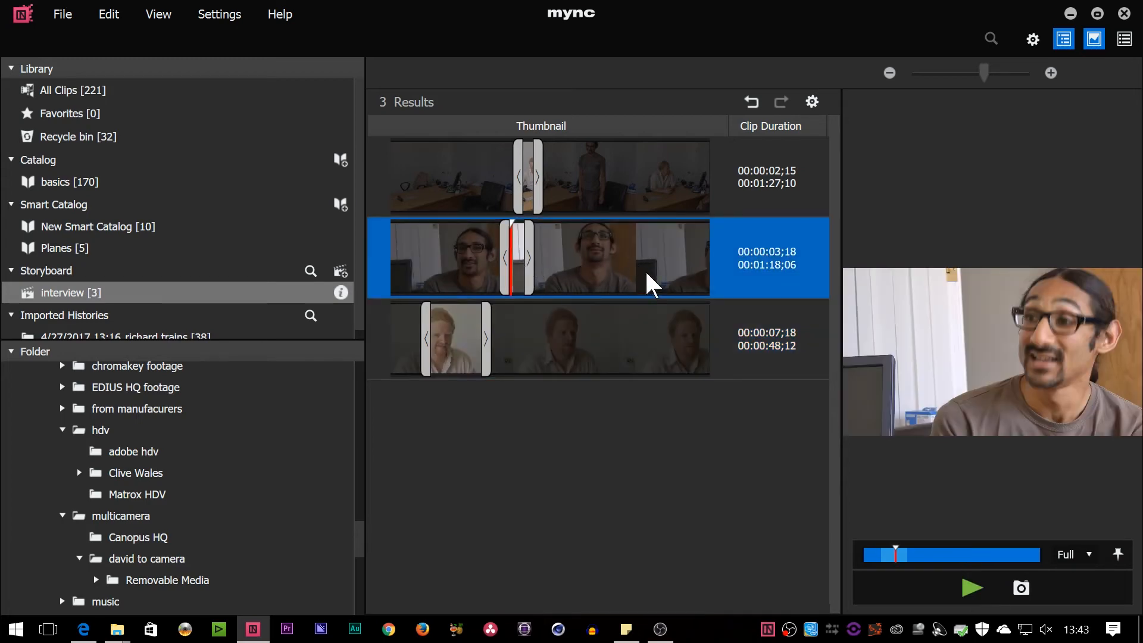
{"action": "mouse_move", "coordinate": [647, 291]}
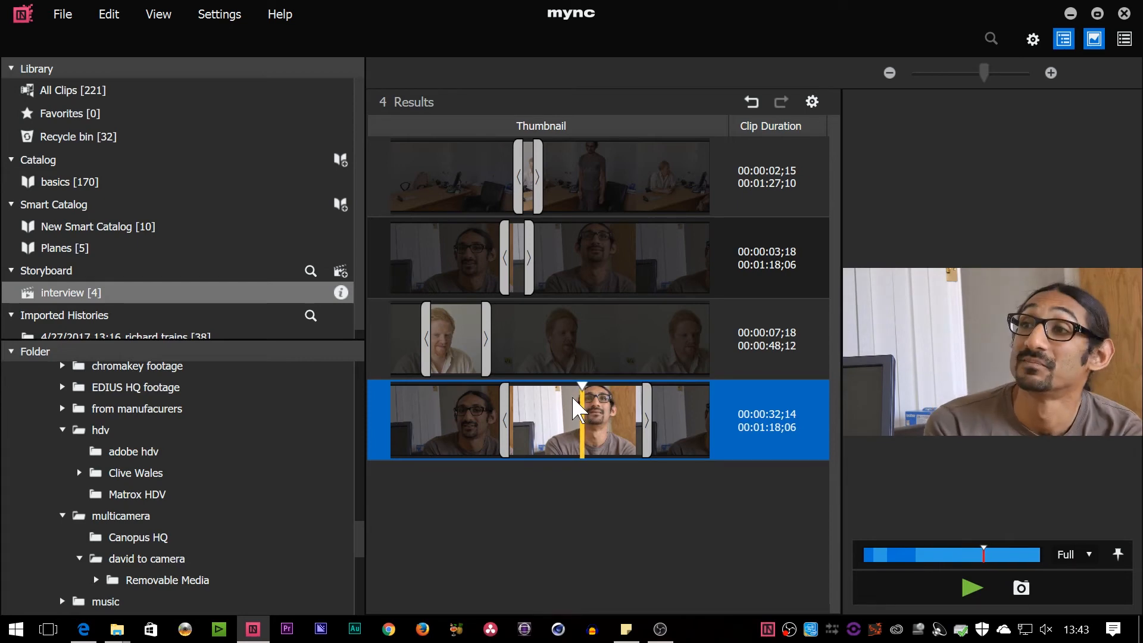
Mark the bearded interviewee's fourth clip to a 00:00:04;00 excerpt.
{"action": "left_click", "coordinate": [973, 587]}
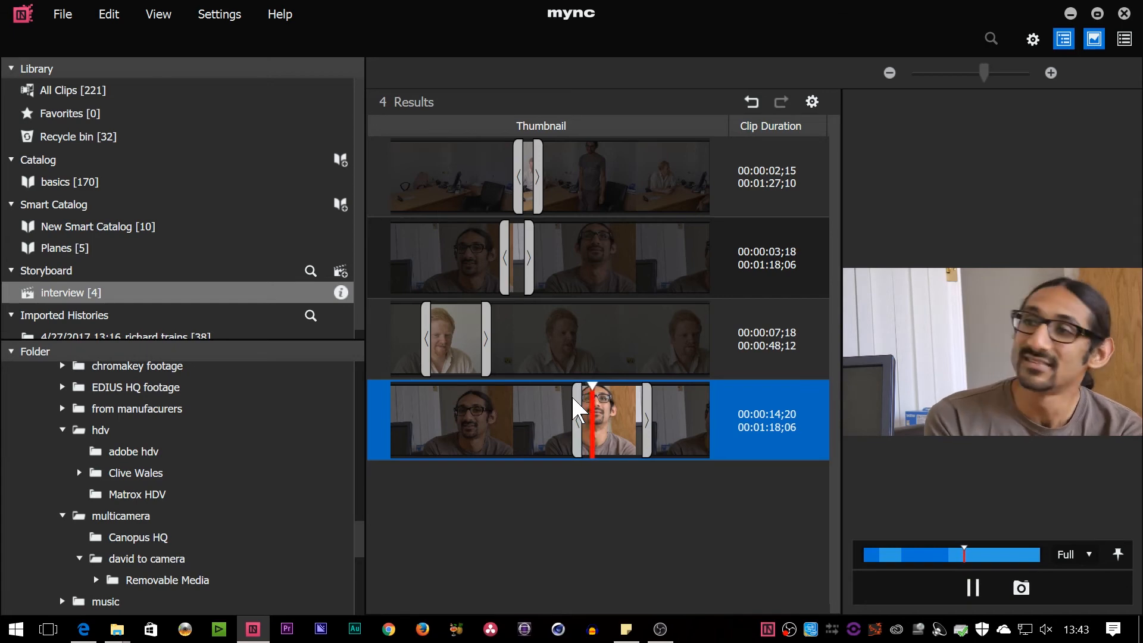
{"action": "left_click", "coordinate": [972, 587]}
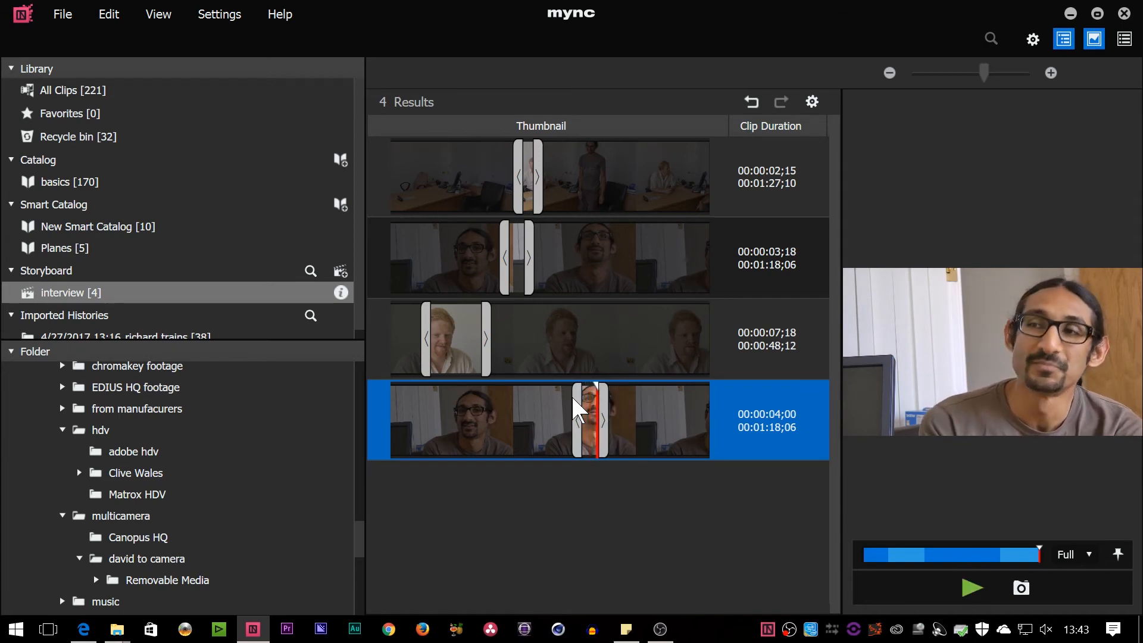
{"action": "mouse_move", "coordinate": [585, 416]}
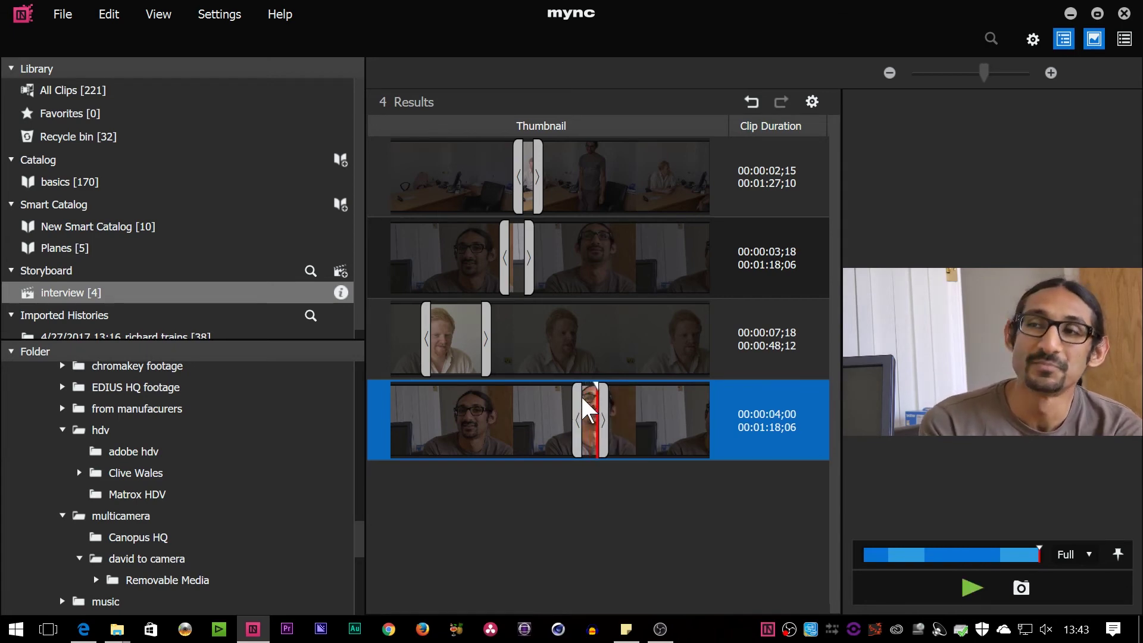
{"action": "mouse_move", "coordinate": [525, 258]}
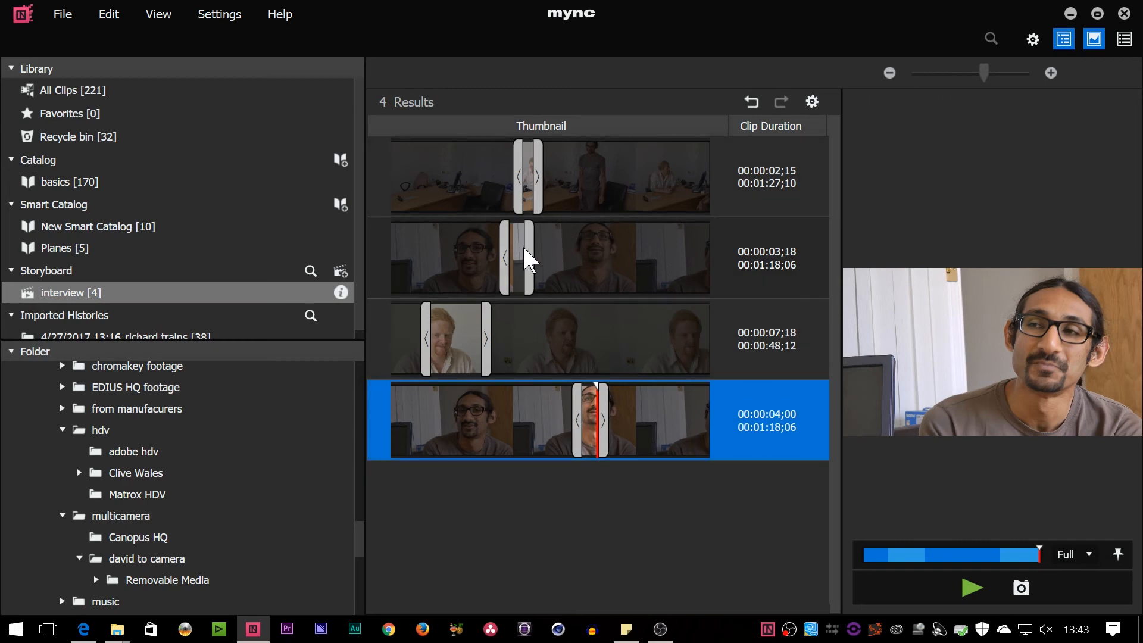
{"action": "mouse_move", "coordinate": [665, 422]}
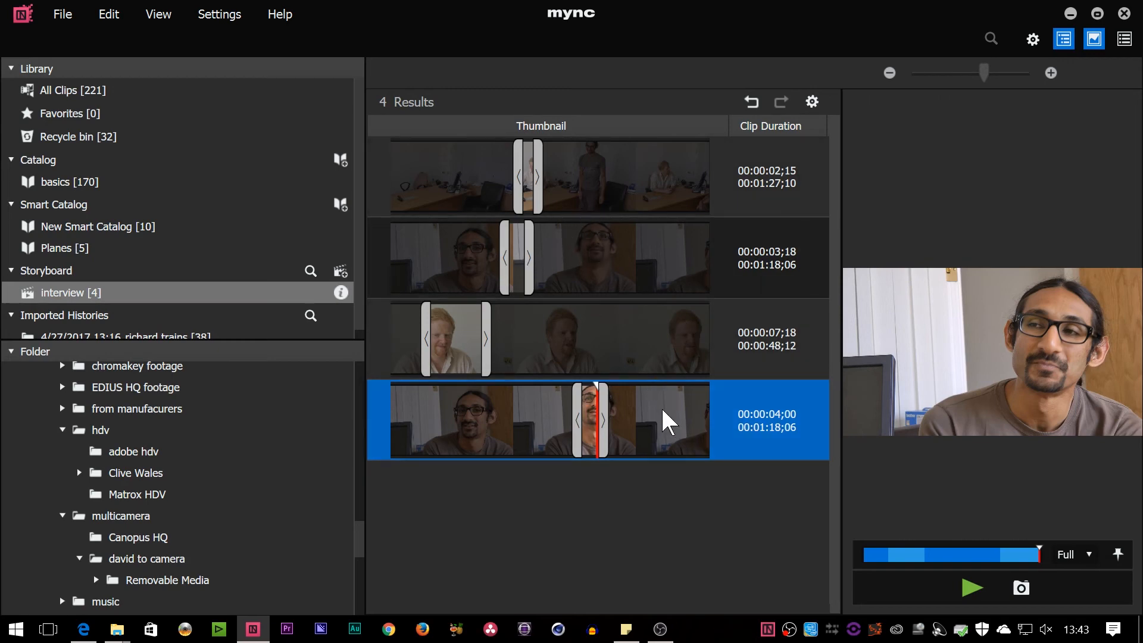
{"action": "mouse_move", "coordinate": [638, 354]}
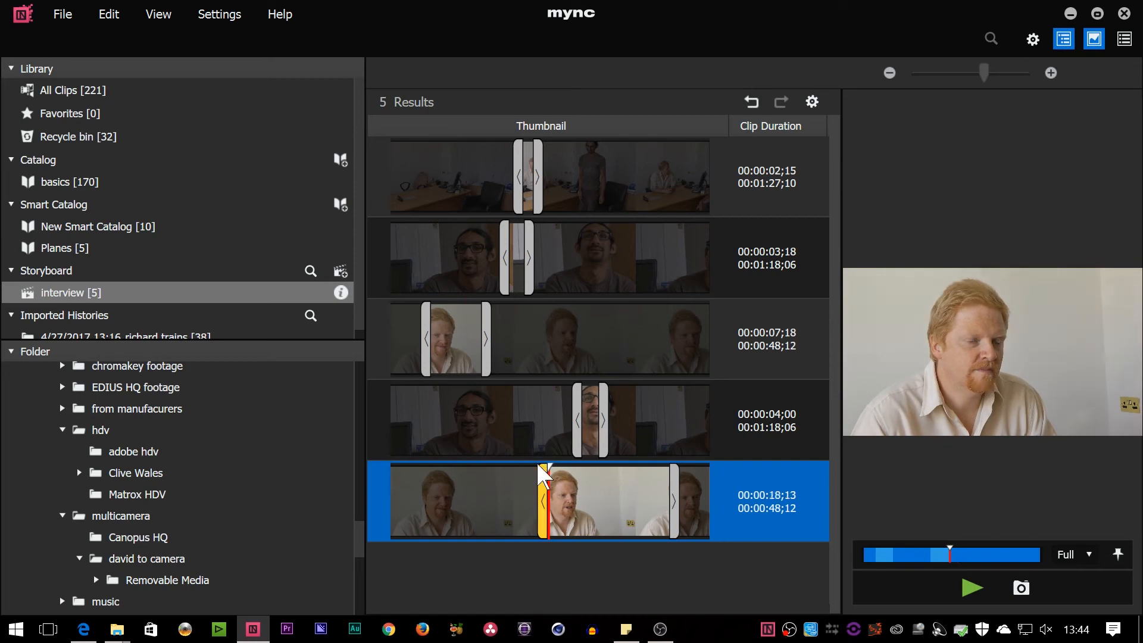
Play the fair-haired fifth clip and end it at 7;05, then select the next clip.
{"action": "left_click", "coordinate": [973, 587]}
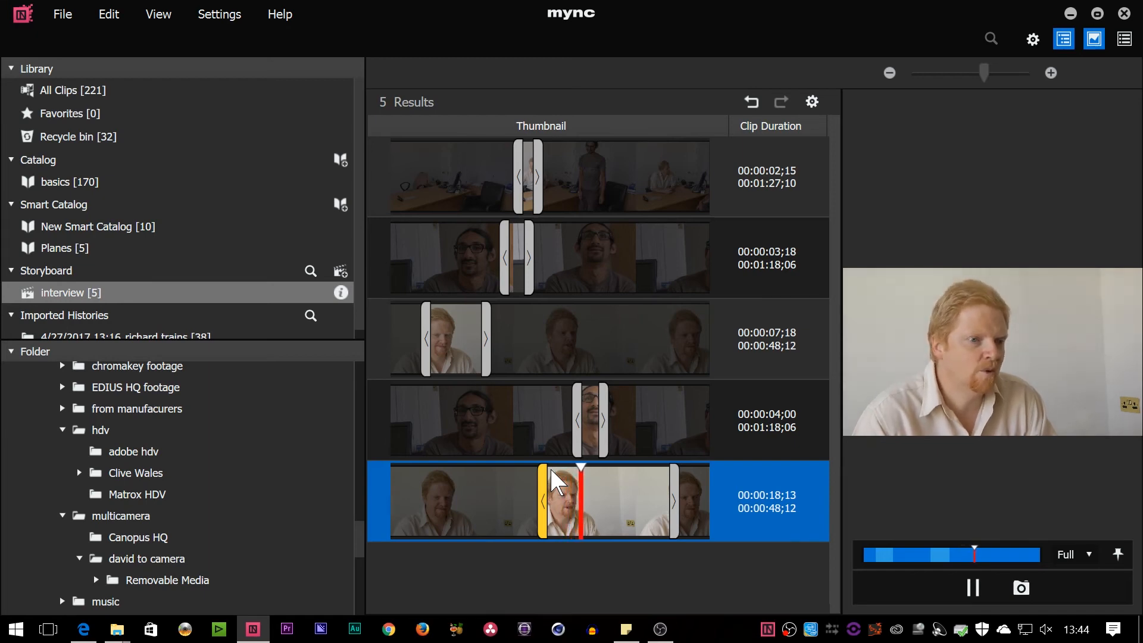
{"action": "left_click", "coordinate": [972, 587]}
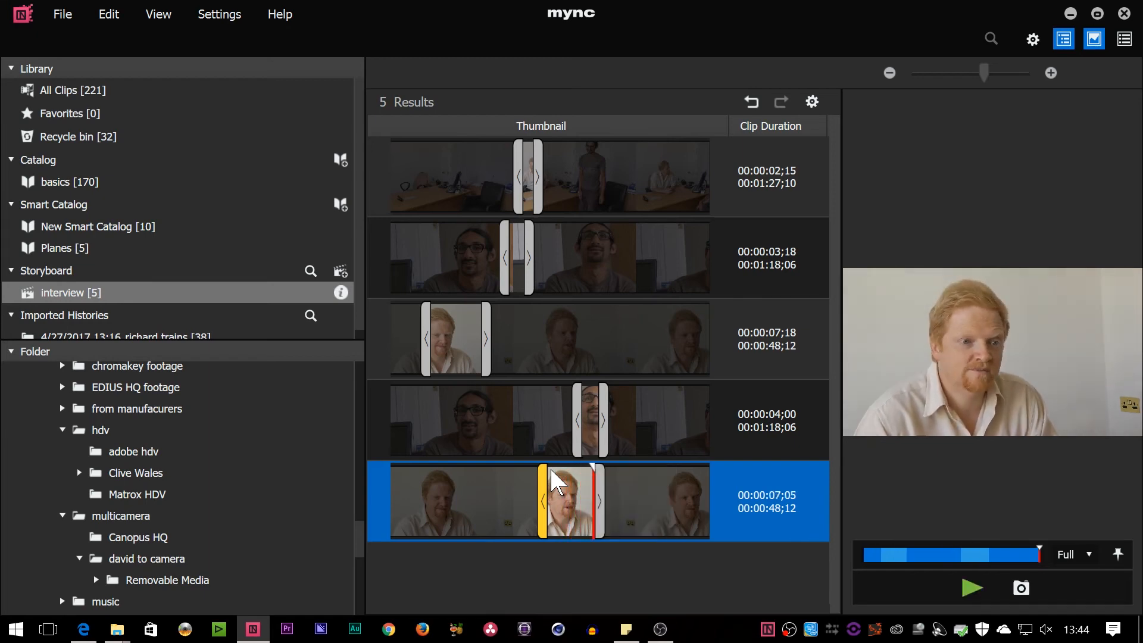
{"action": "left_click", "coordinate": [577, 419]}
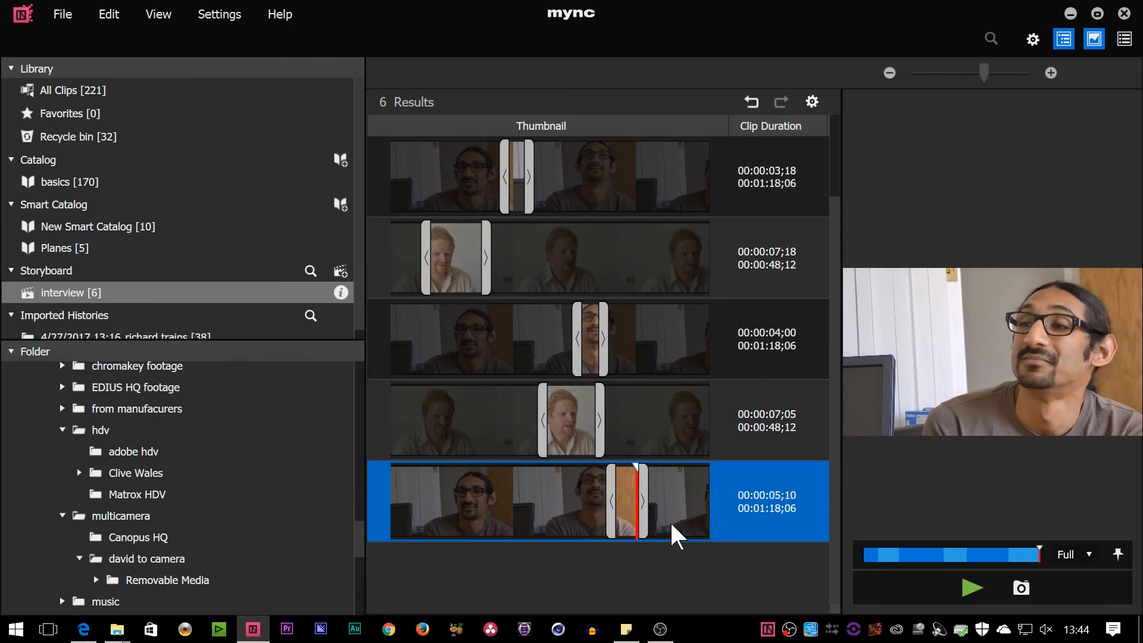
{"action": "mouse_move", "coordinate": [619, 510]}
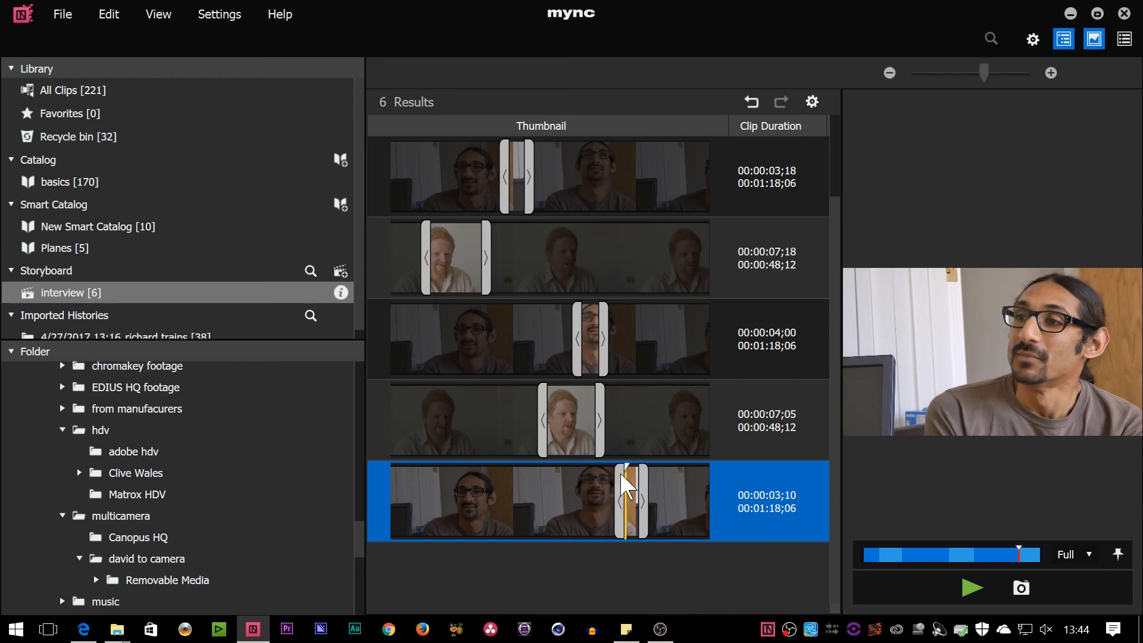
{"action": "mouse_move", "coordinate": [948, 587]}
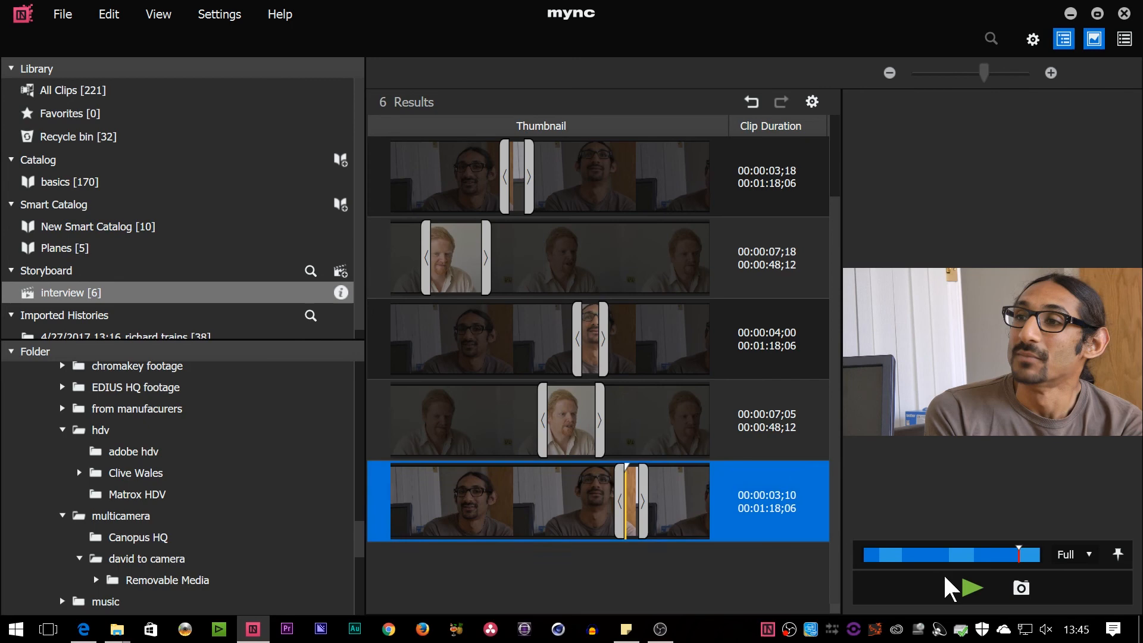
{"action": "mouse_move", "coordinate": [540, 182]}
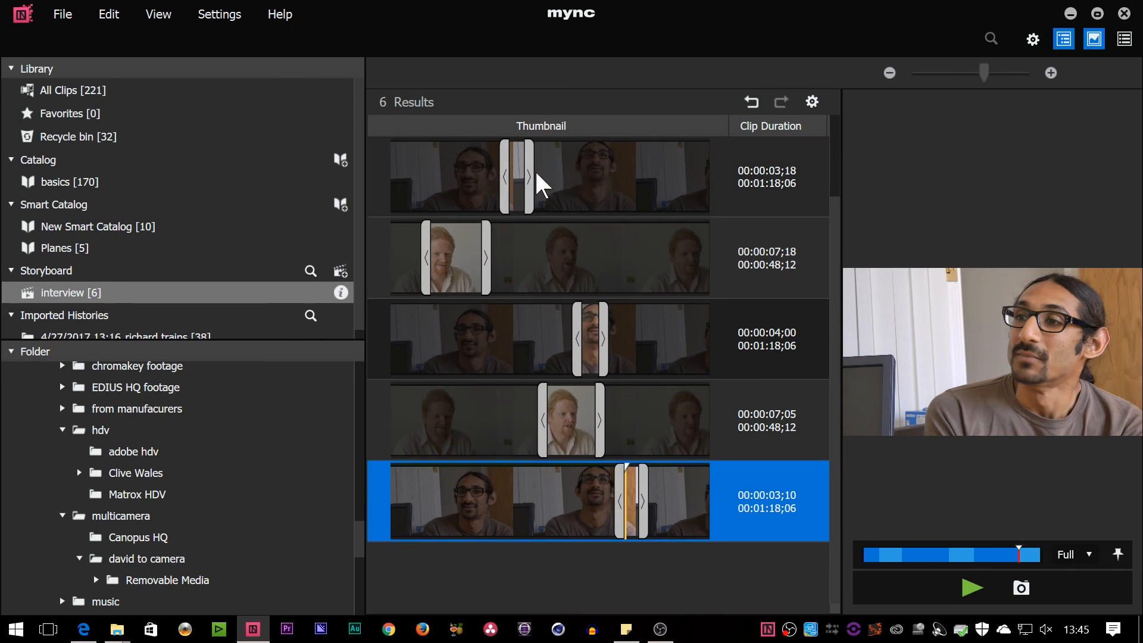
{"action": "mouse_move", "coordinate": [398, 293]}
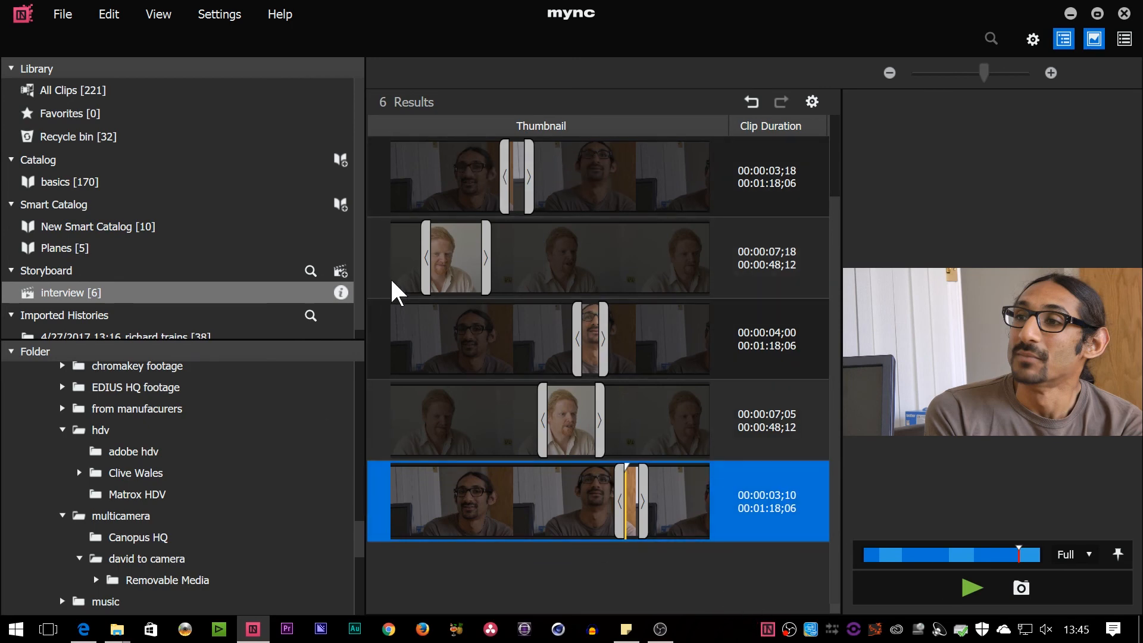
{"action": "mouse_move", "coordinate": [752, 120]}
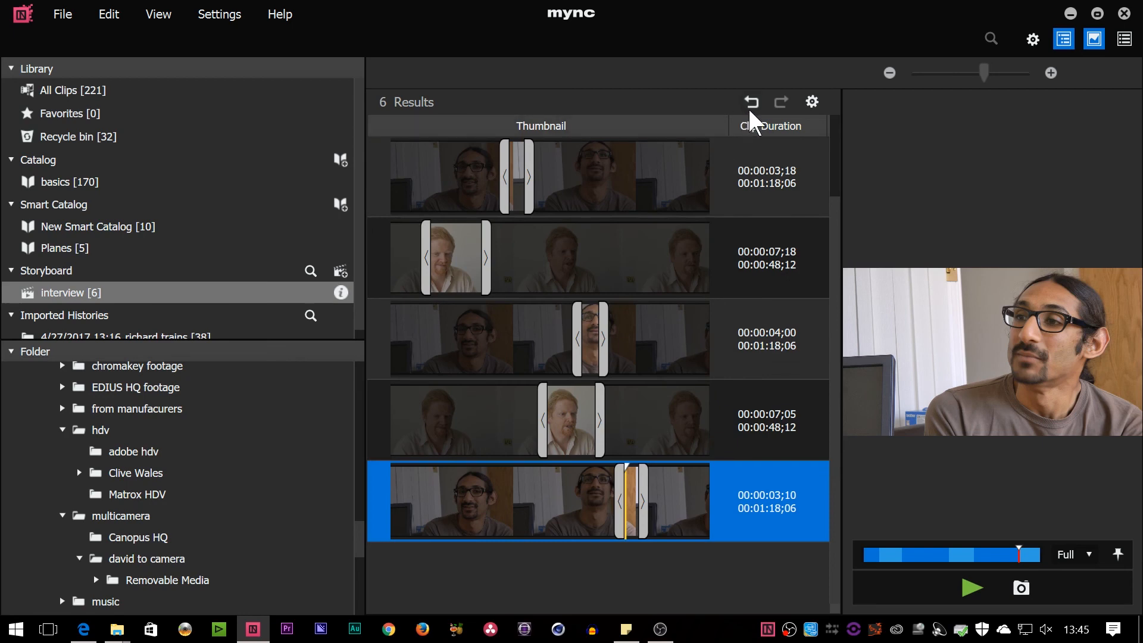
{"action": "mouse_move", "coordinate": [771, 120]}
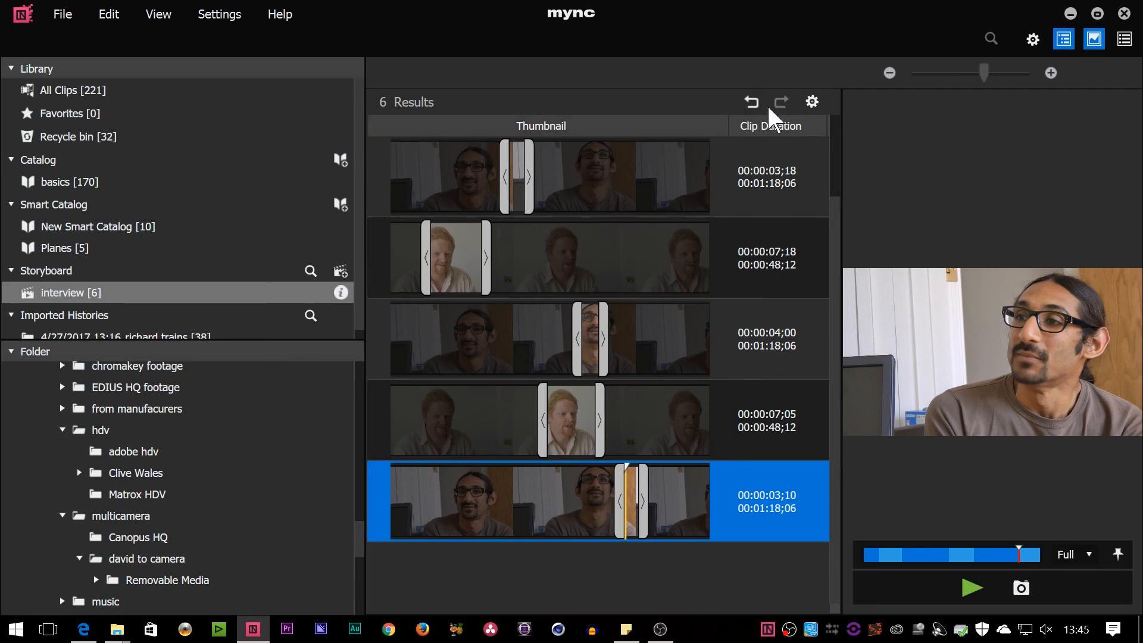
{"action": "mouse_move", "coordinate": [973, 305]}
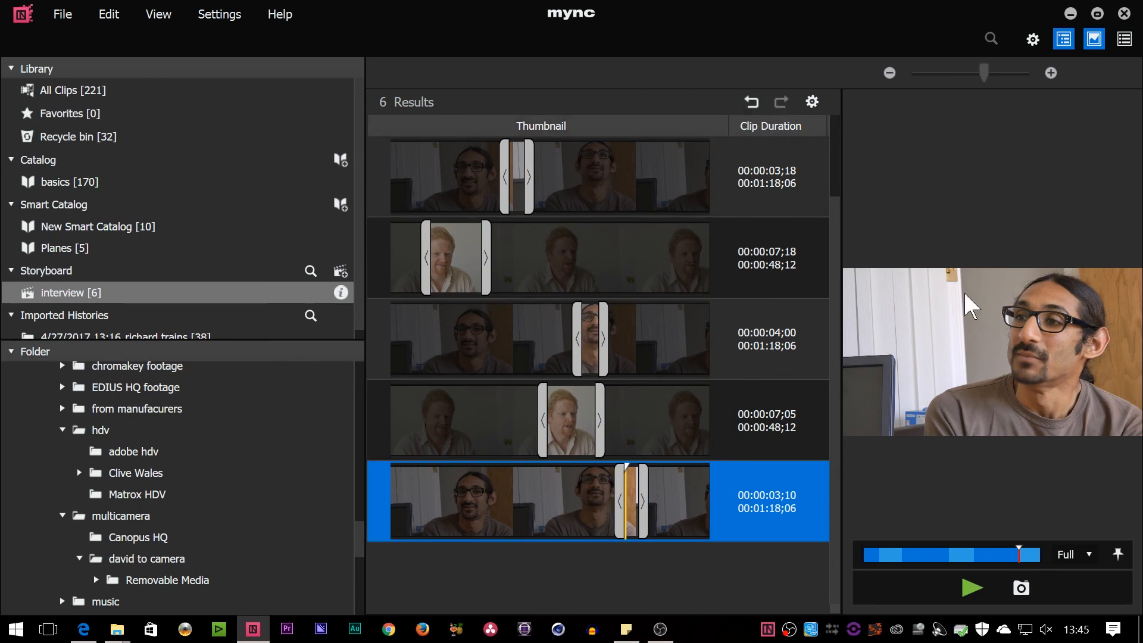
{"action": "mouse_move", "coordinate": [532, 259]}
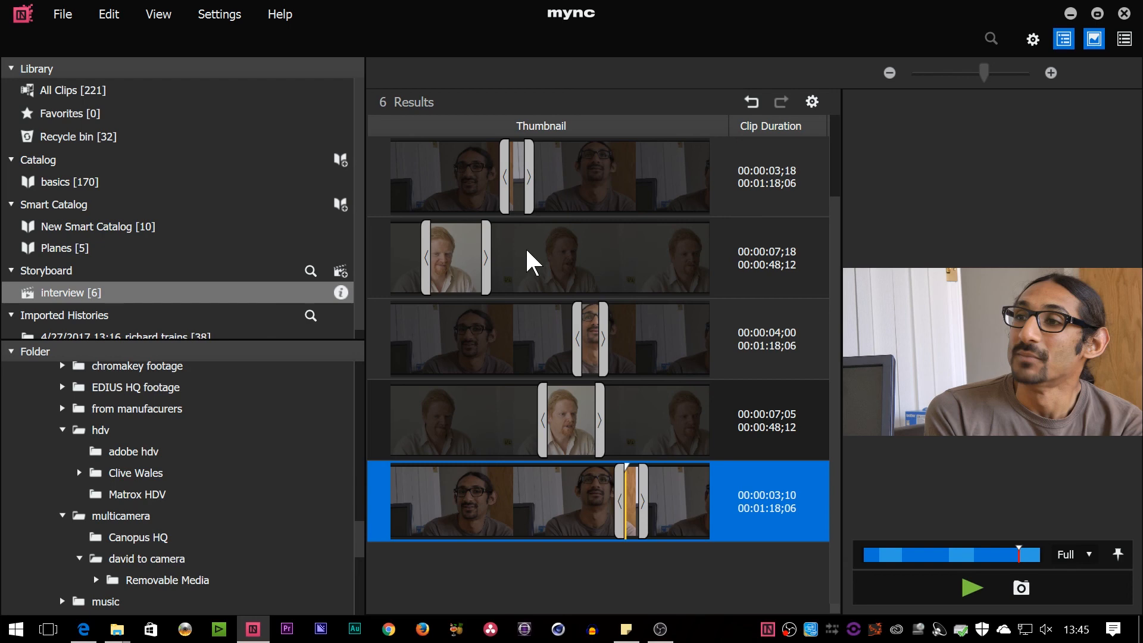
{"action": "mouse_move", "coordinate": [791, 261]}
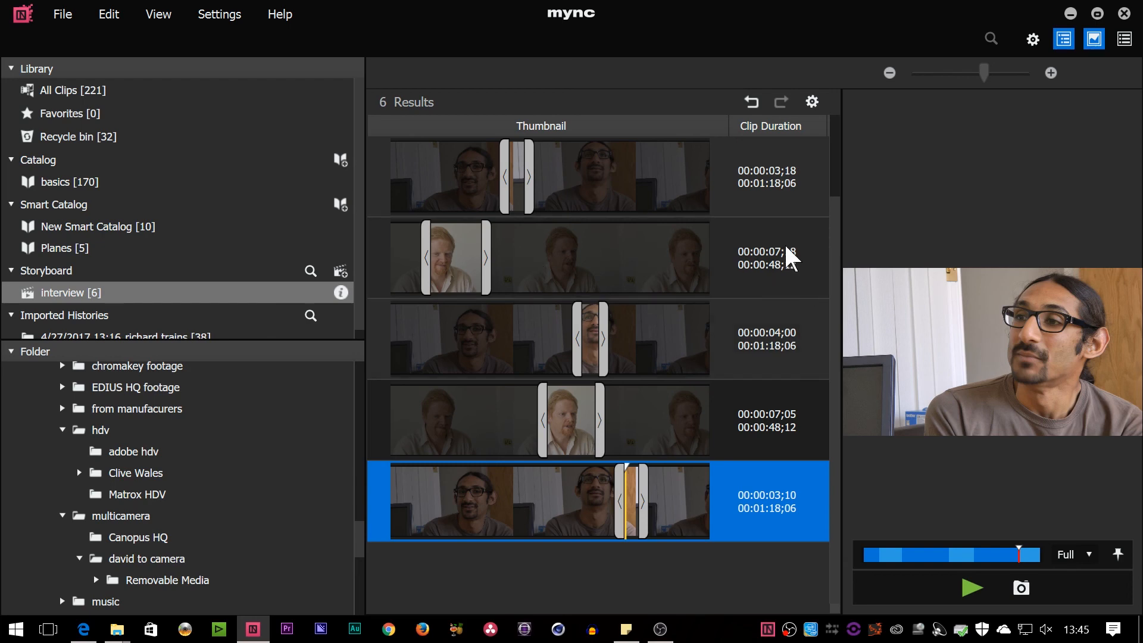
Show volume sliders for all storyboard clips and raise the first clip from -6dB to -1dB.
{"action": "left_click", "coordinate": [810, 101]}
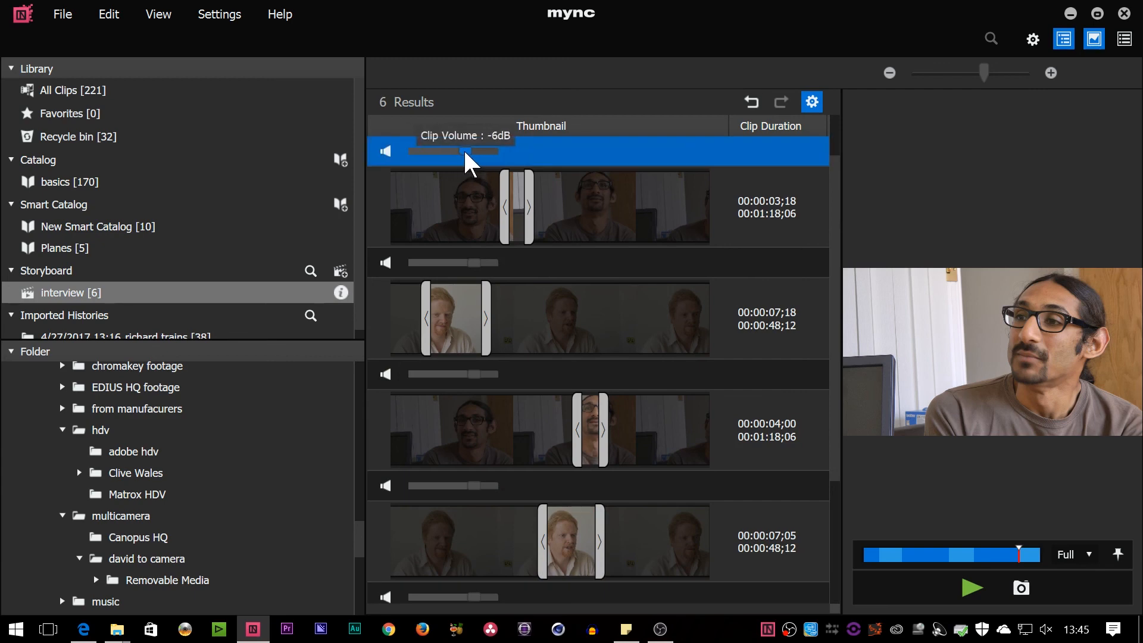
{"action": "left_click_drag", "start_coordinate": [444, 151], "coordinate": [473, 151]}
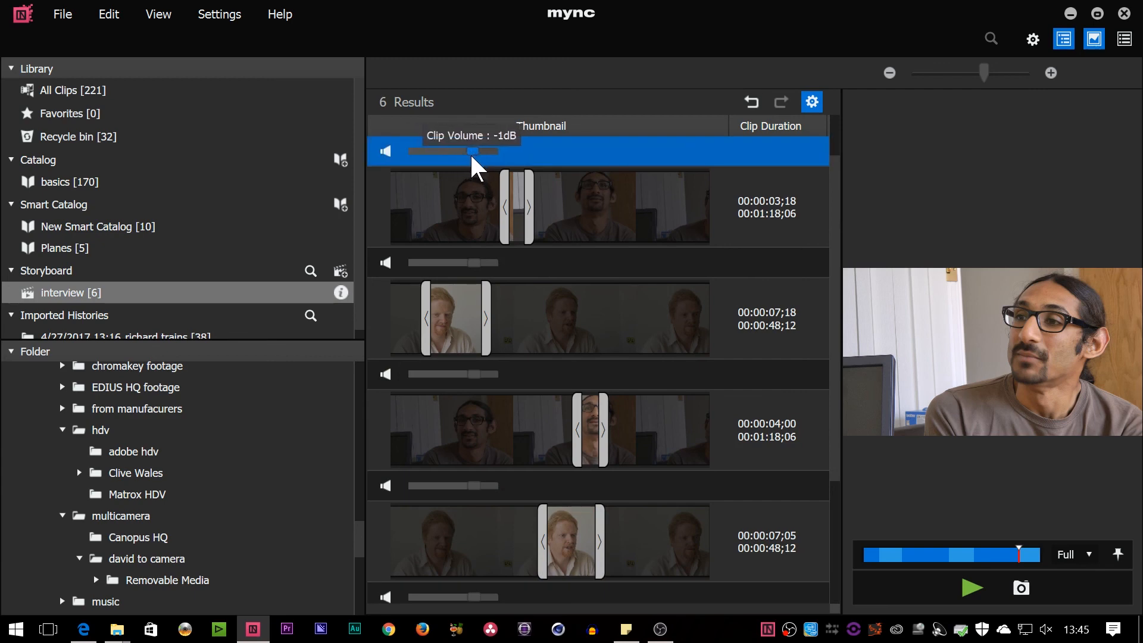